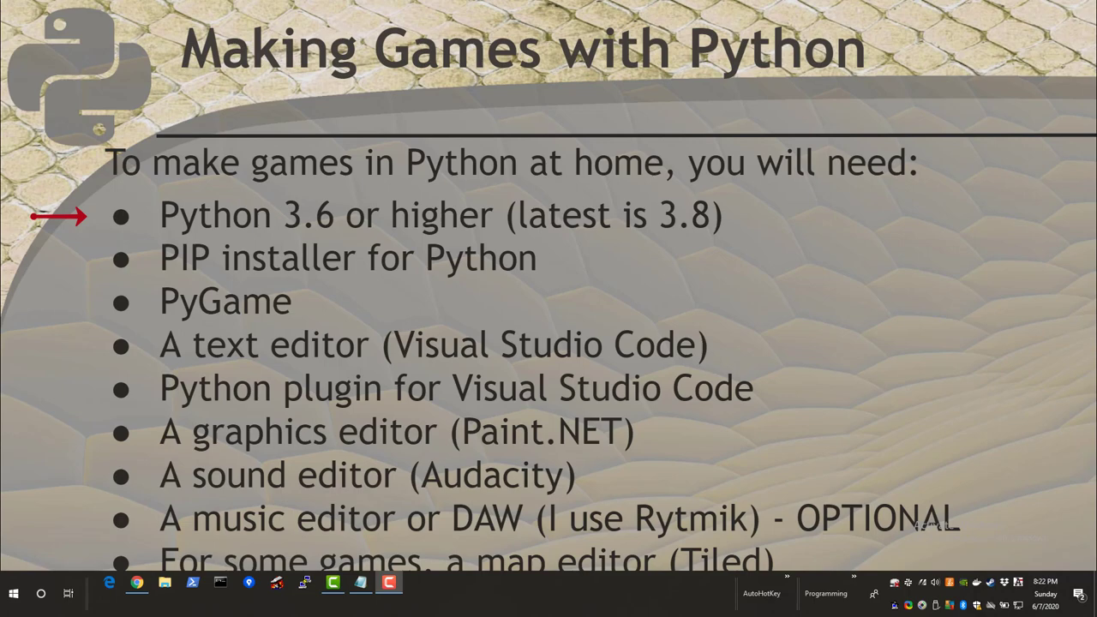
# Launch Chrome from the Start menu and load python.org.
pyautogui.click(13, 593)
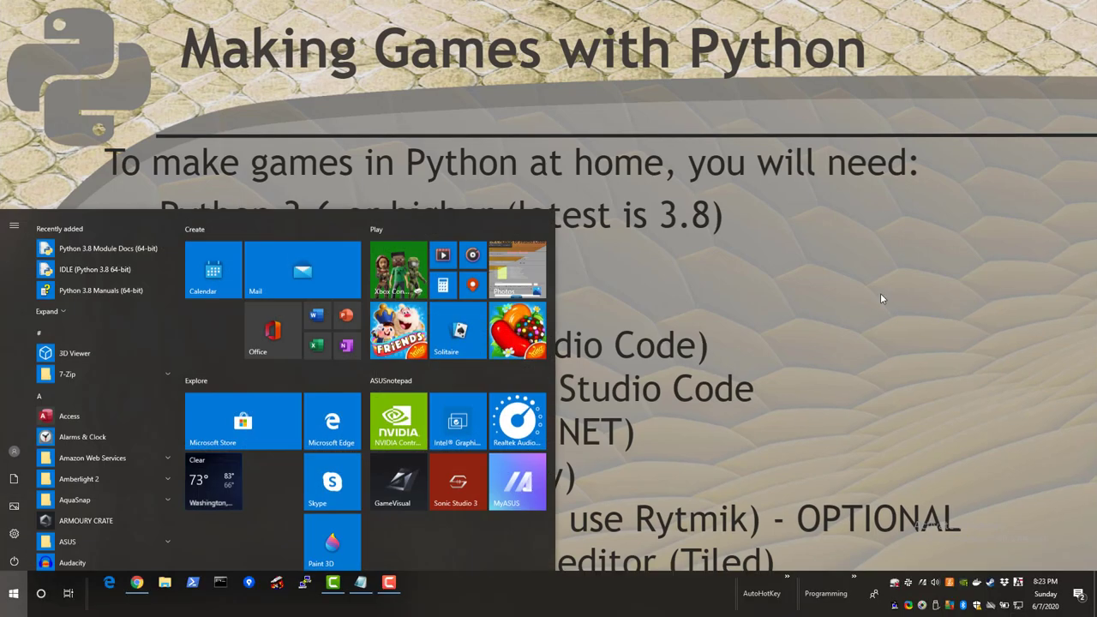
pyautogui.click(137, 582)
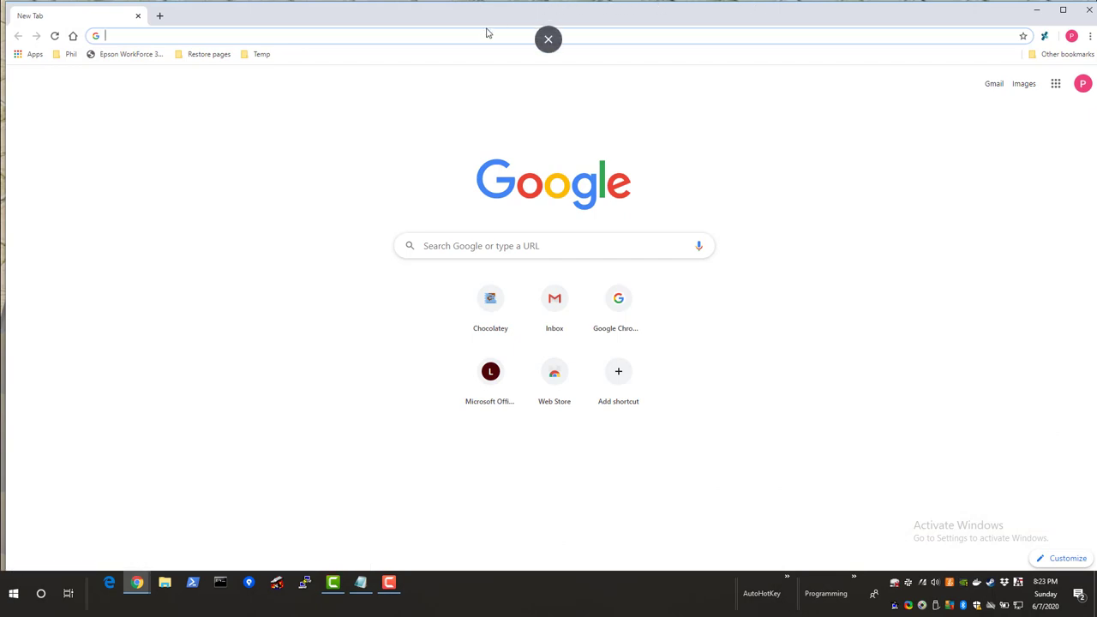
pyautogui.write('python.org')
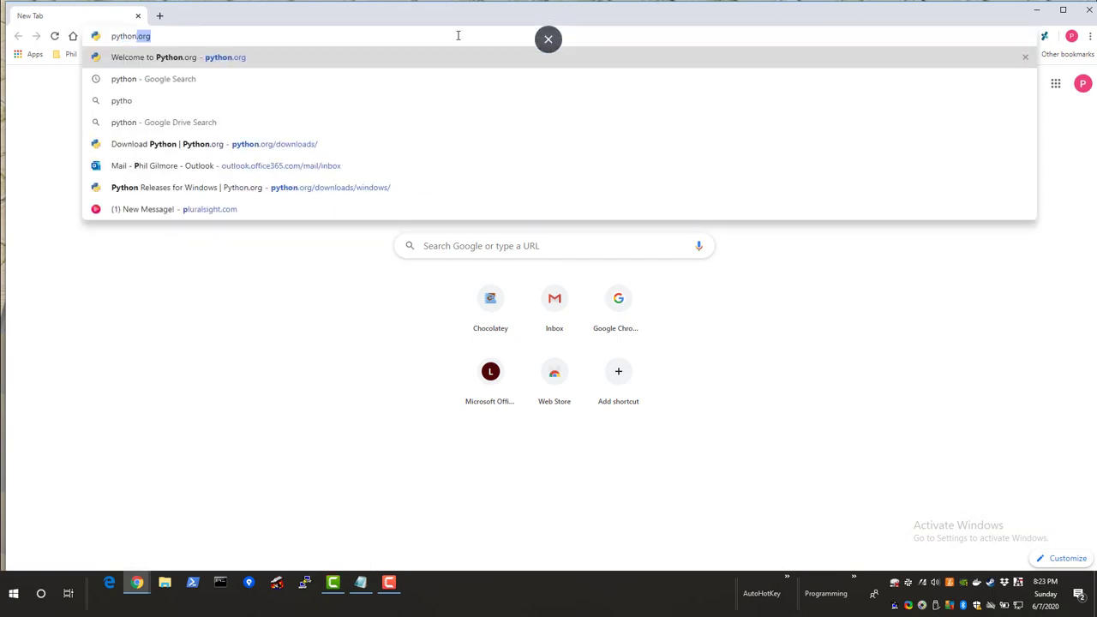
pyautogui.press('Enter')
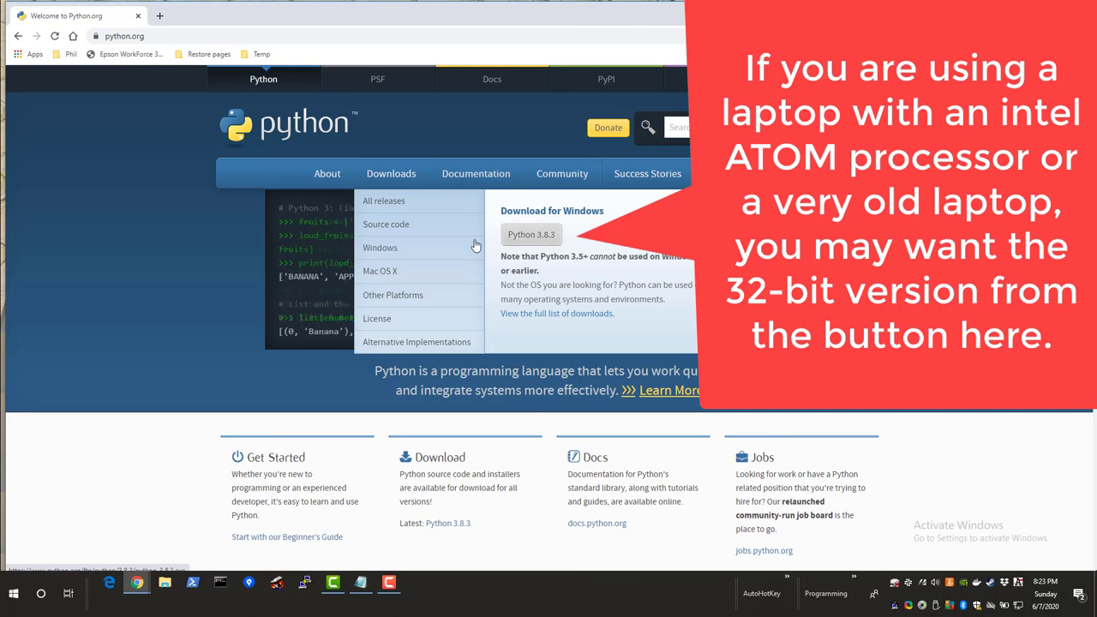
# Download the Windows x86-64 executable installer for Python 3.8.3 into Downloads.
pyautogui.click(380, 246)
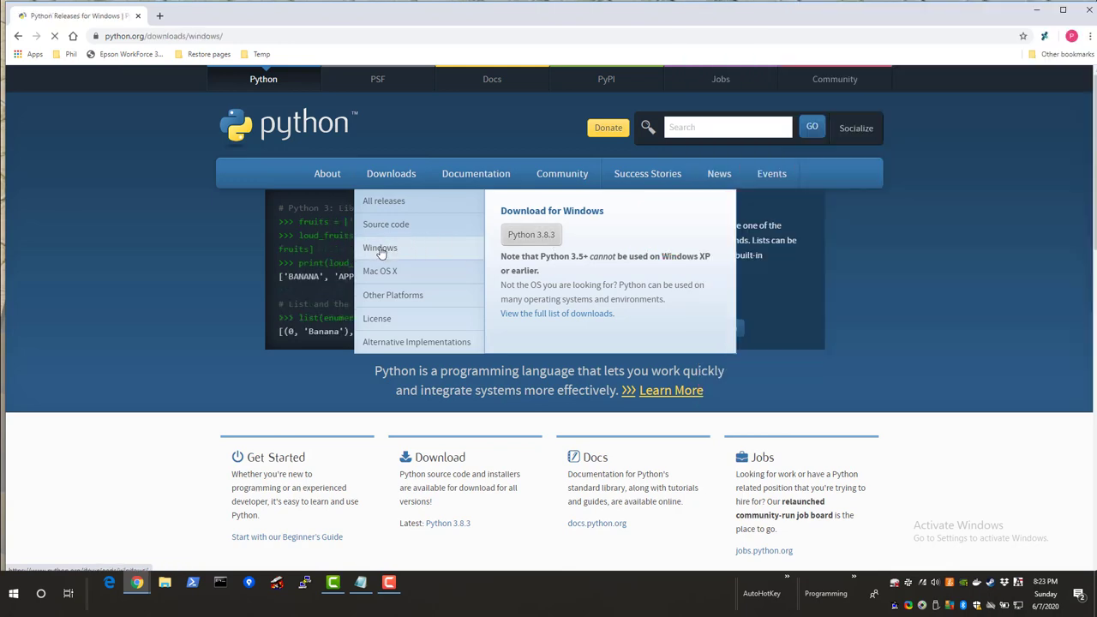
pyautogui.click(380, 247)
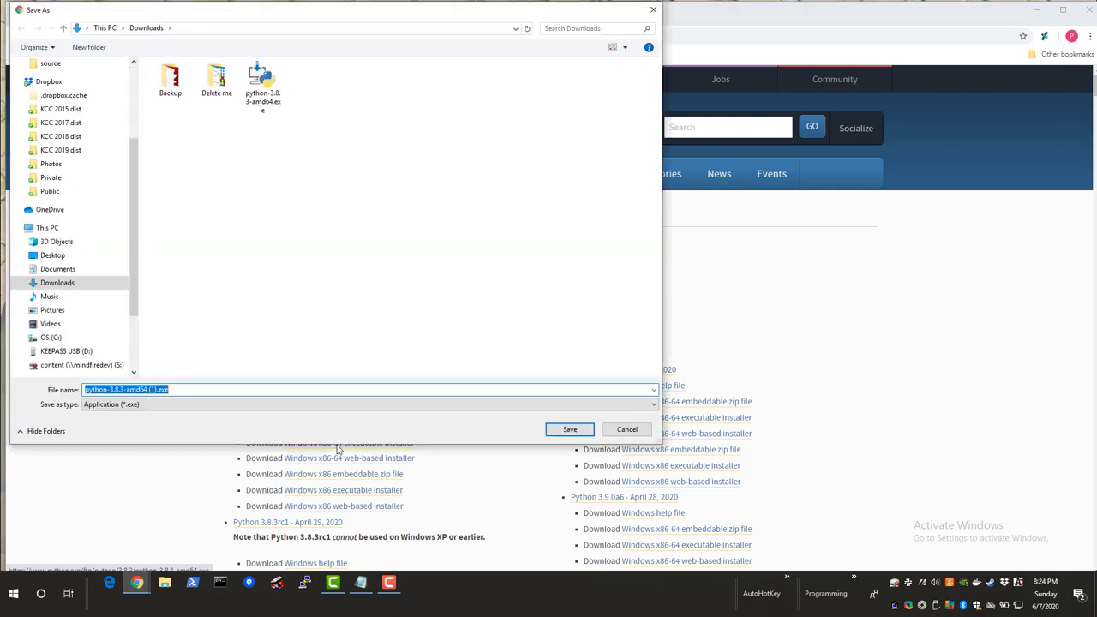
pyautogui.click(260, 72)
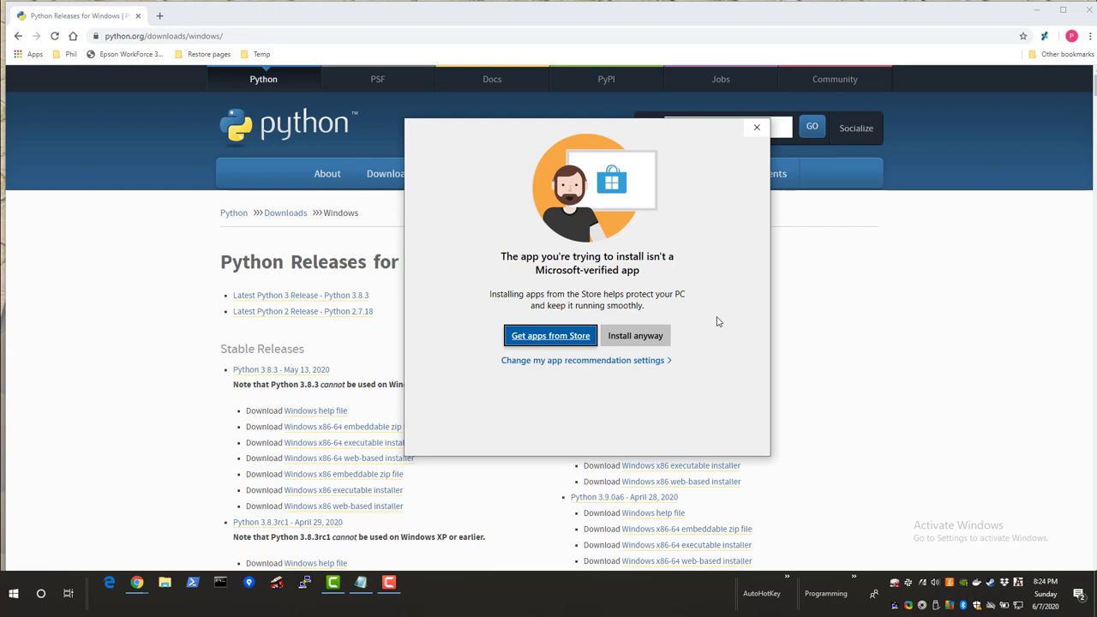
pyautogui.moveTo(634, 334)
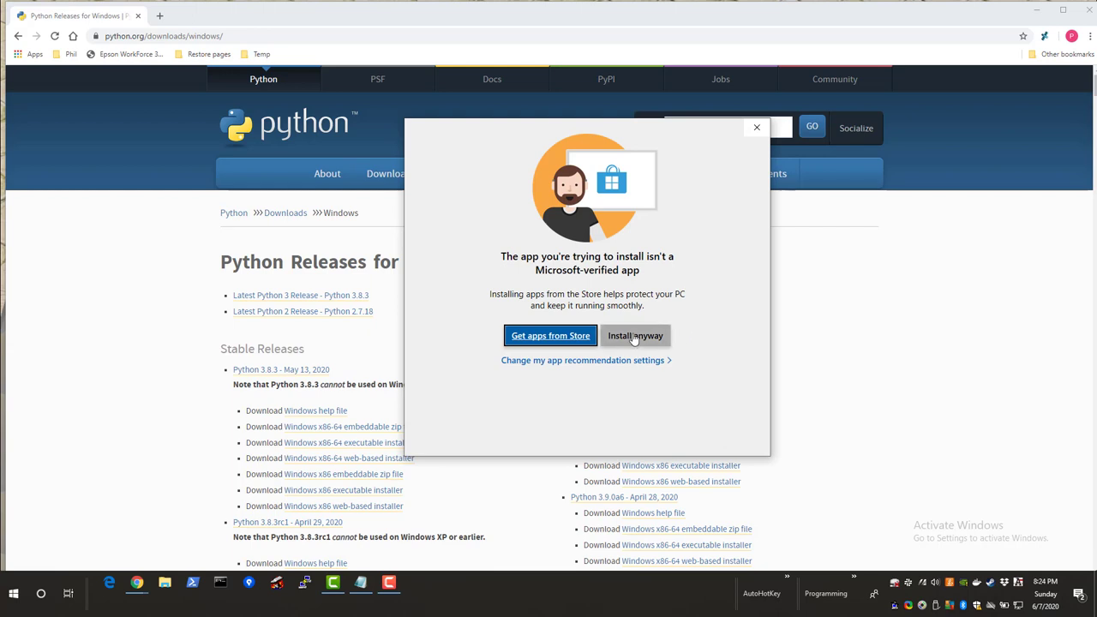
# Install anyway, enable 'Add Python 3.8 to PATH', and start Install Now.
pyautogui.click(634, 334)
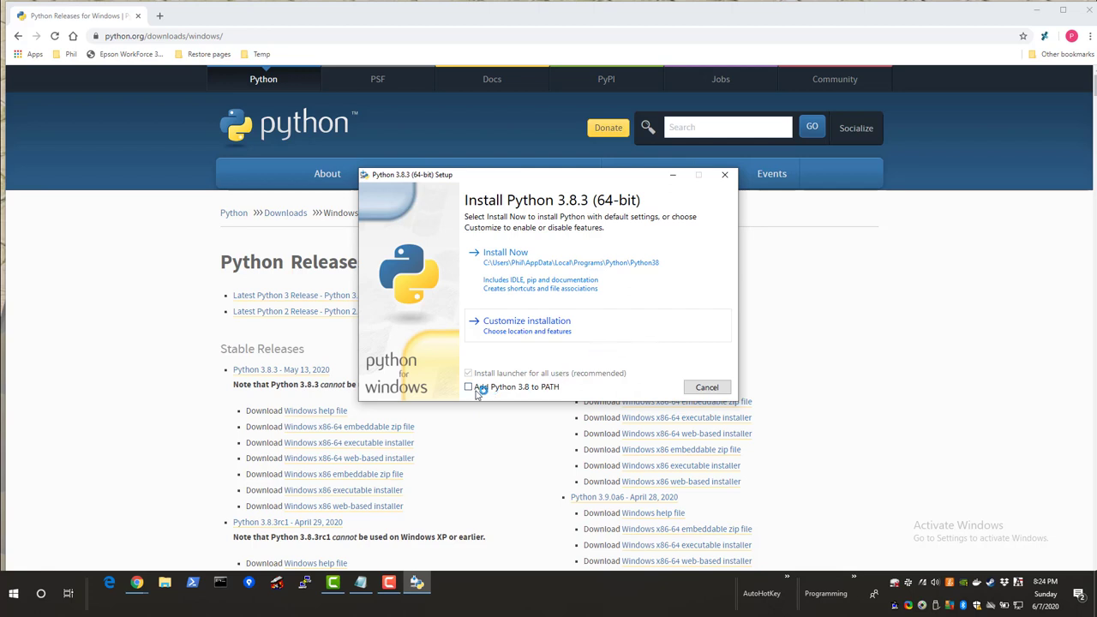
pyautogui.click(469, 387)
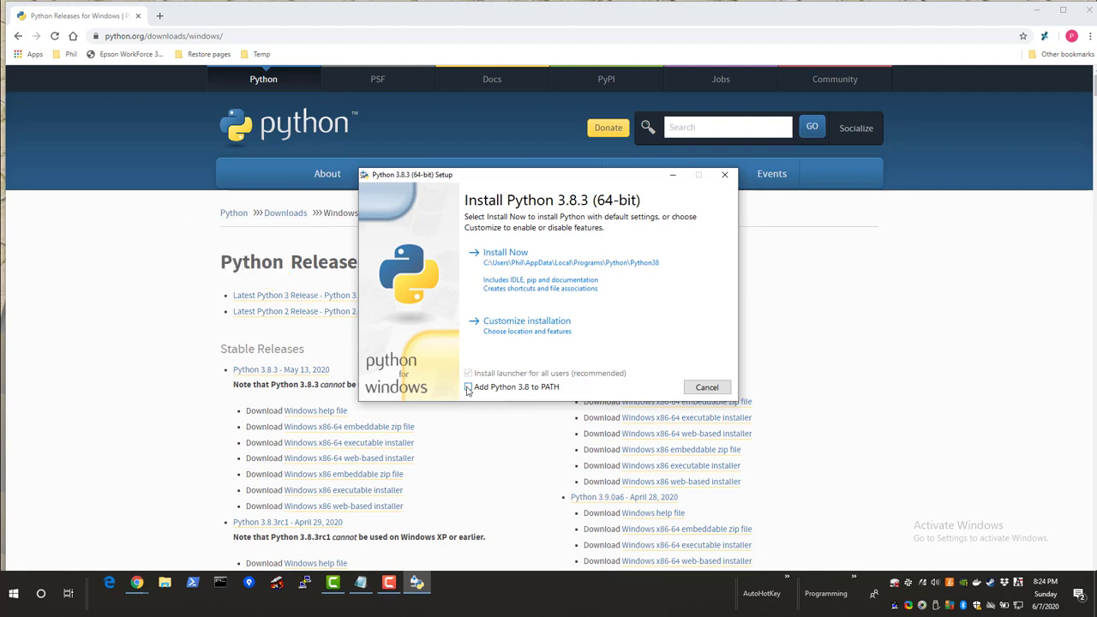
pyautogui.click(467, 387)
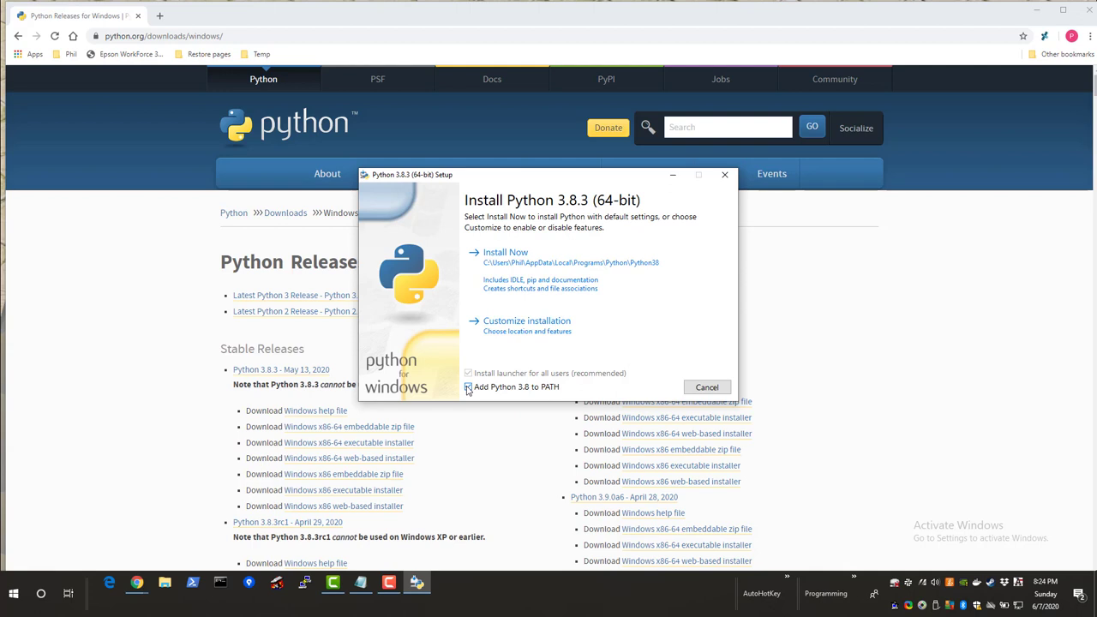
pyautogui.click(468, 388)
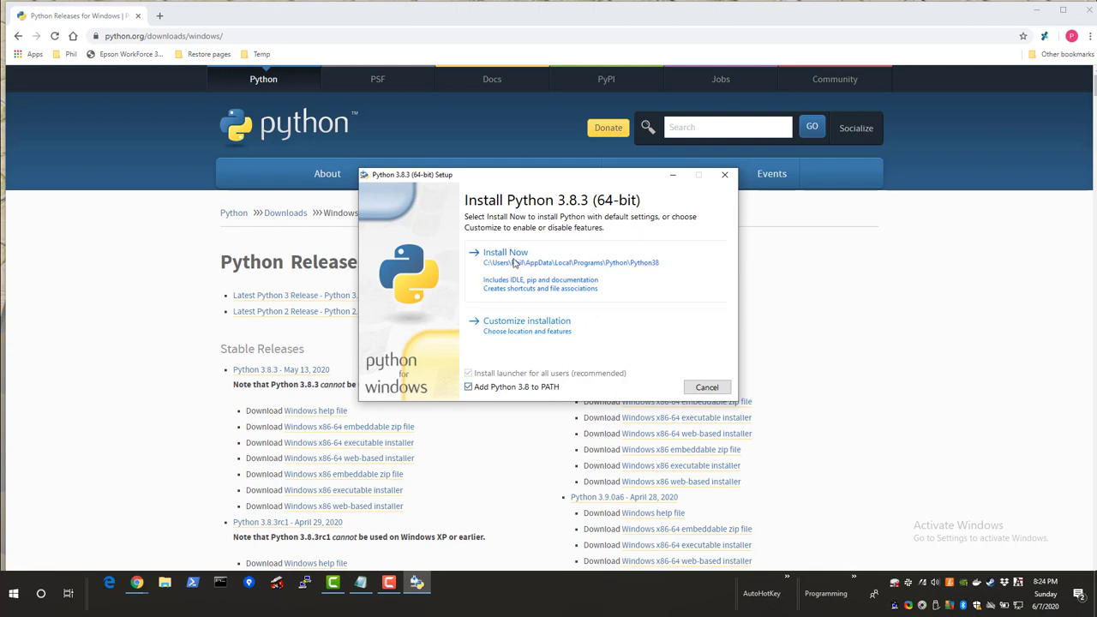
pyautogui.click(506, 252)
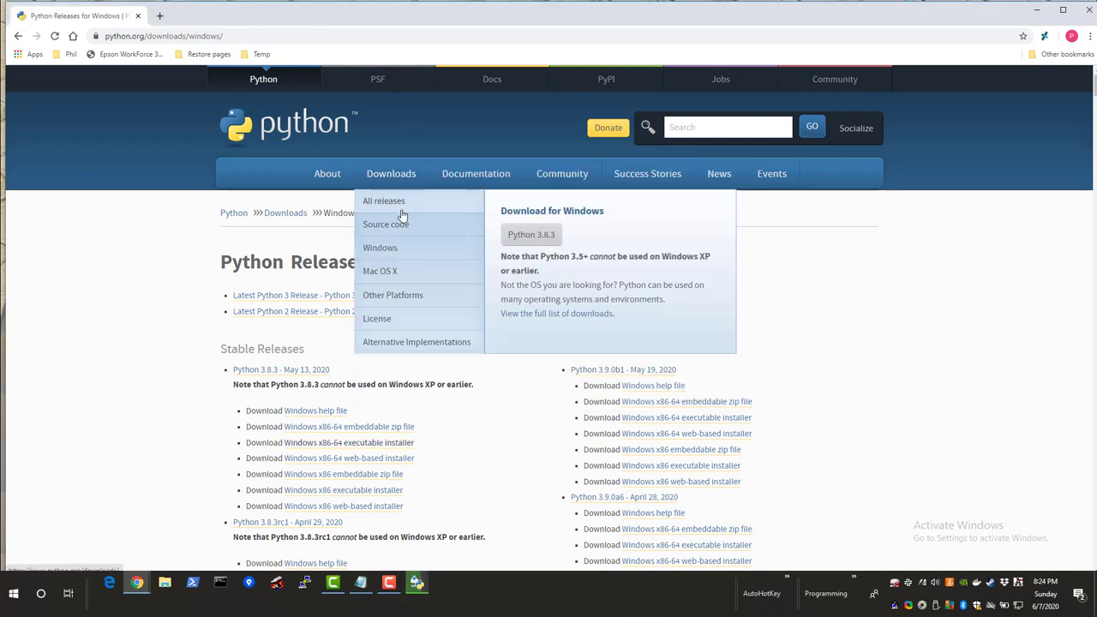
# View the Mac OS X releases page and close the 'Setup was successful' installer dialog.
pyautogui.click(381, 271)
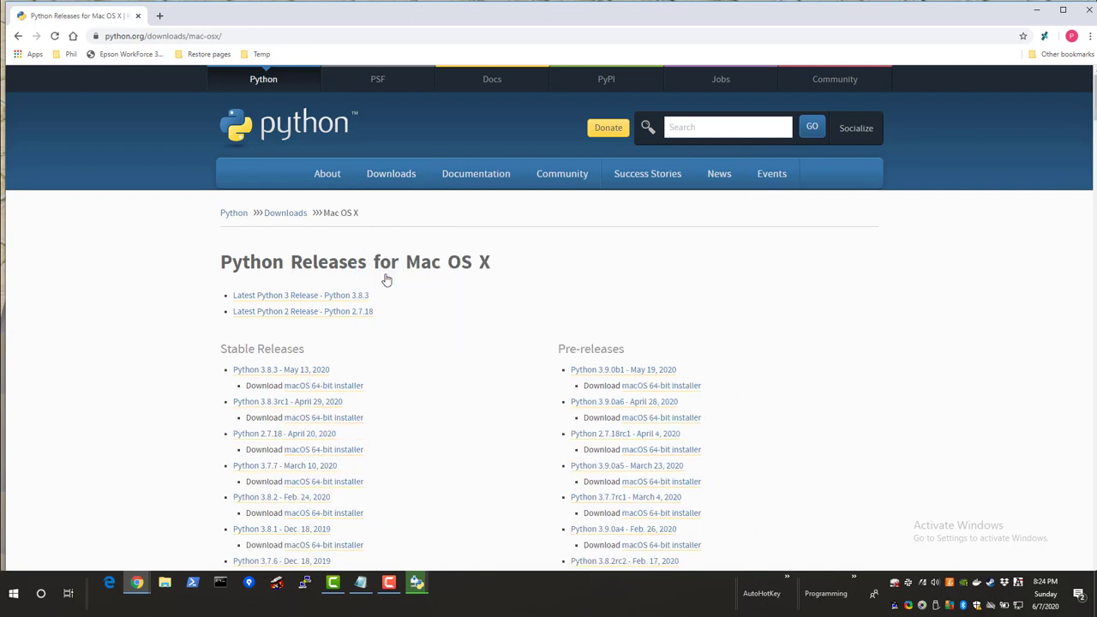
pyautogui.moveTo(418, 374)
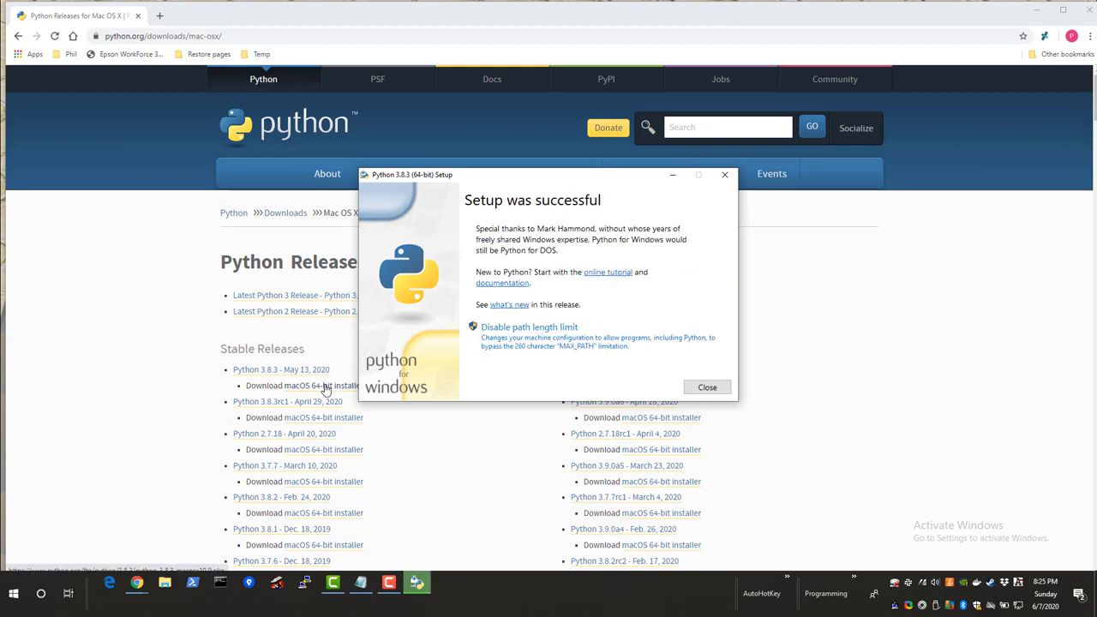
pyautogui.moveTo(706, 387)
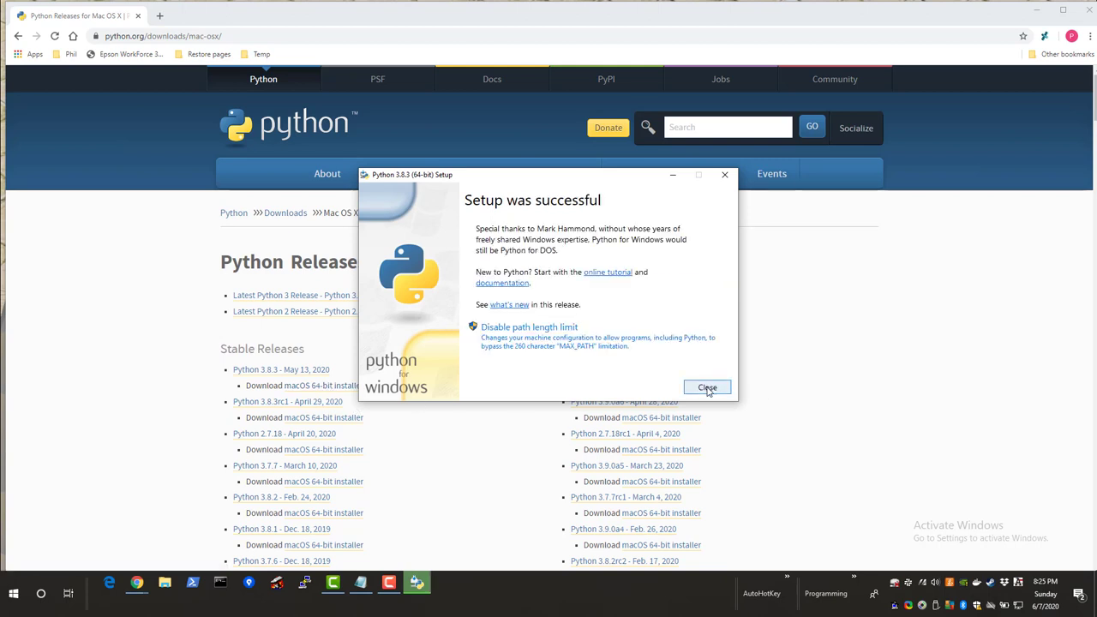
pyautogui.click(706, 387)
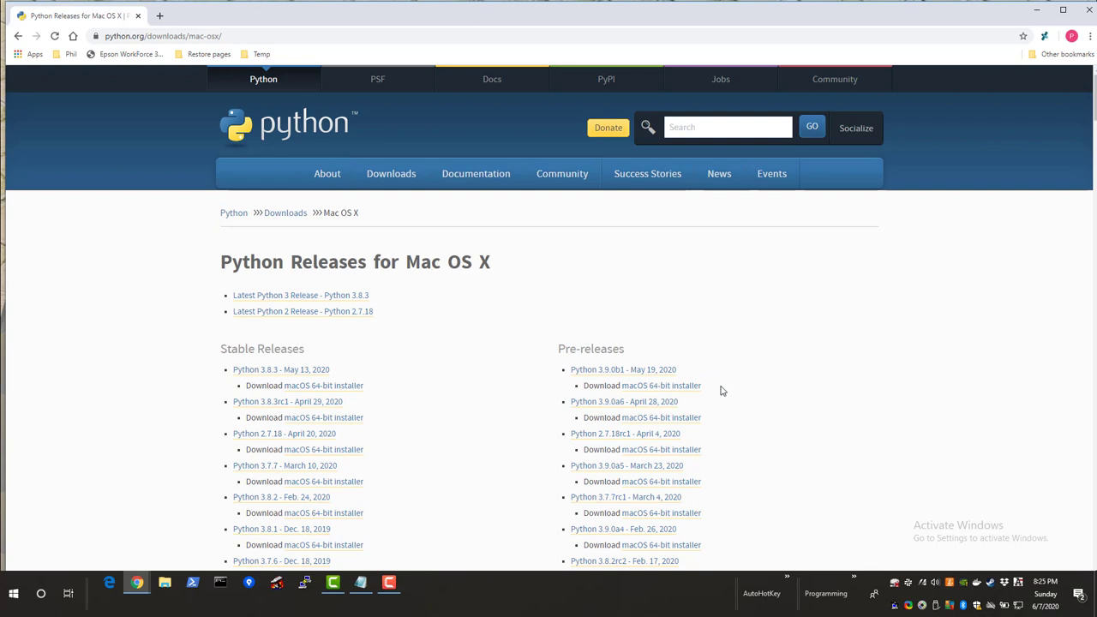
pyautogui.moveTo(699, 291)
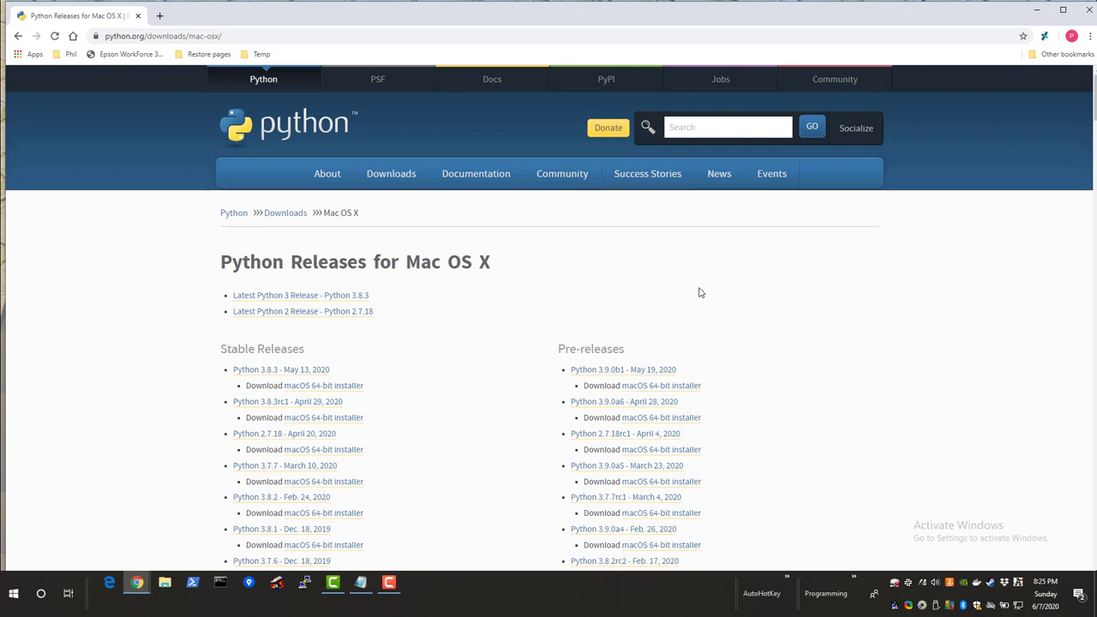
pyautogui.moveTo(451, 221)
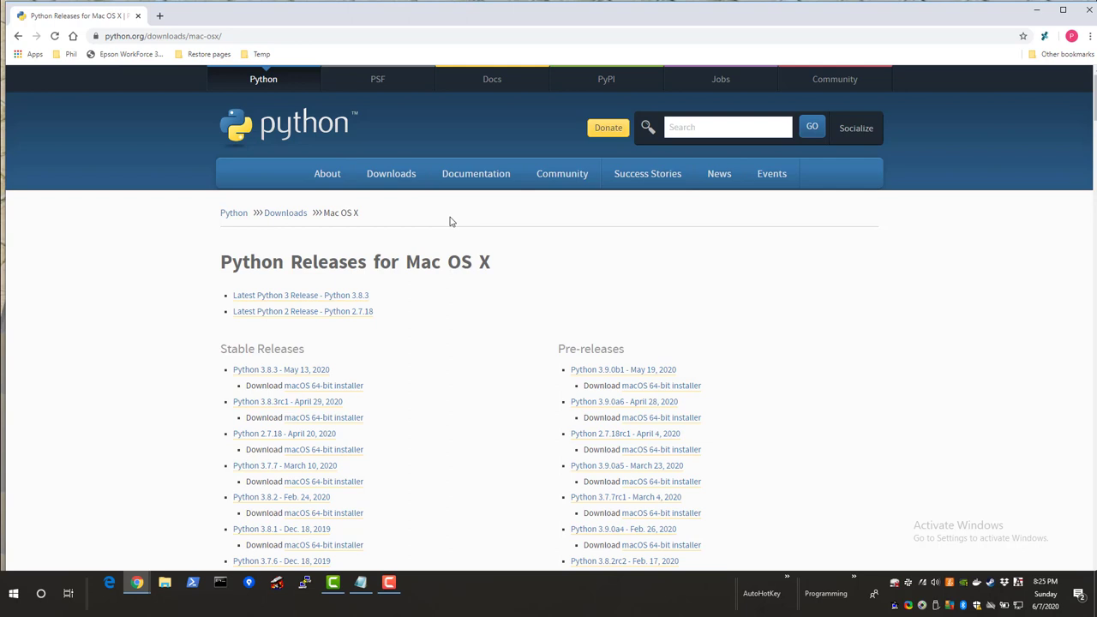
pyautogui.moveTo(311, 132)
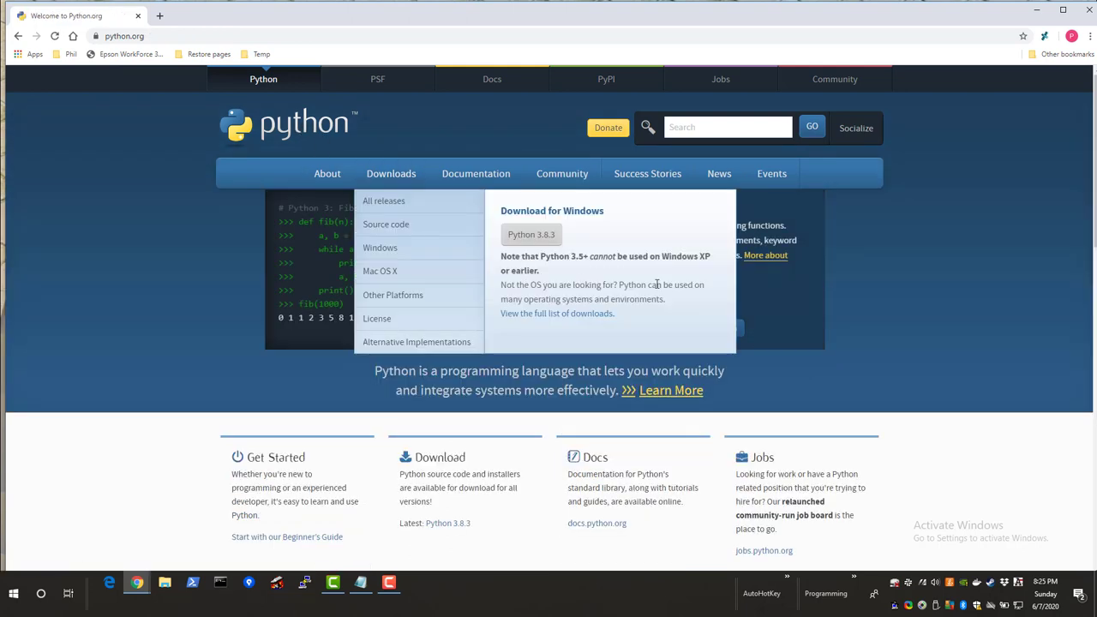
pyautogui.moveTo(541, 238)
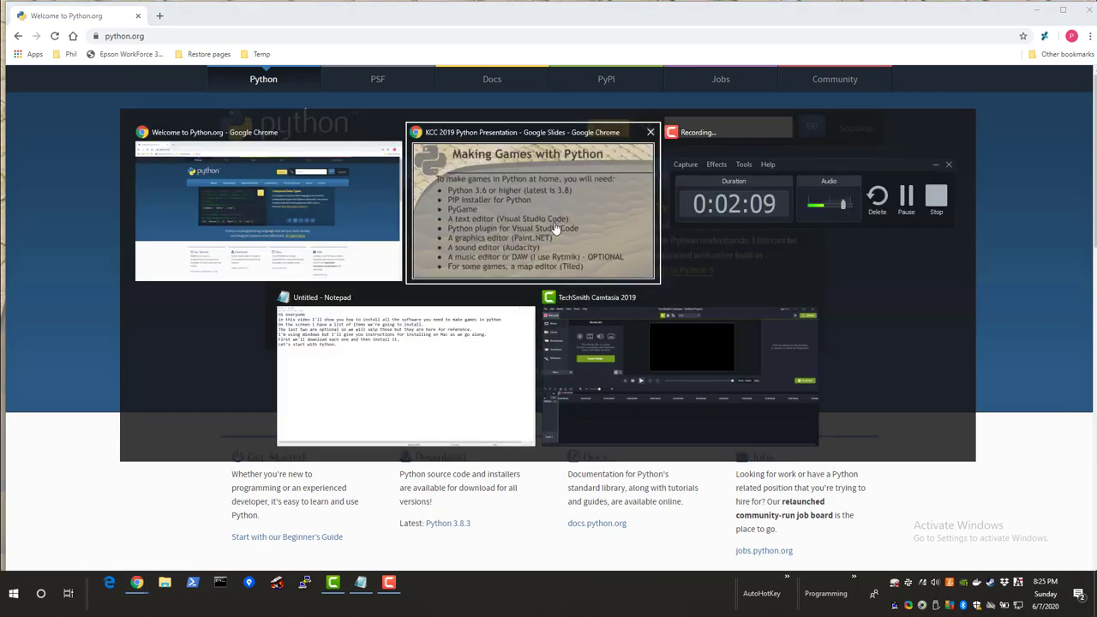
# Run python --version (reports 3.7.3) and pip install pygame in Command Prompt.
pyautogui.click(14, 590)
pyautogui.write('pyth')
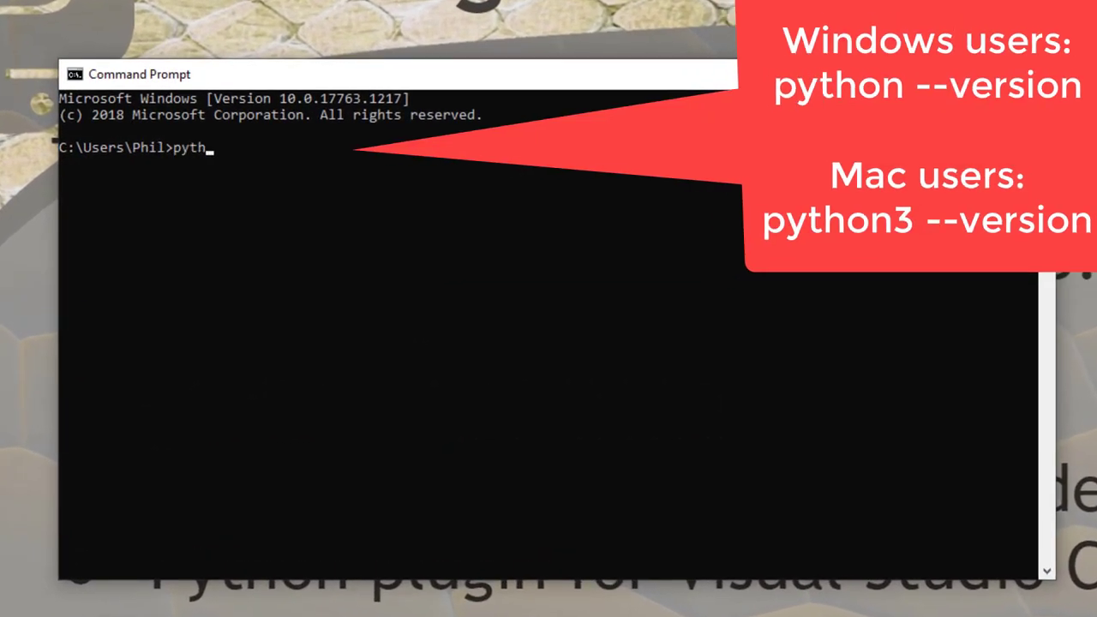
pyautogui.write('on --version')
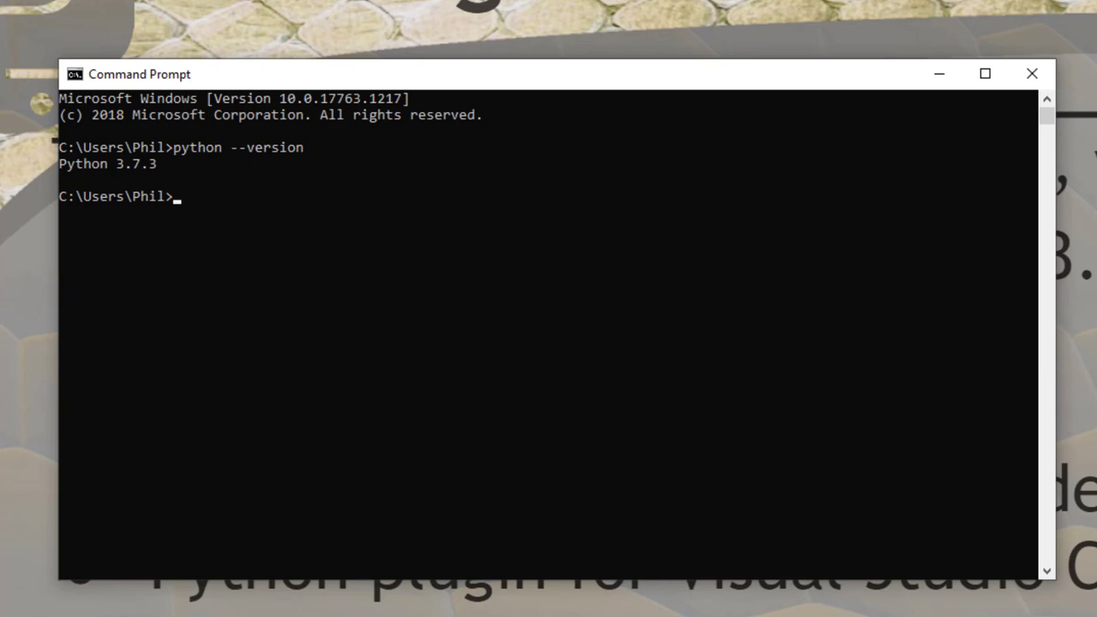
pyautogui.write('pip i')
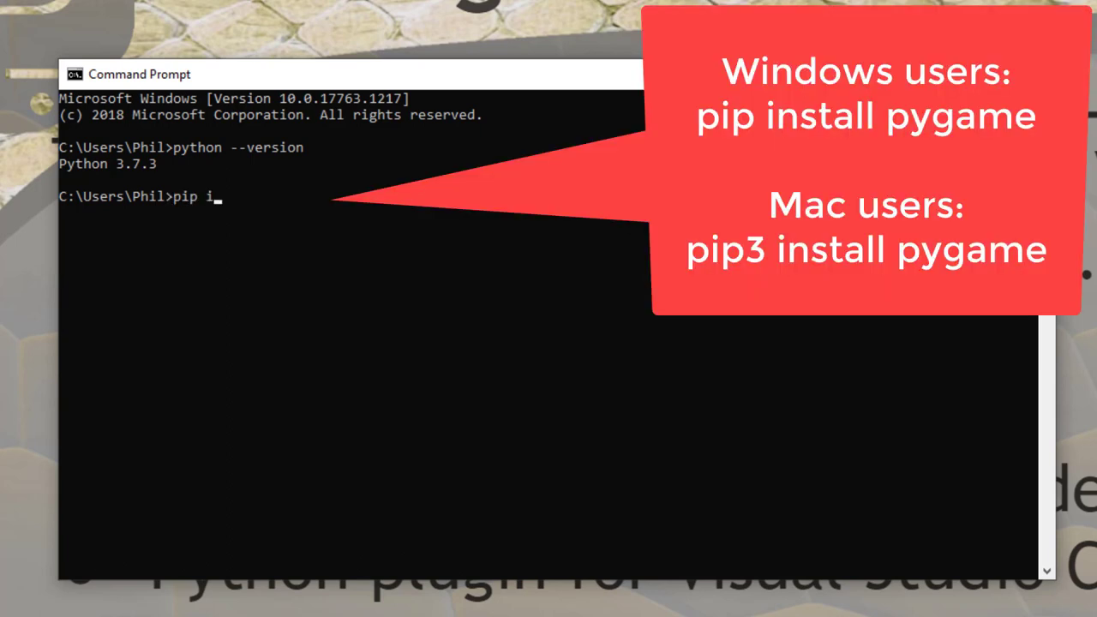
pyautogui.write('nstall pygame')
pyautogui.write('python')
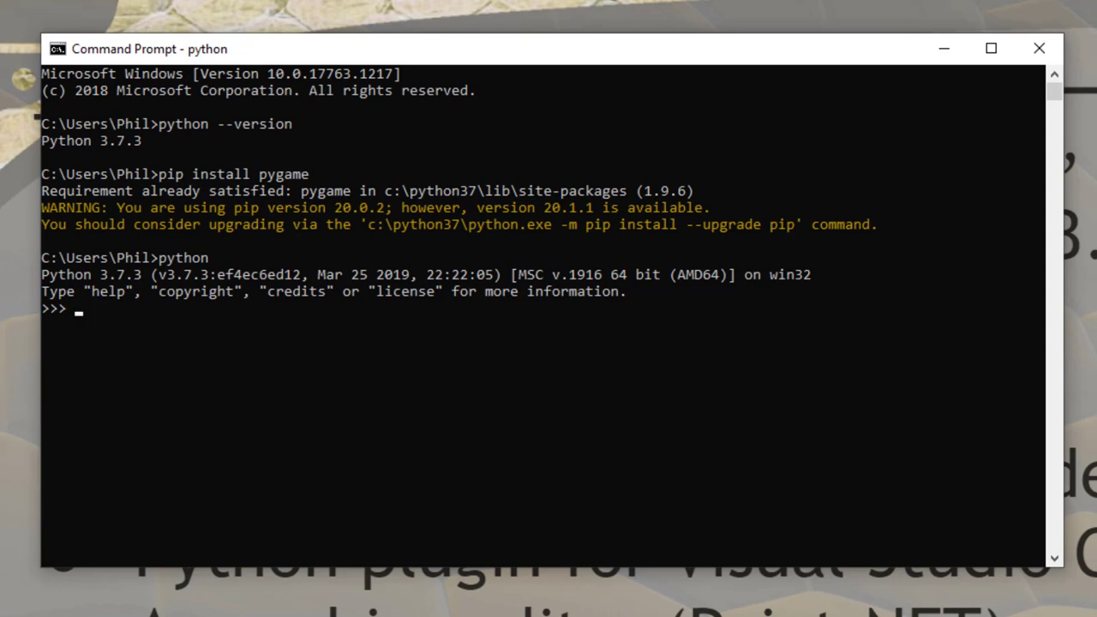
# In the Python interpreter, import pygame 1.9.6, run pygame.init(), then quit().
pyautogui.write('impo')
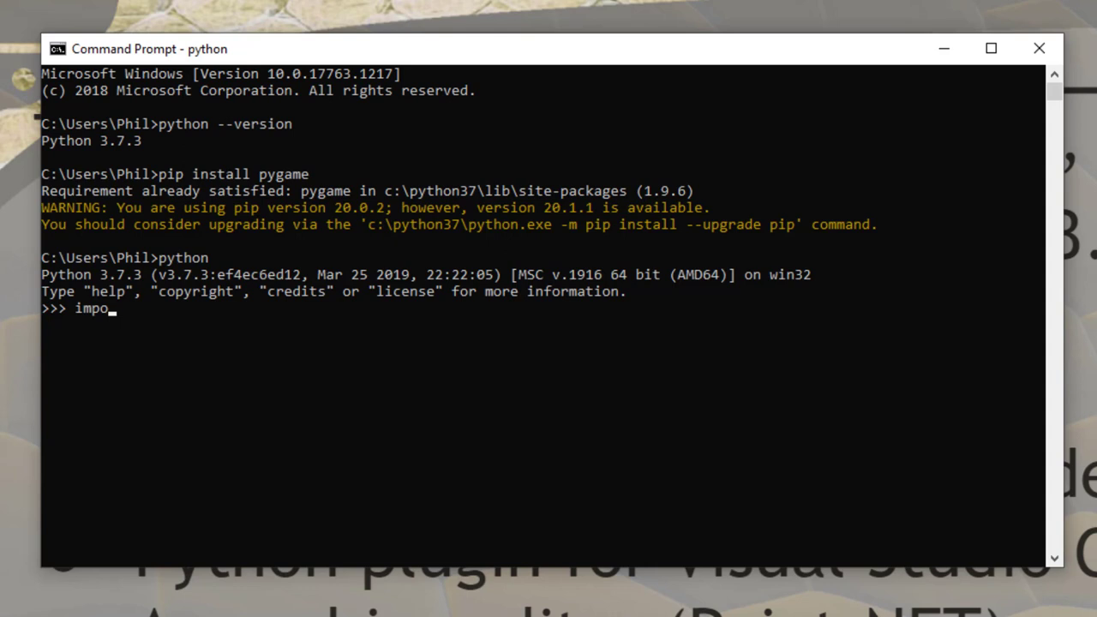
pyautogui.write('rt pygame')
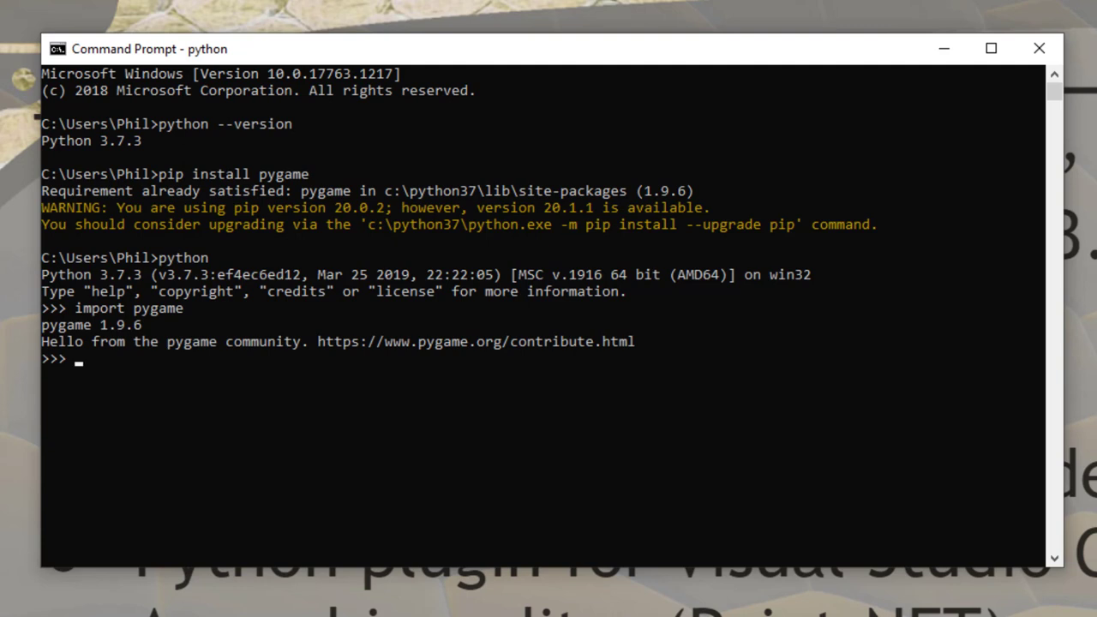
pyautogui.write('pygame')
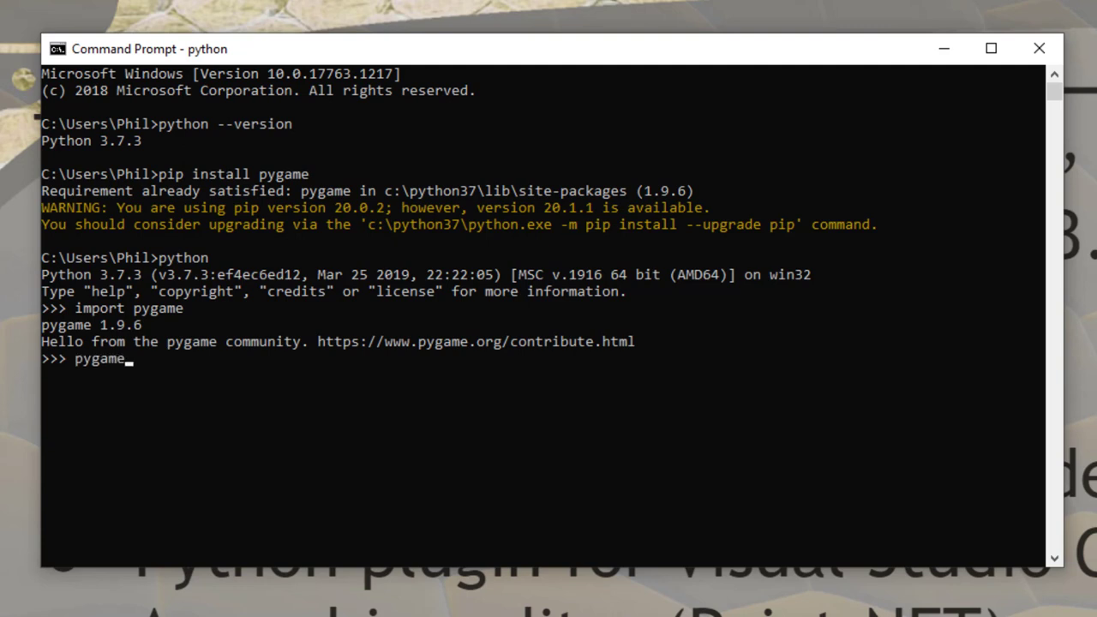
pyautogui.write('.init()')
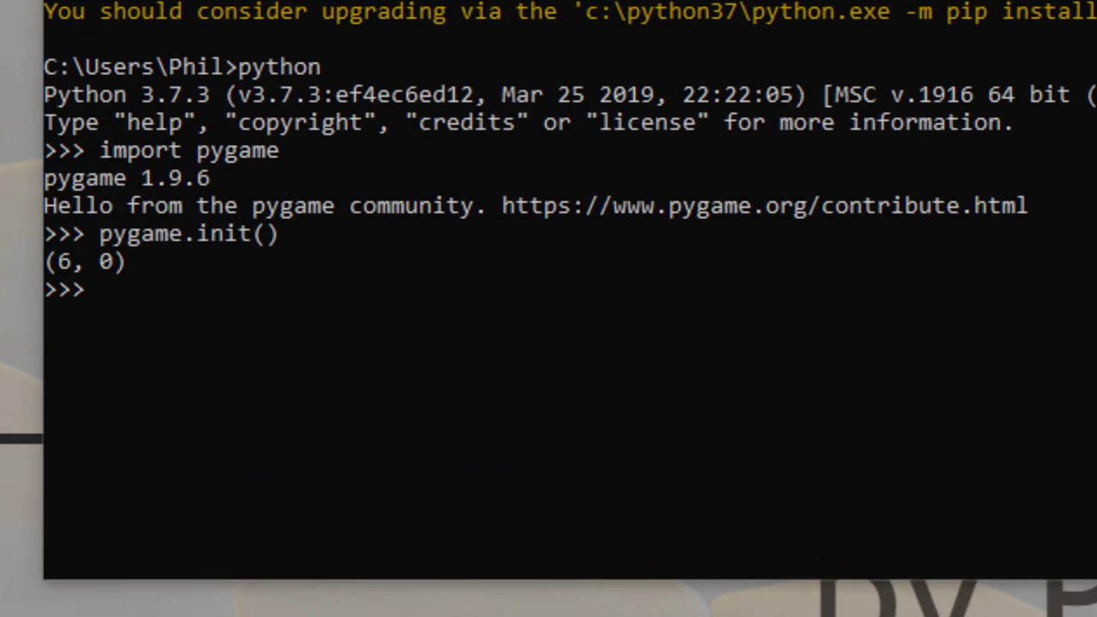
pyautogui.write('quit()')
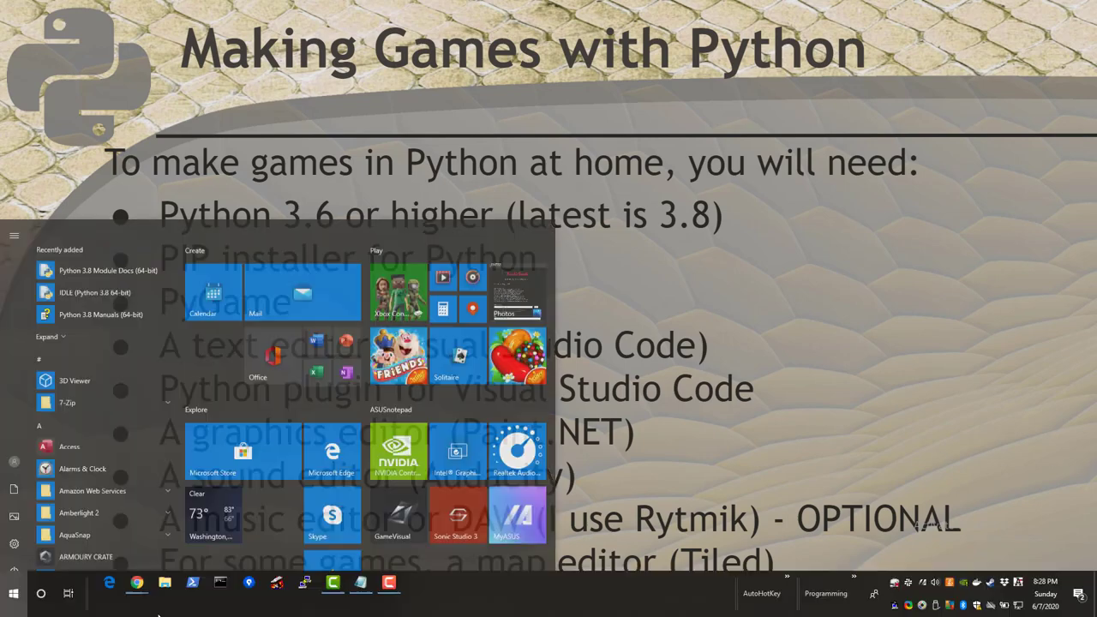
# Launch Google Chrome from the Windows search and look up 'visual studio code'.
pyautogui.write('chrome')
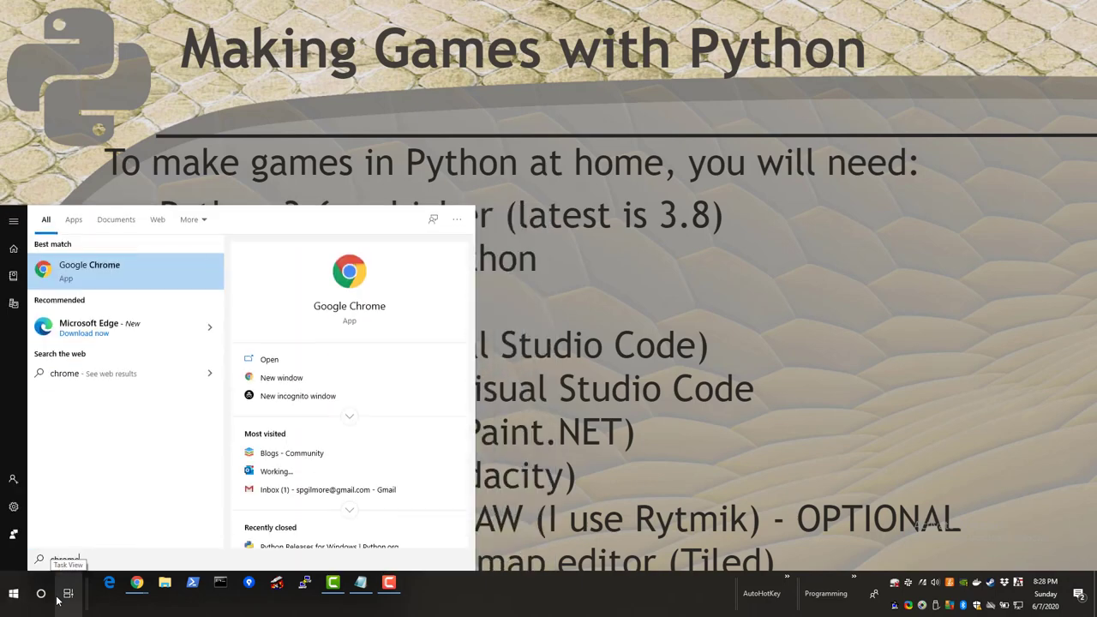
pyautogui.click(89, 271)
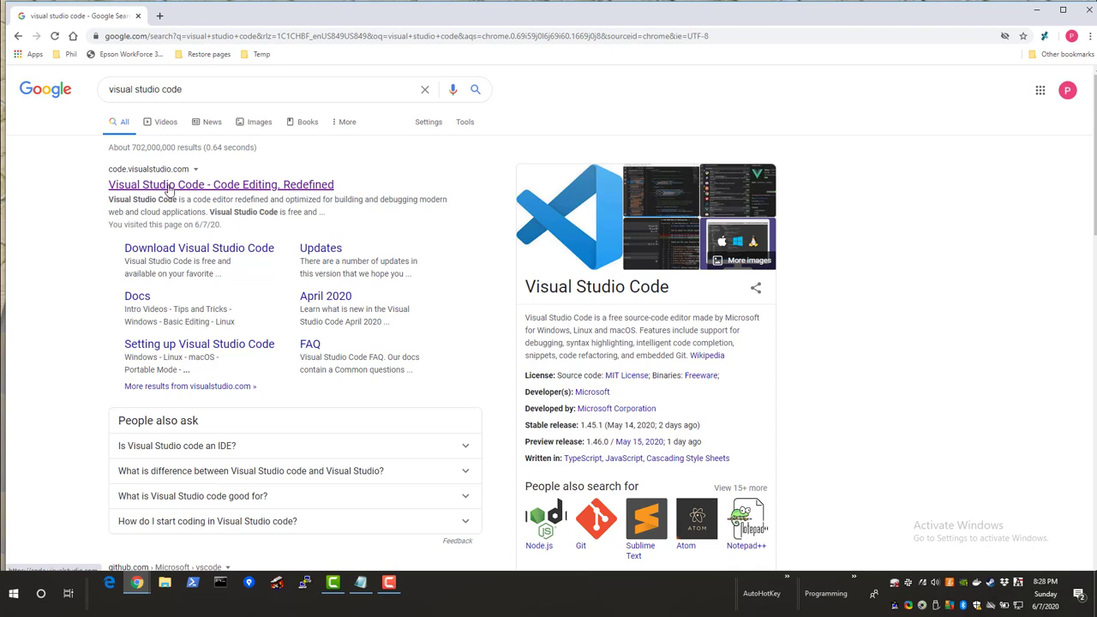
# From code.visualstudio.com, download the Stable Windows x64 User Installer.
pyautogui.click(209, 185)
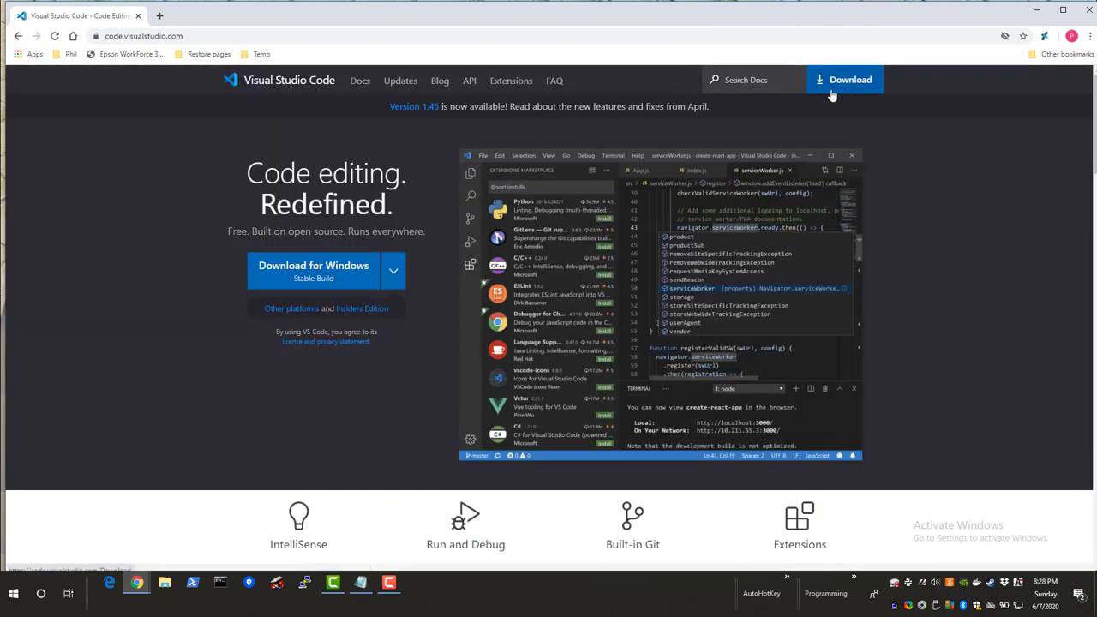
pyautogui.click(390, 271)
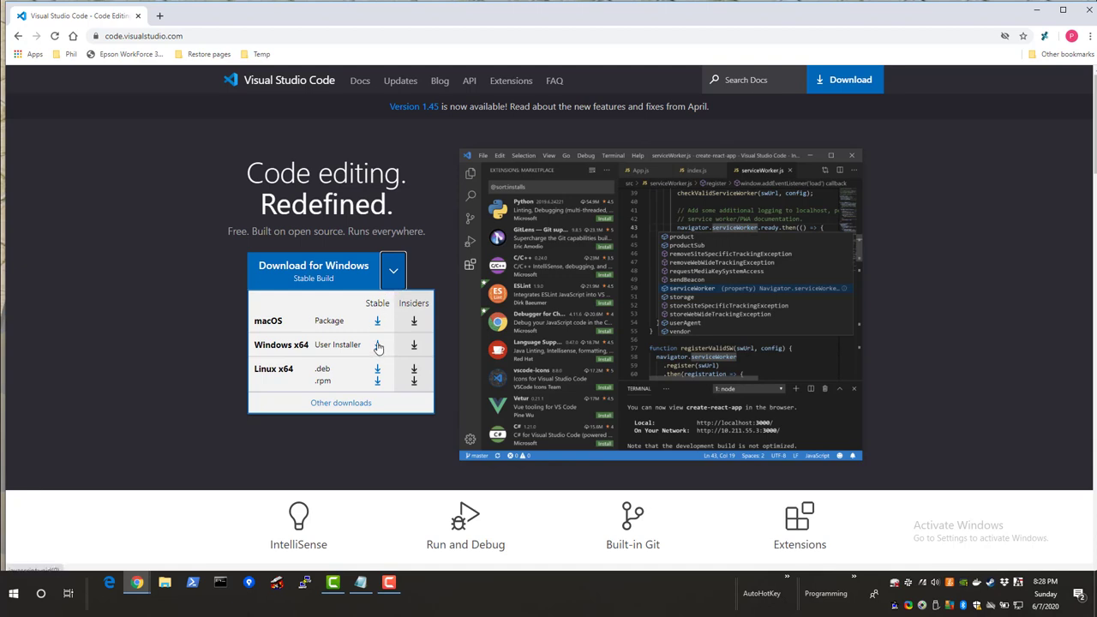
pyautogui.moveTo(376, 368)
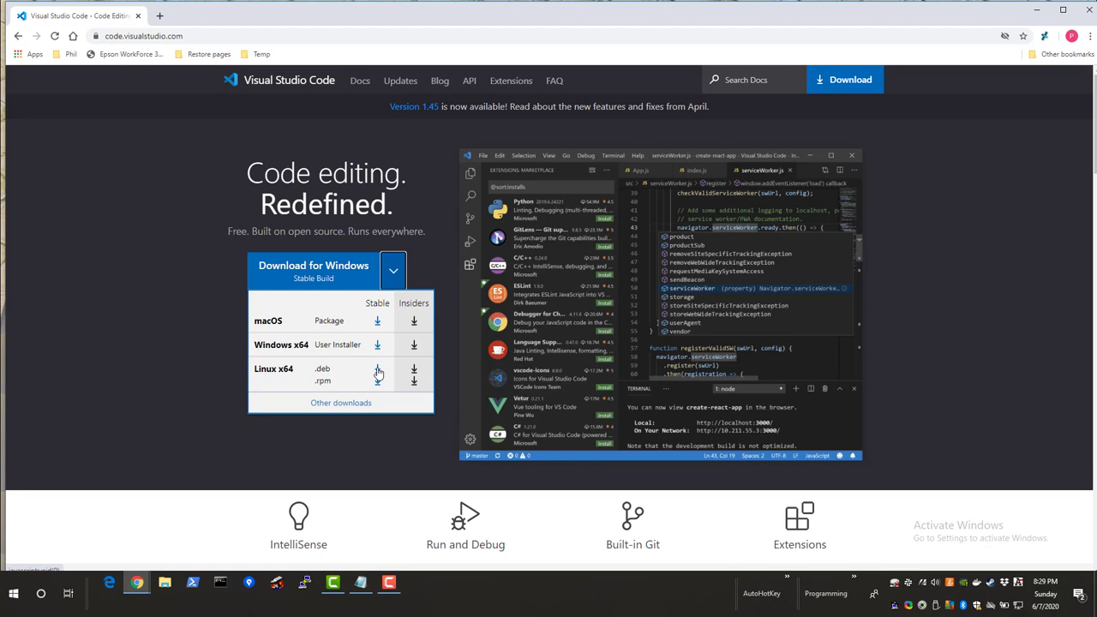
pyautogui.moveTo(377, 345)
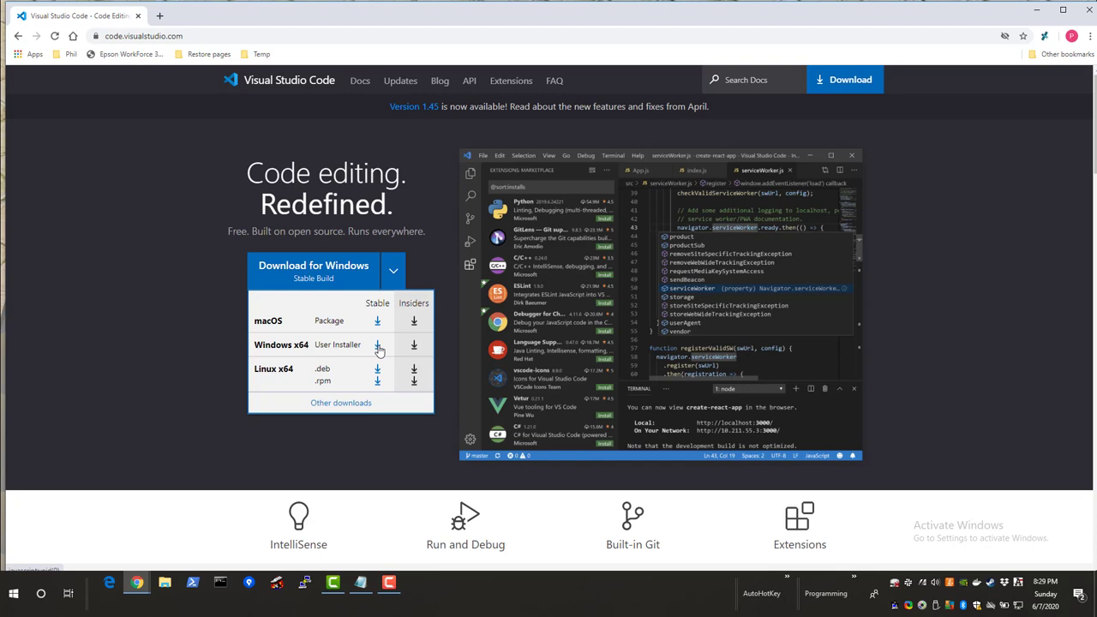
pyautogui.click(377, 347)
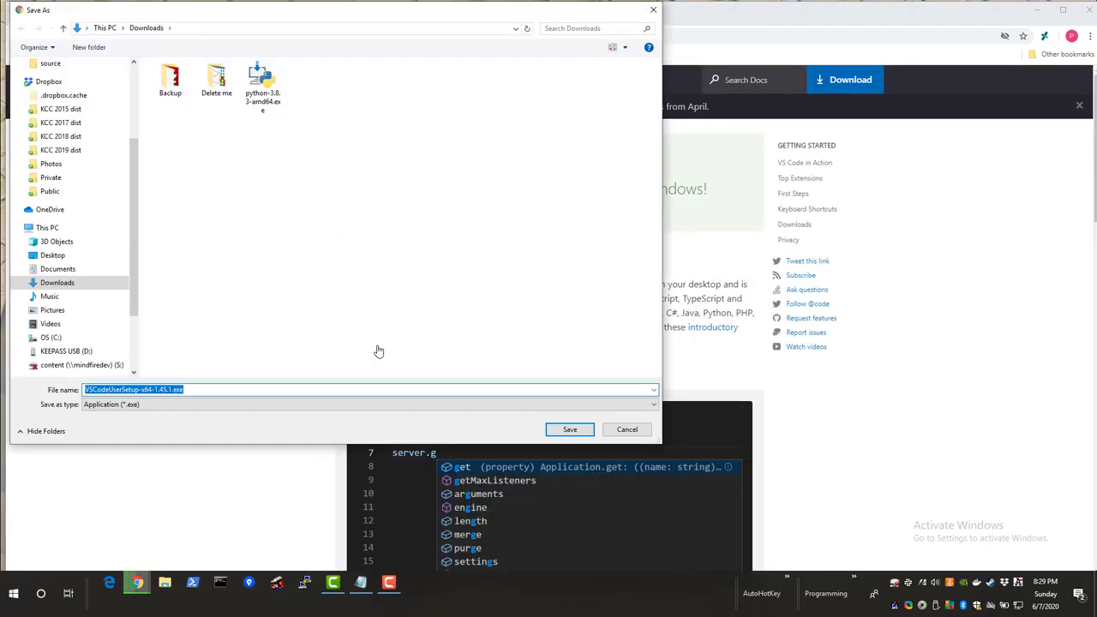
# Save VSCodeUserSetup-x64-1.45.1.exe, run it and accept the already-installed warning.
pyautogui.click(569, 428)
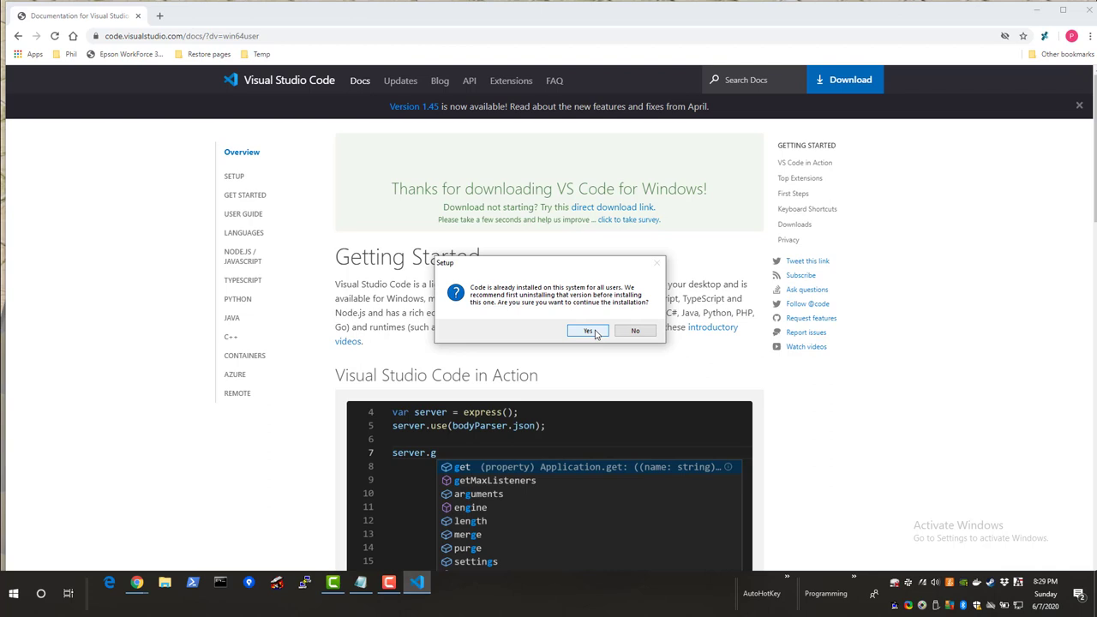
pyautogui.click(588, 331)
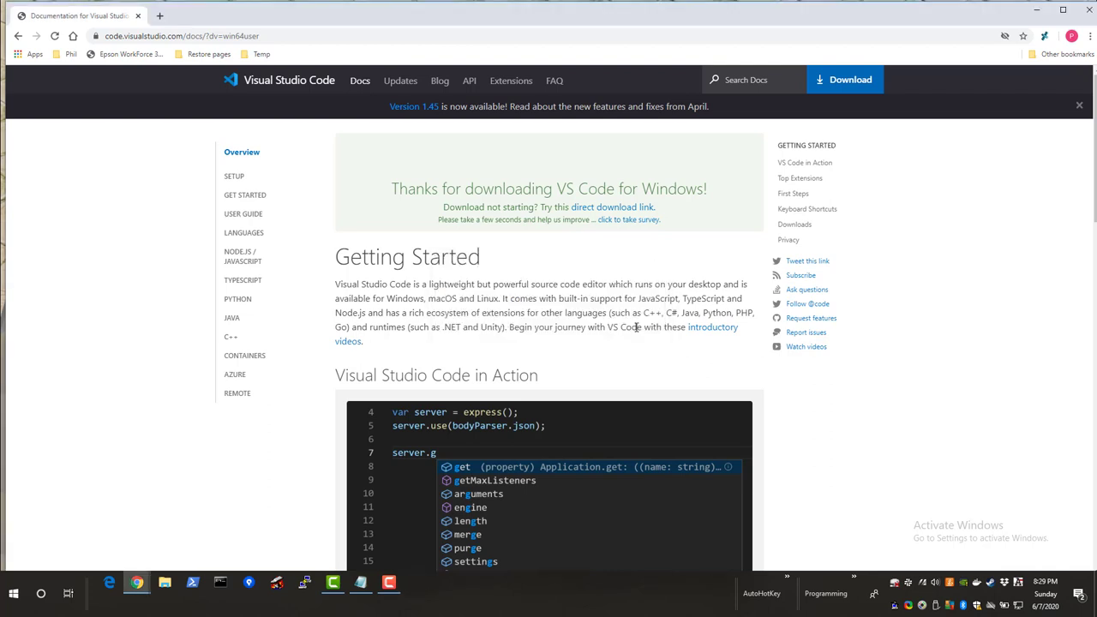
pyautogui.moveTo(897, 438)
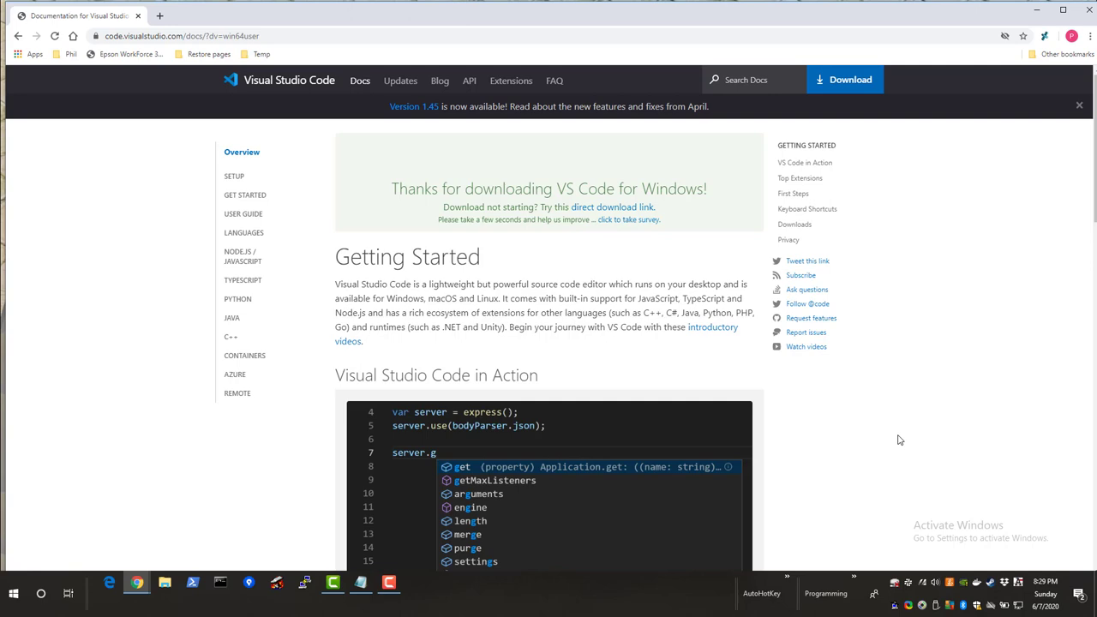
# Launch Visual Studio Code from the Start menu via 'code'.
pyautogui.click(14, 593)
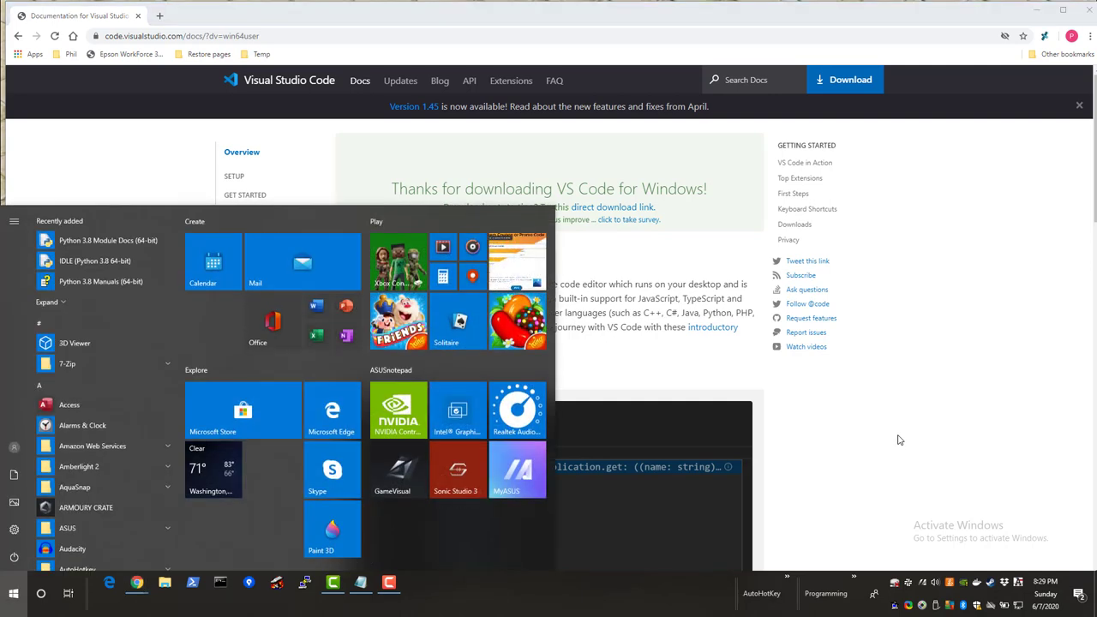
pyautogui.write('code')
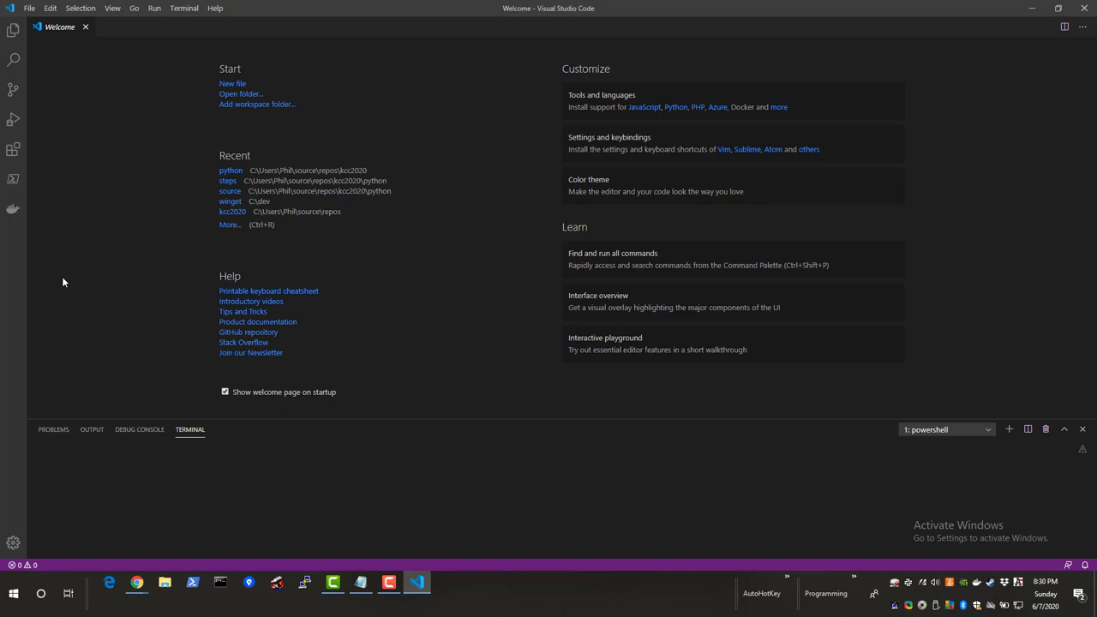
pyautogui.moveTo(85, 41)
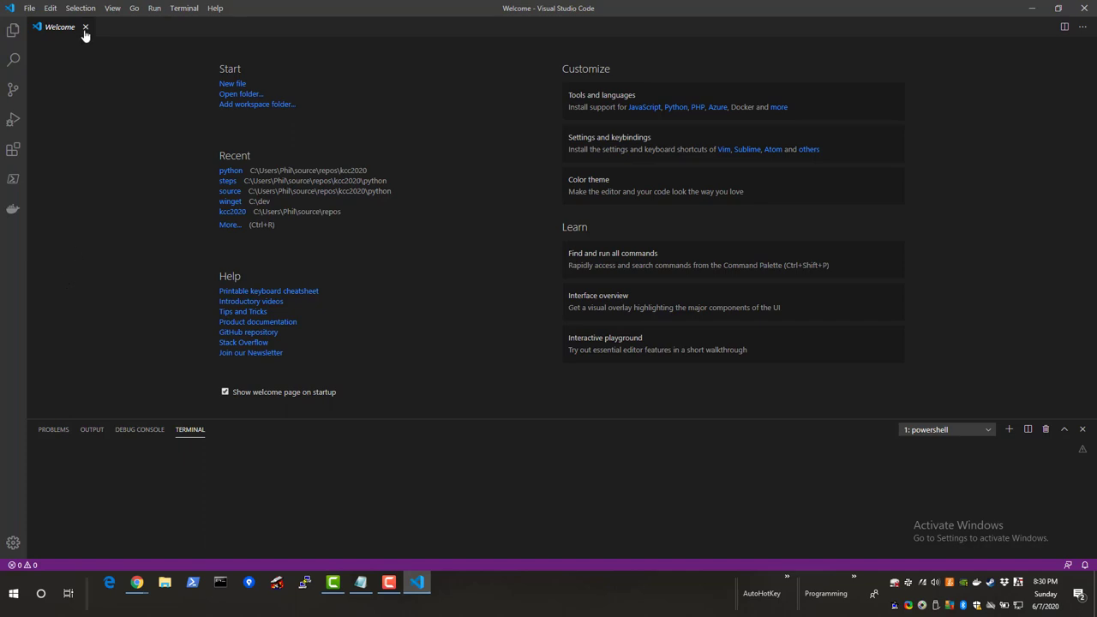
pyautogui.moveTo(84, 31)
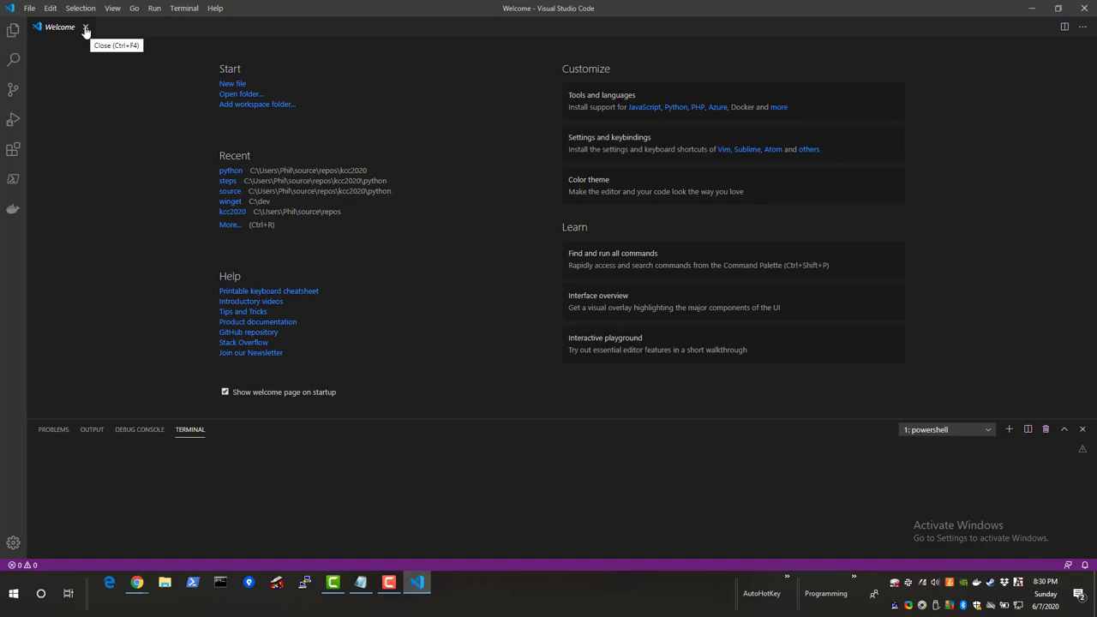
# Close the Welcome page and switch to the Extensions view of installed extensions.
pyautogui.click(82, 29)
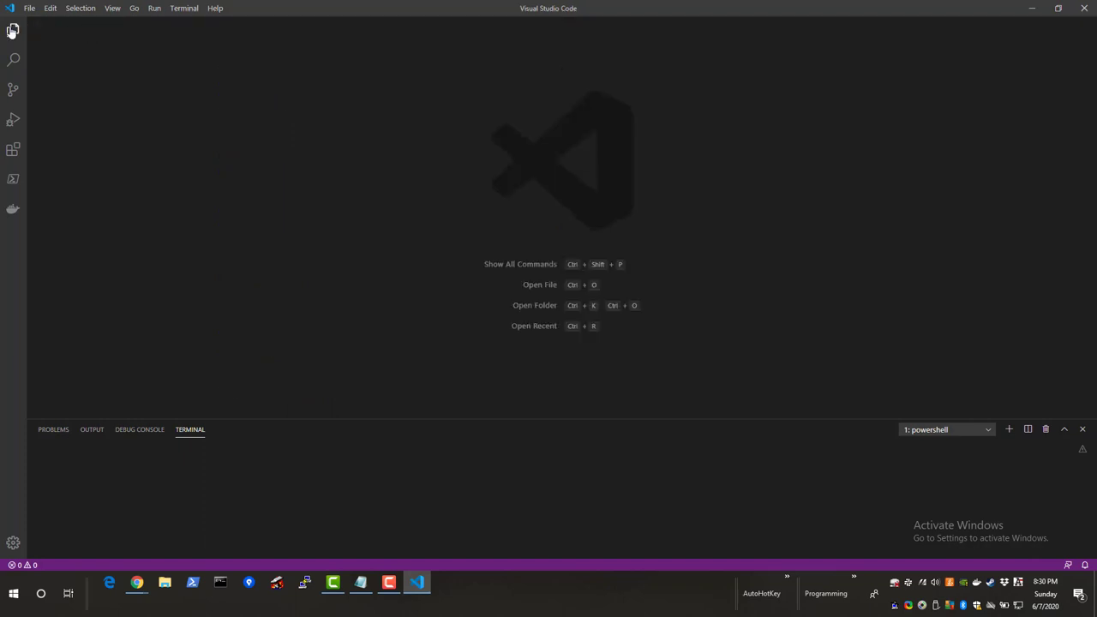
pyautogui.moveTo(12, 209)
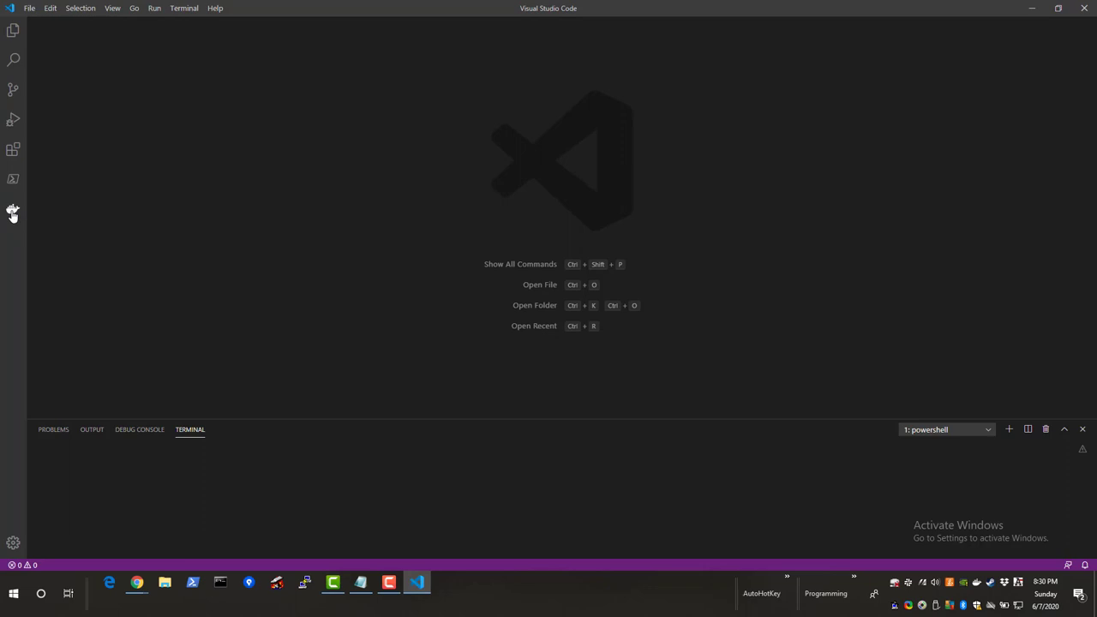
pyautogui.click(13, 149)
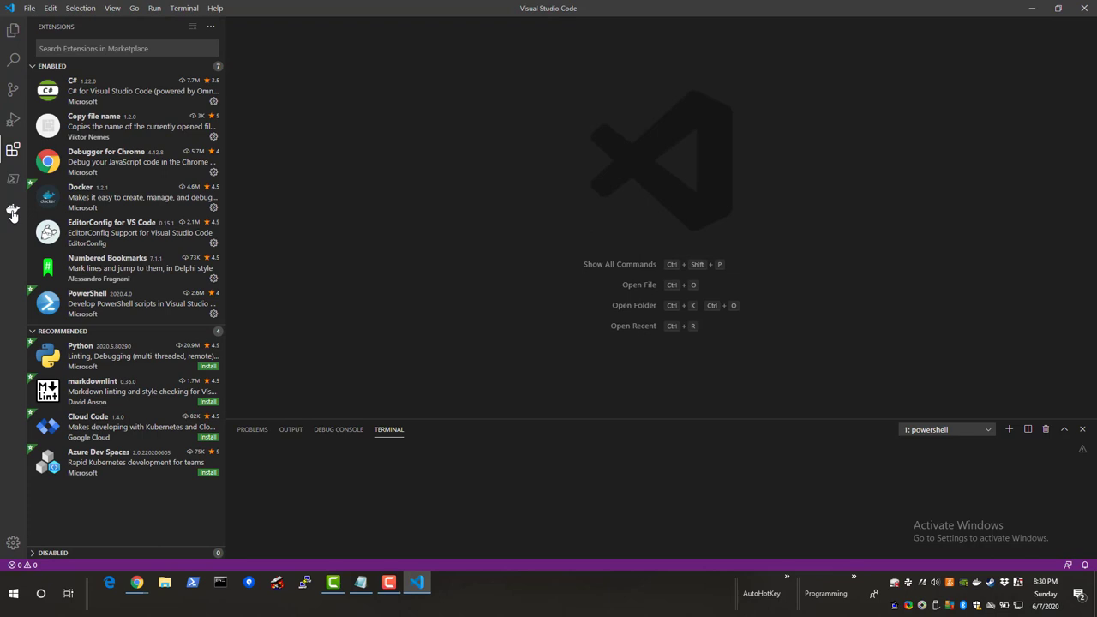
pyautogui.moveTo(69, 161)
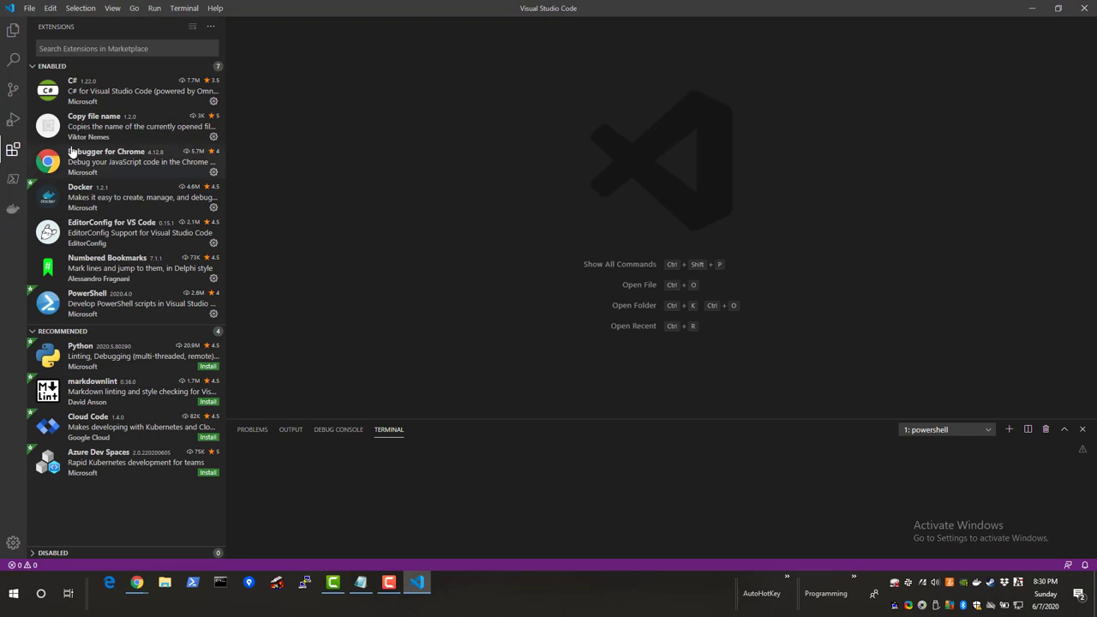
# Browse the Extensions view and start a marketplace search for 'pyth'.
pyautogui.click(129, 49)
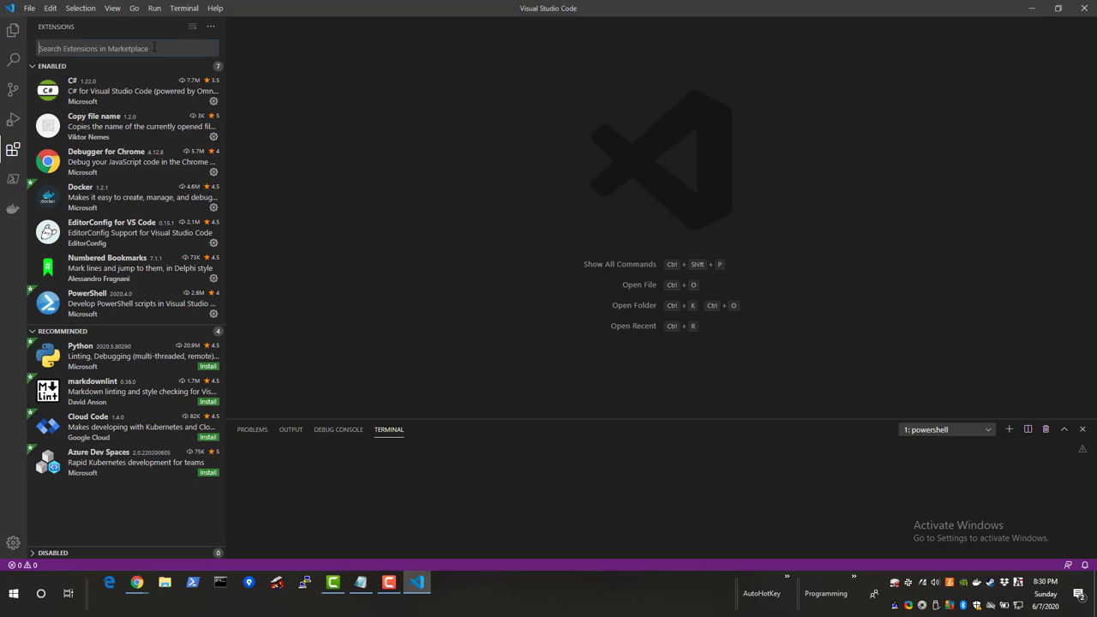
pyautogui.moveTo(10, 147)
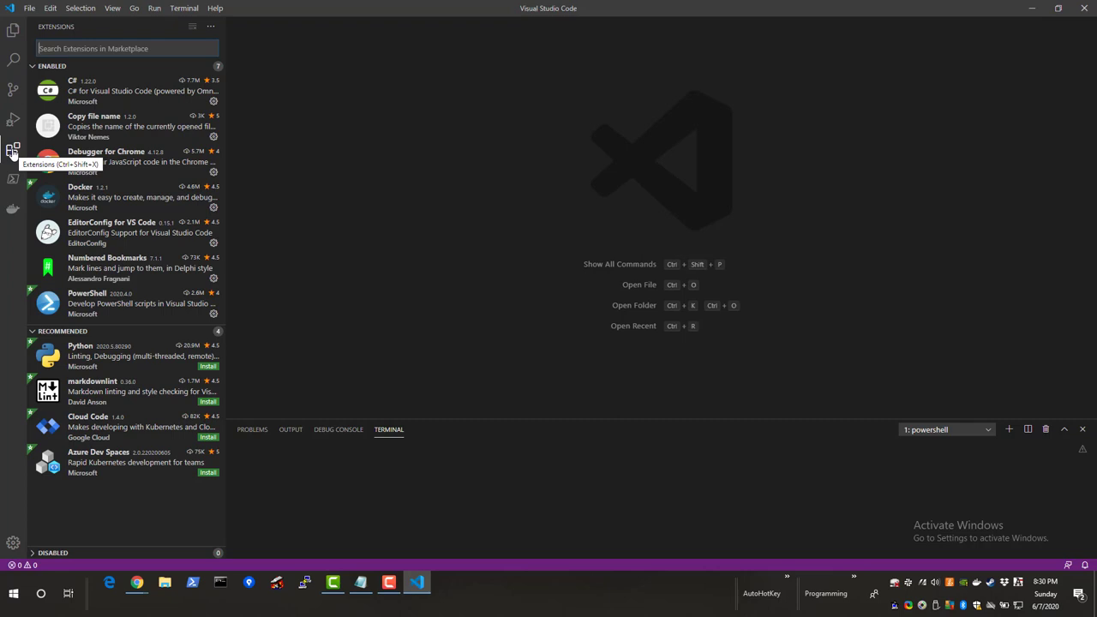
pyautogui.click(12, 147)
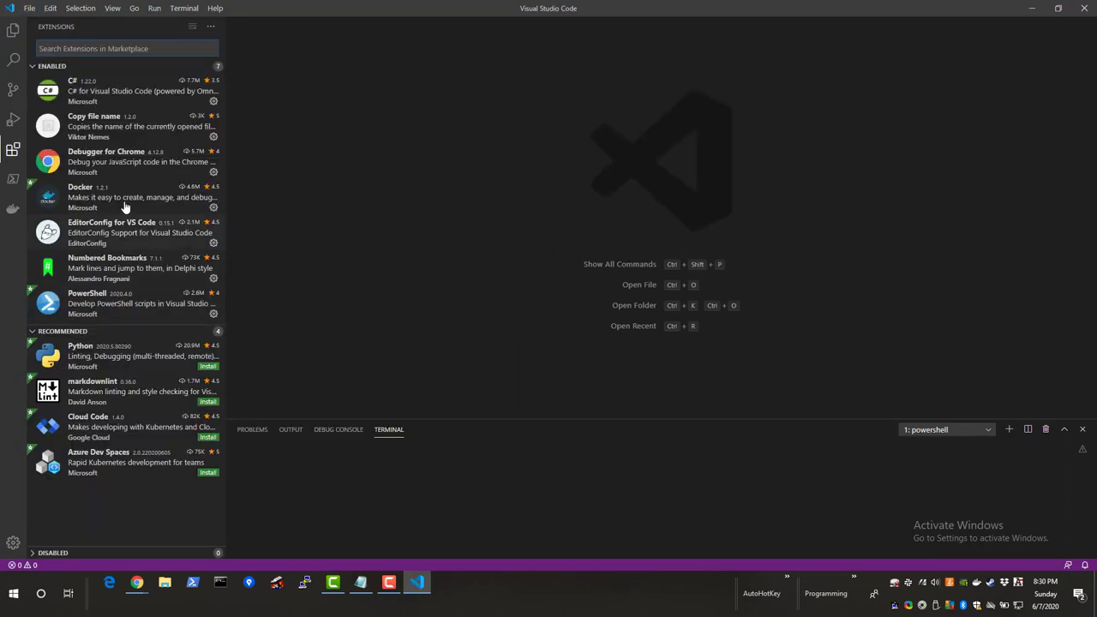
pyautogui.moveTo(84, 284)
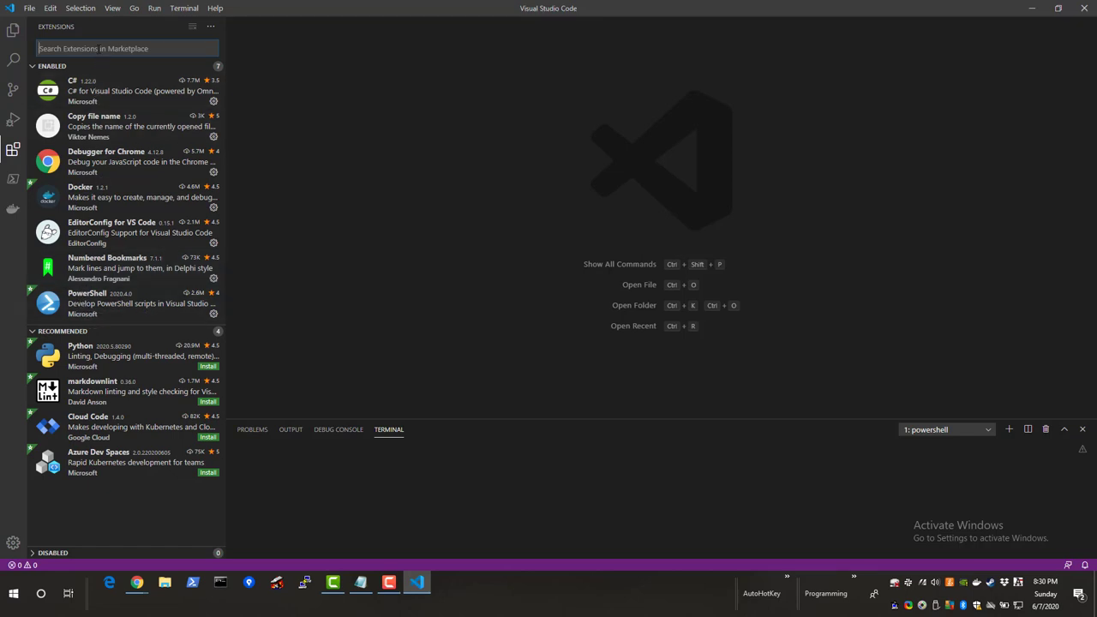
pyautogui.write('python')
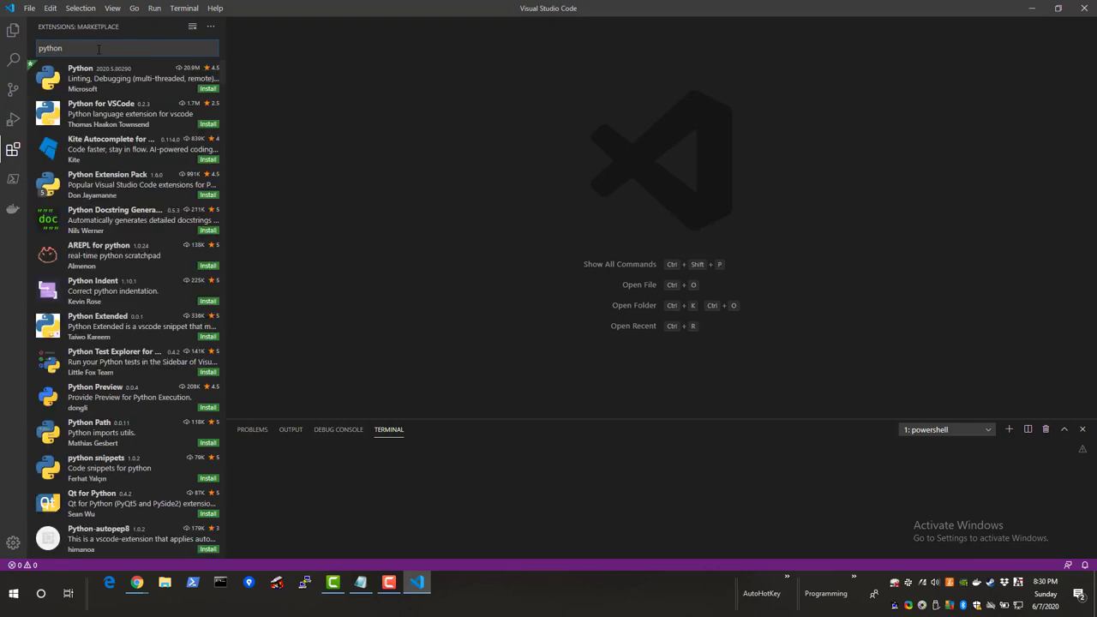
# Look at Microsoft's Python extension at the top of the python search results.
pyautogui.click(128, 79)
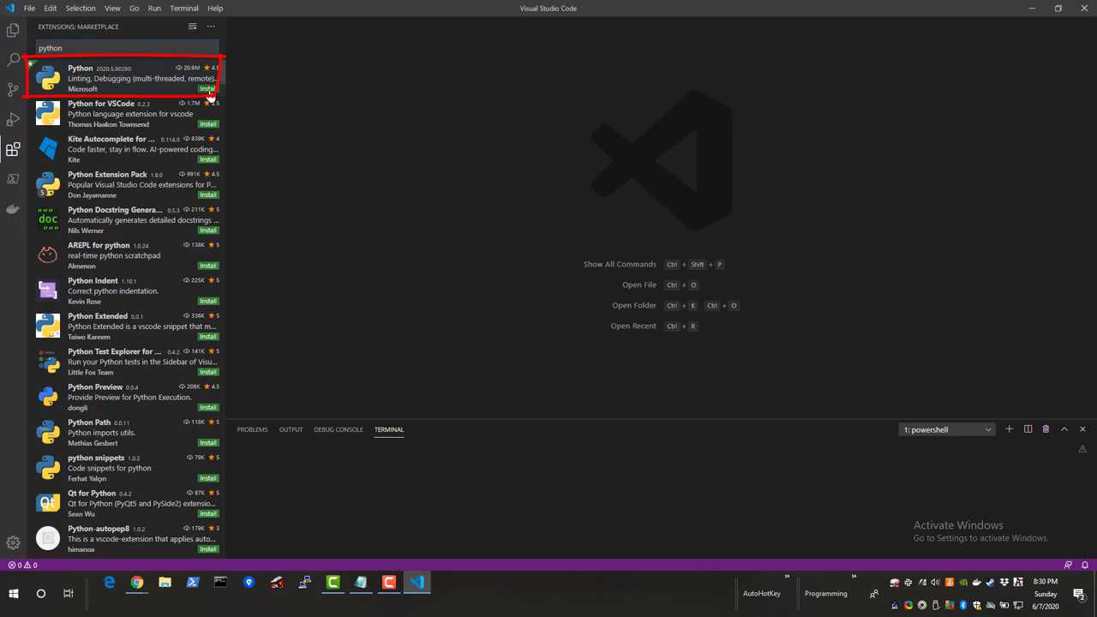
pyautogui.moveTo(209, 91)
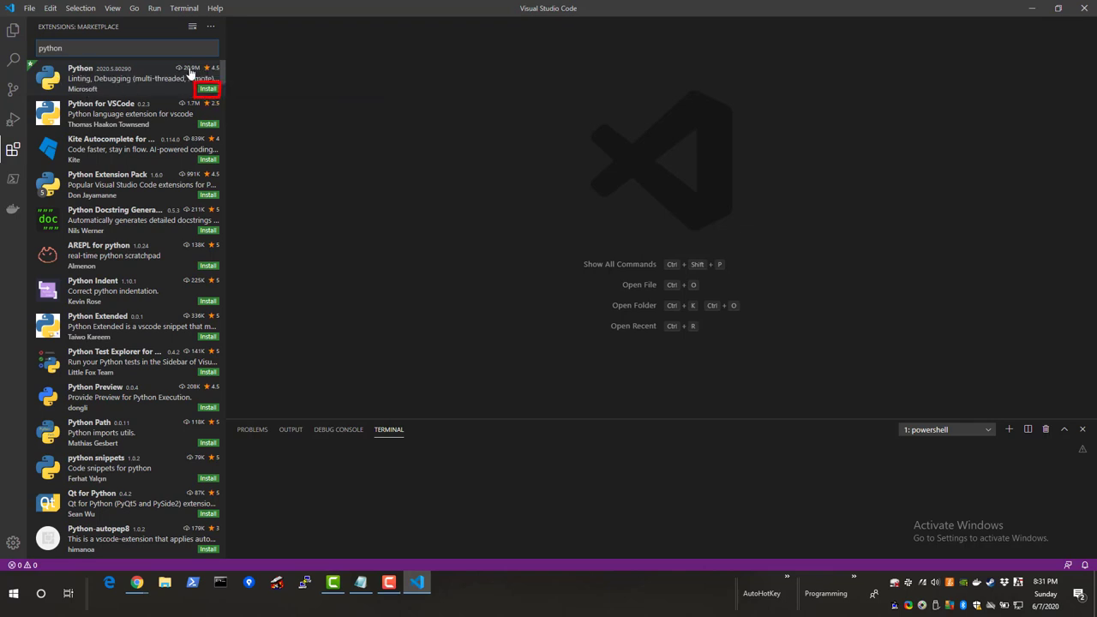
pyautogui.moveTo(129, 81)
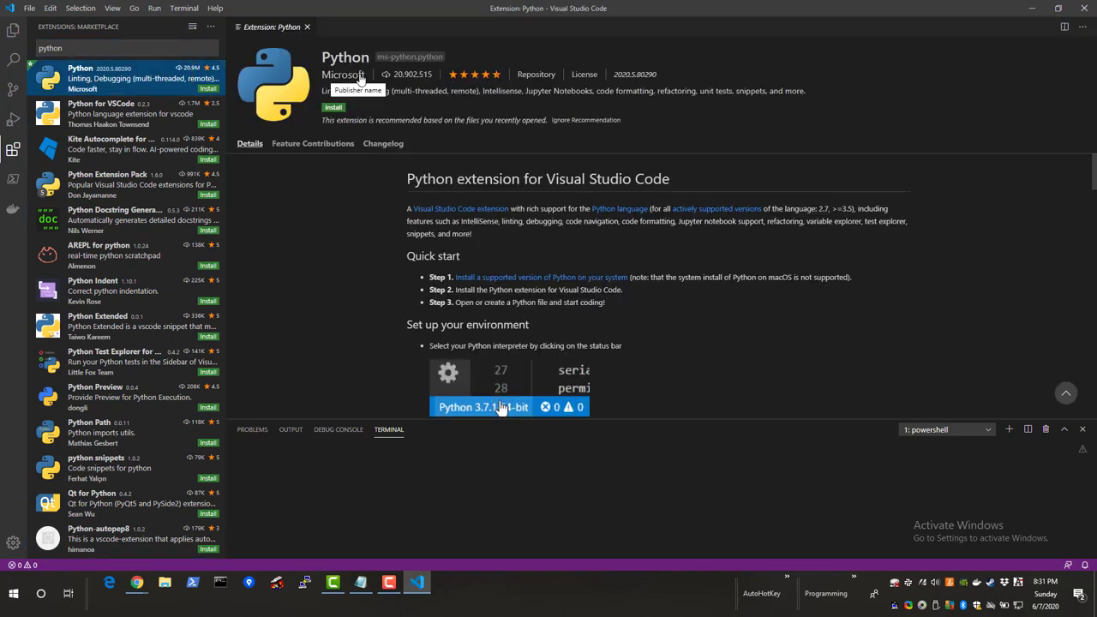
pyautogui.moveTo(375, 120)
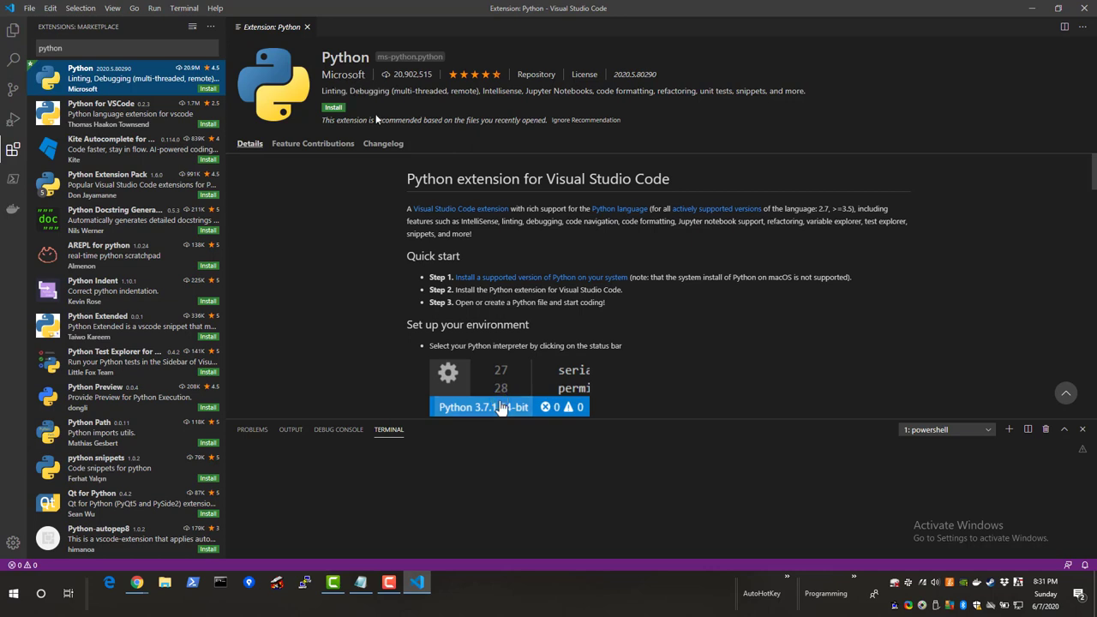
pyautogui.moveTo(332, 106)
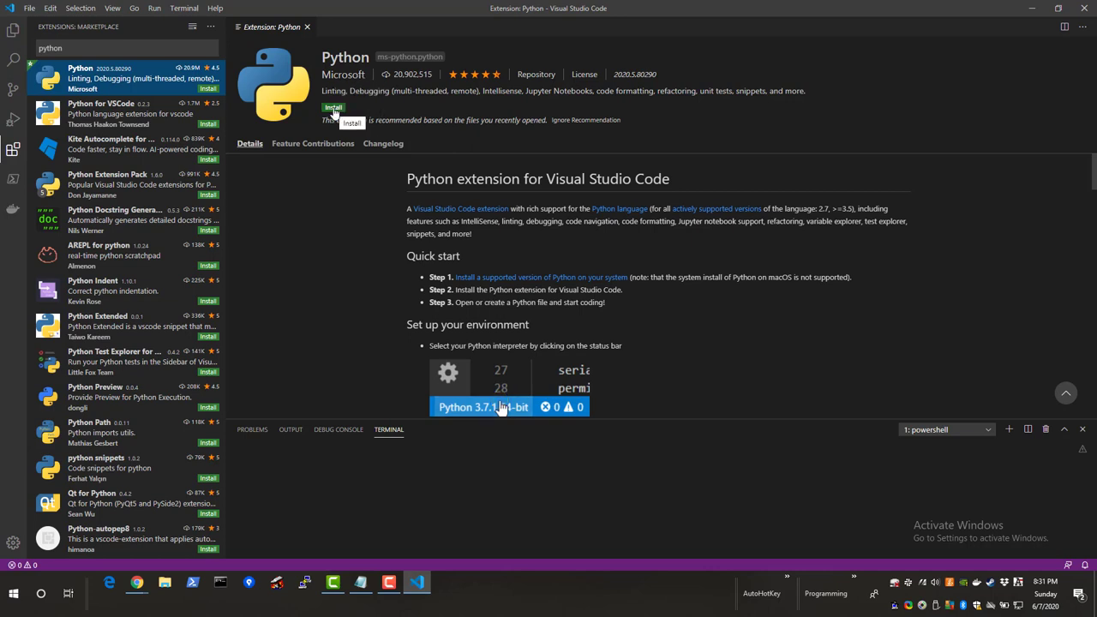
# Install Microsoft's Python extension, then bring up the quick open box with Ctrl+P.
pyautogui.click(332, 107)
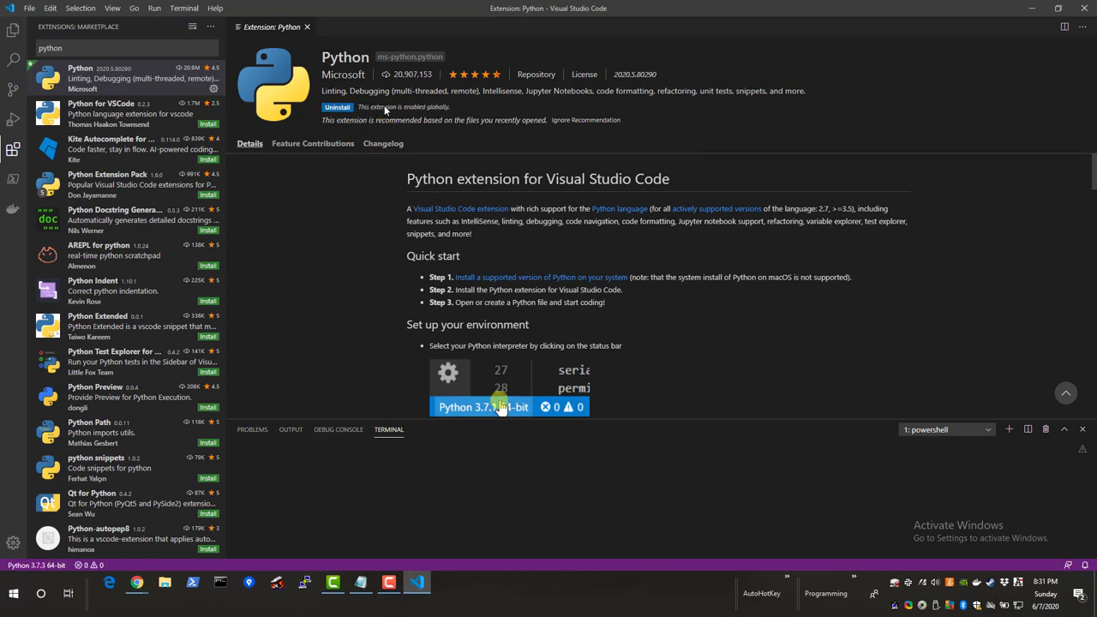
pyautogui.moveTo(878, 123)
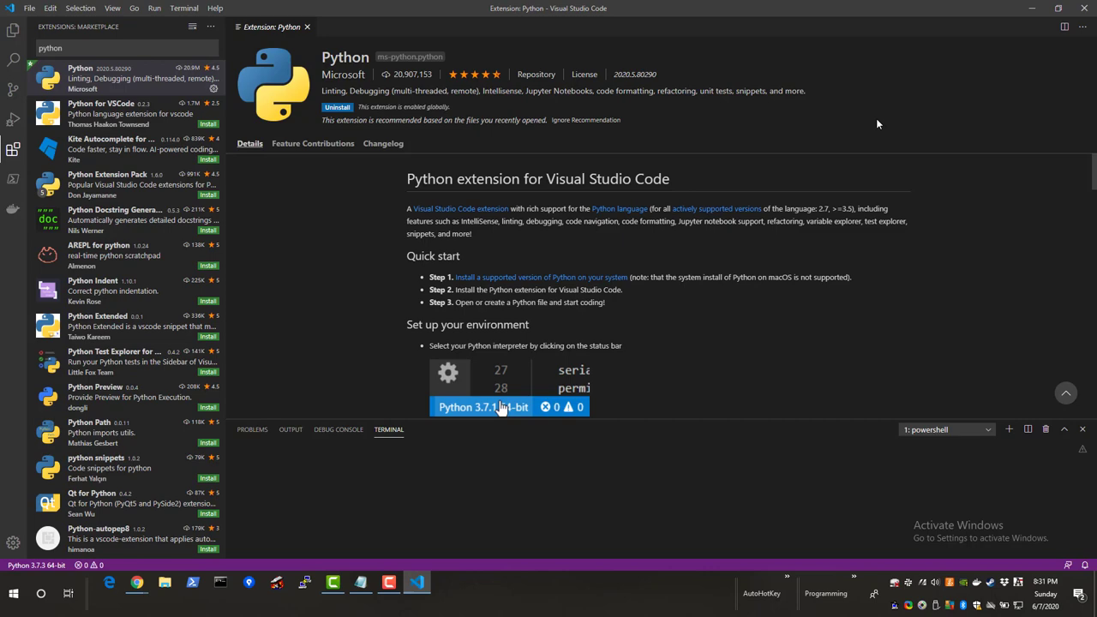
pyautogui.press('ctrl+p')
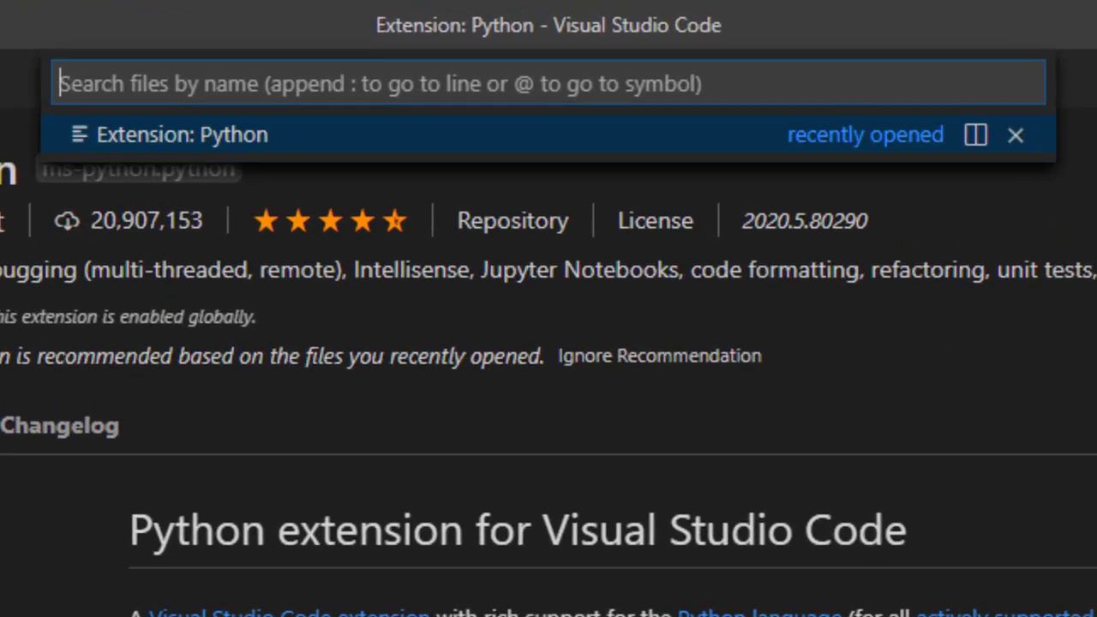
# Run 'Developer: Reload Window' from the Command Palette so the Python extension loads.
pyautogui.write('>')
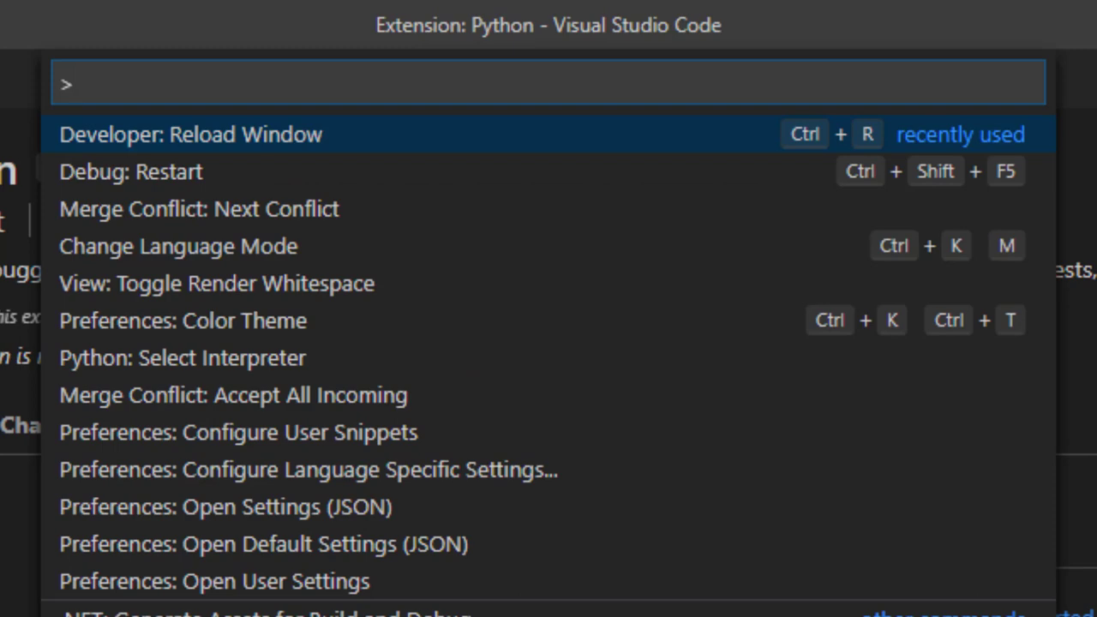
pyautogui.write('reload')
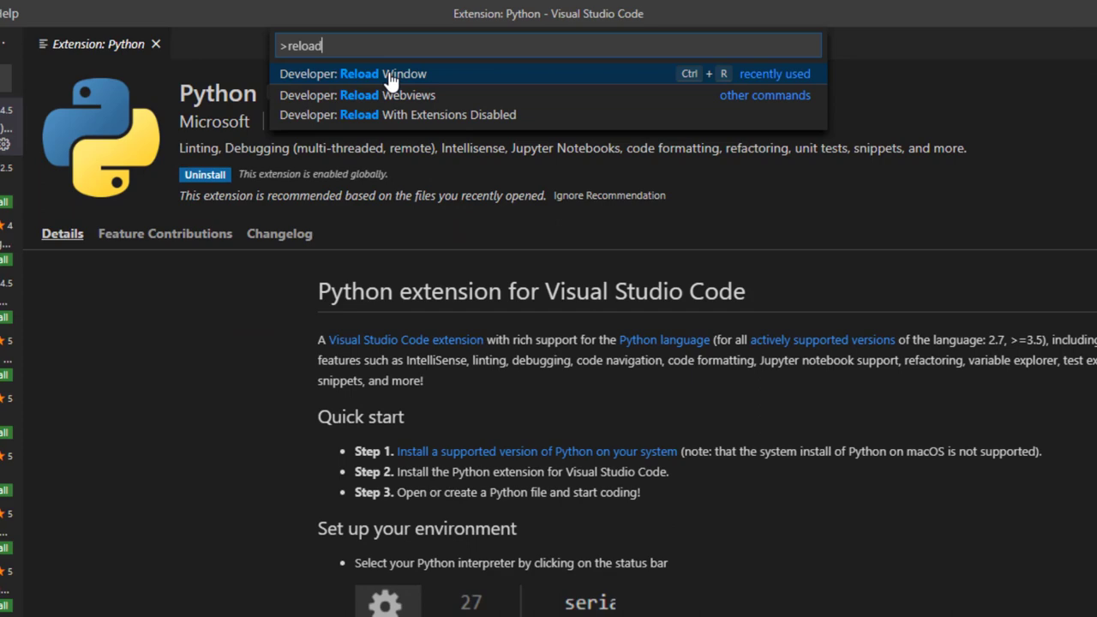
pyautogui.click(373, 74)
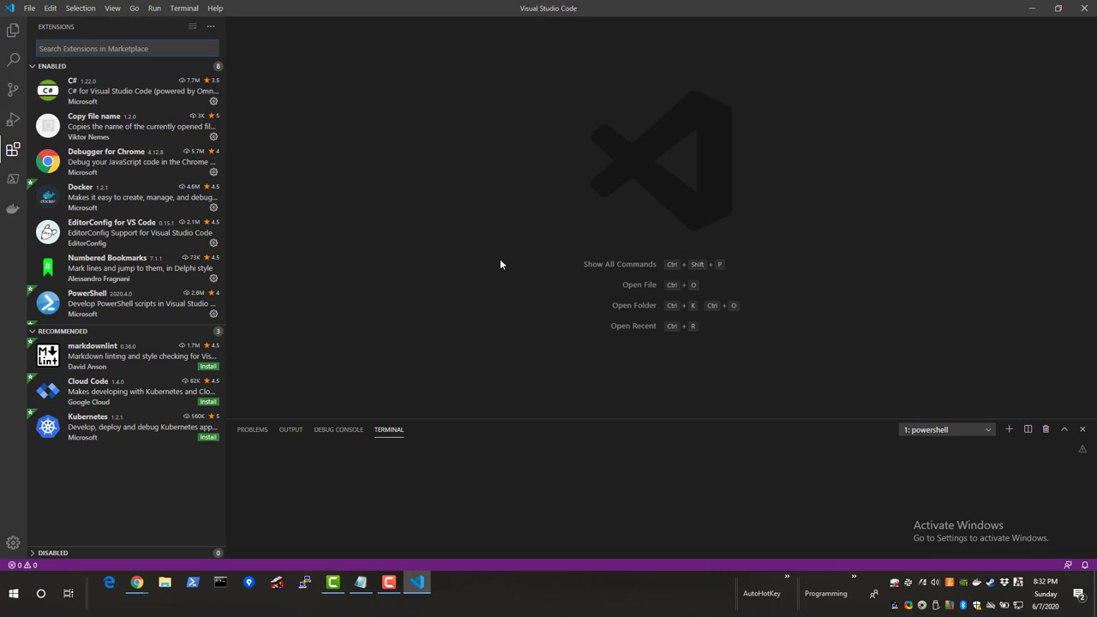
pyautogui.moveTo(12, 34)
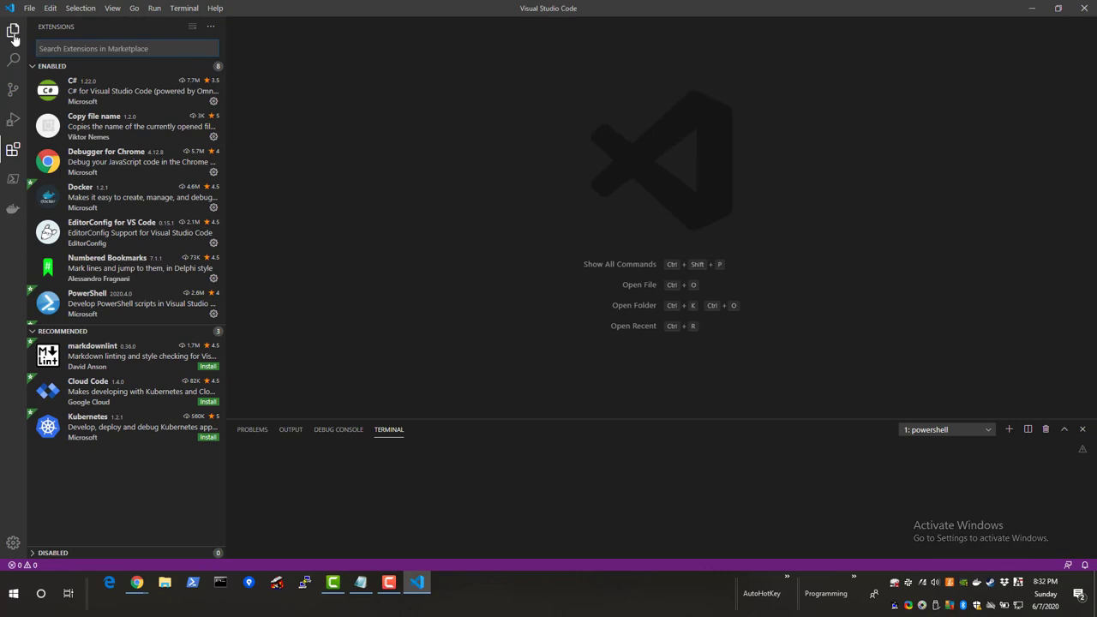
pyautogui.moveTo(12, 34)
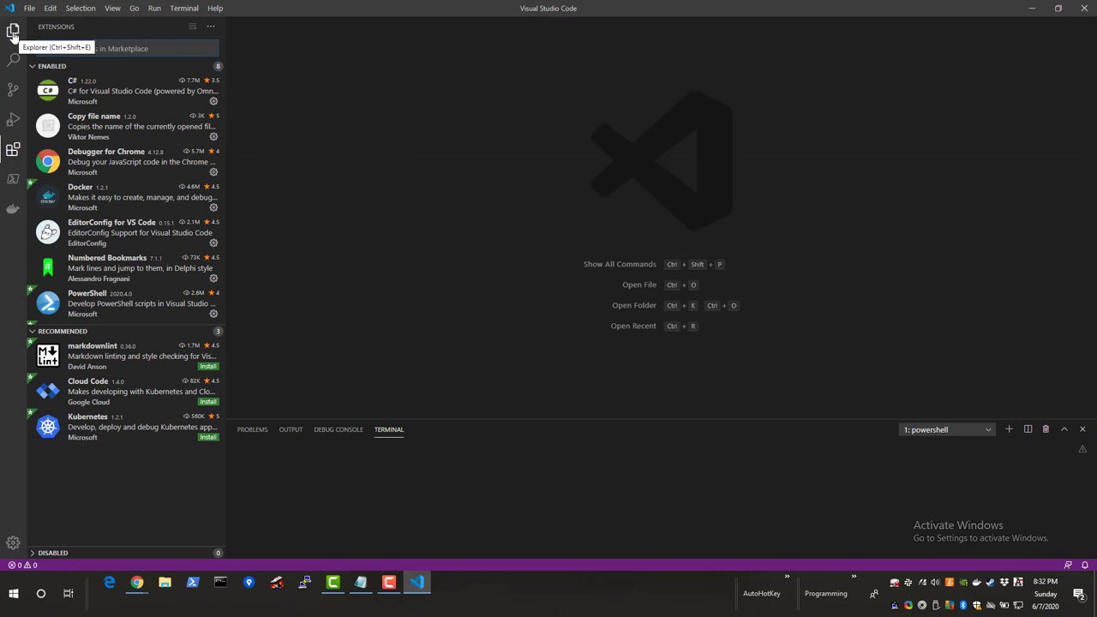
# Switch to the Explorer view, which shows no folder opened yet.
pyautogui.click(12, 31)
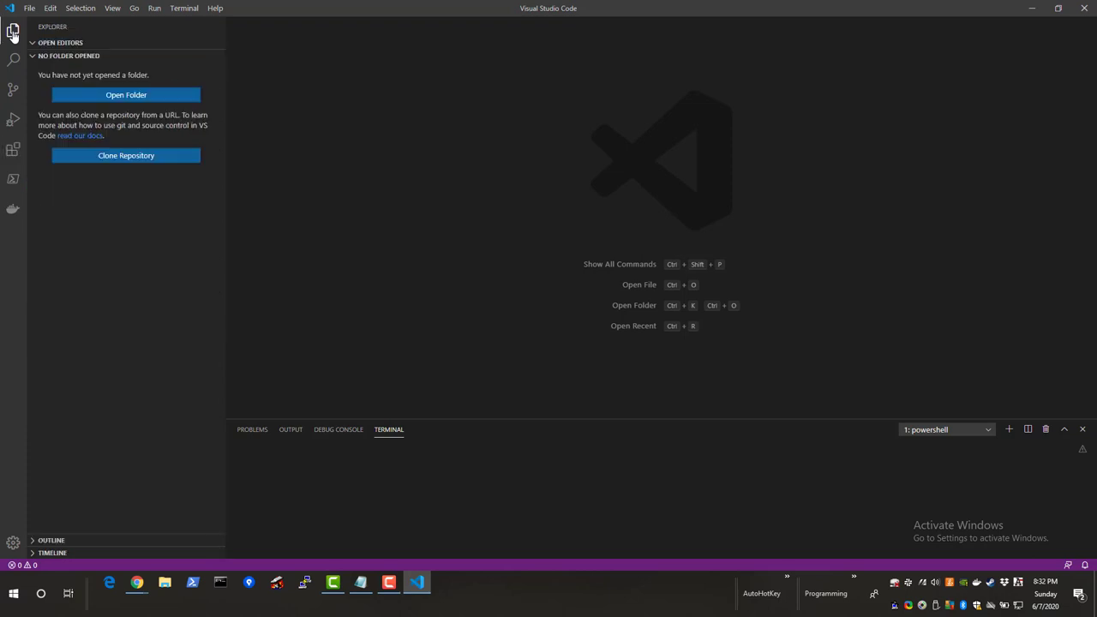
pyautogui.moveTo(431, 148)
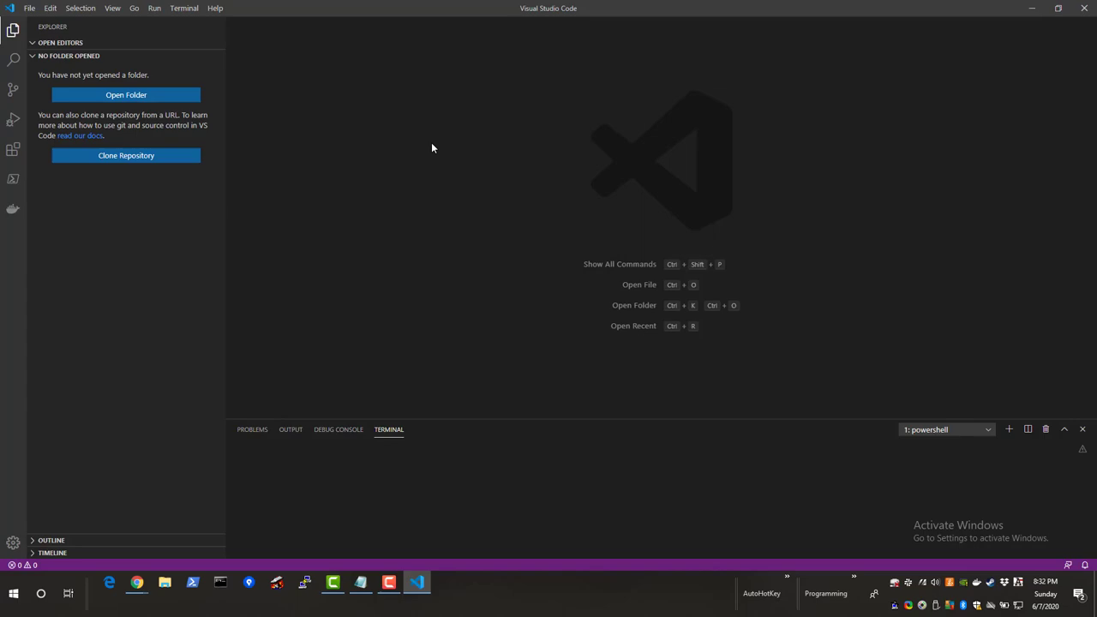
pyautogui.moveTo(1083, 7)
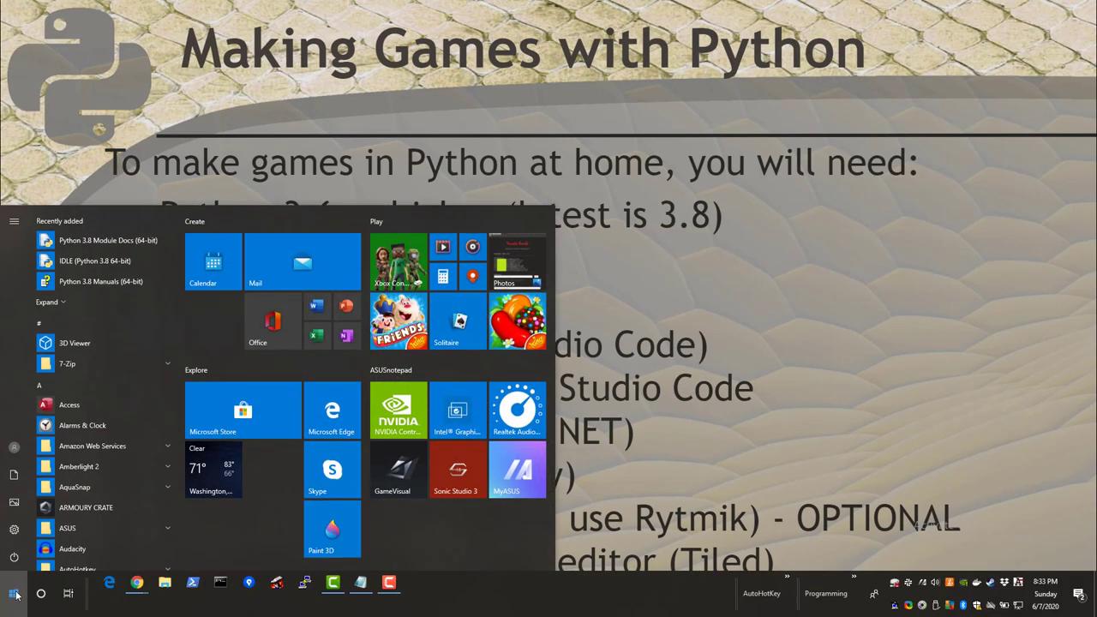
# Launch Chrome and go to getpaint.net via the Paint.NET address-bar suggestion.
pyautogui.click(137, 582)
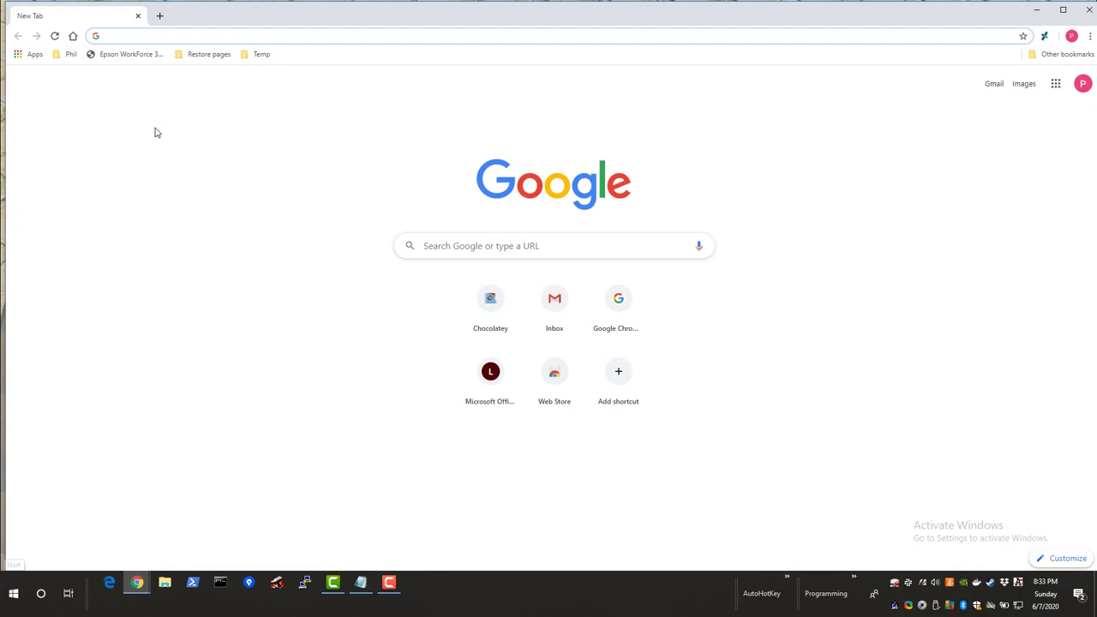
pyautogui.write('getpaint.net')
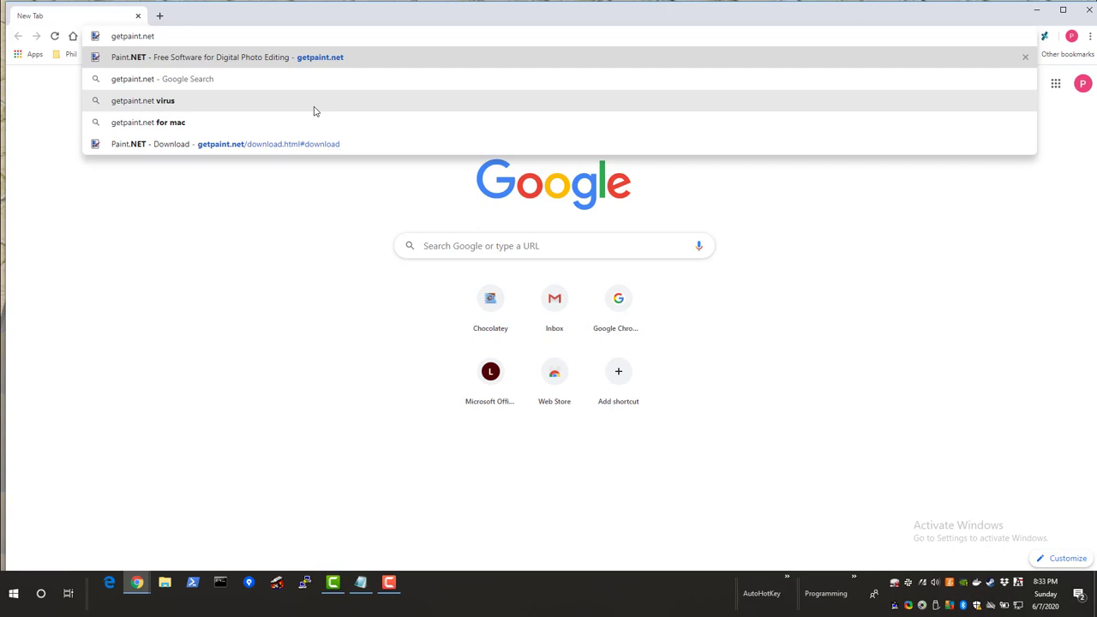
pyautogui.click(227, 57)
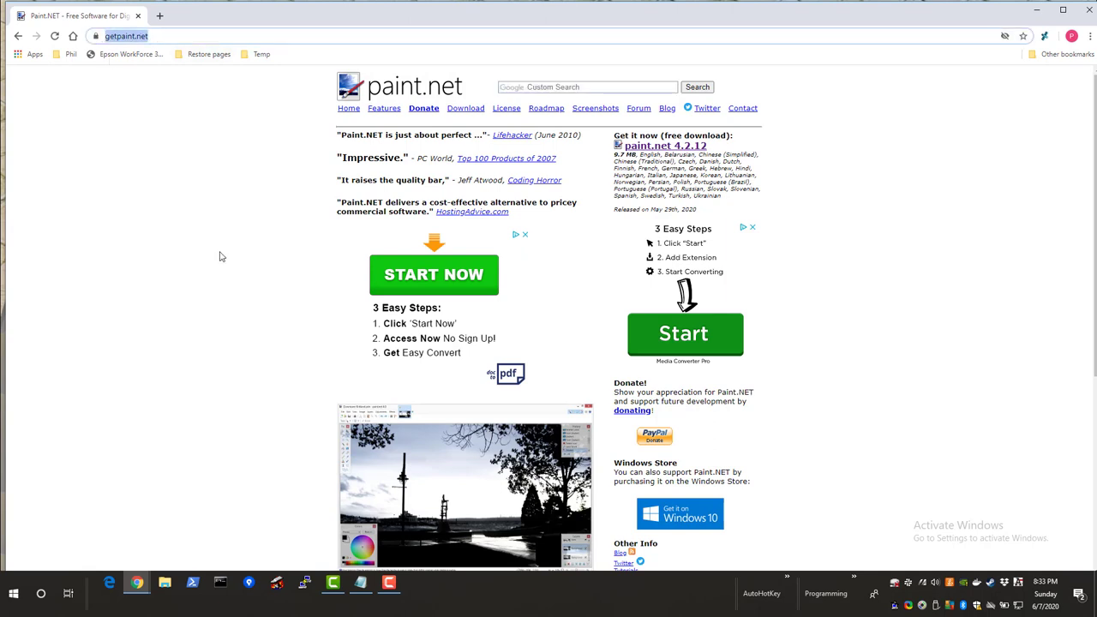
pyautogui.moveTo(769, 229)
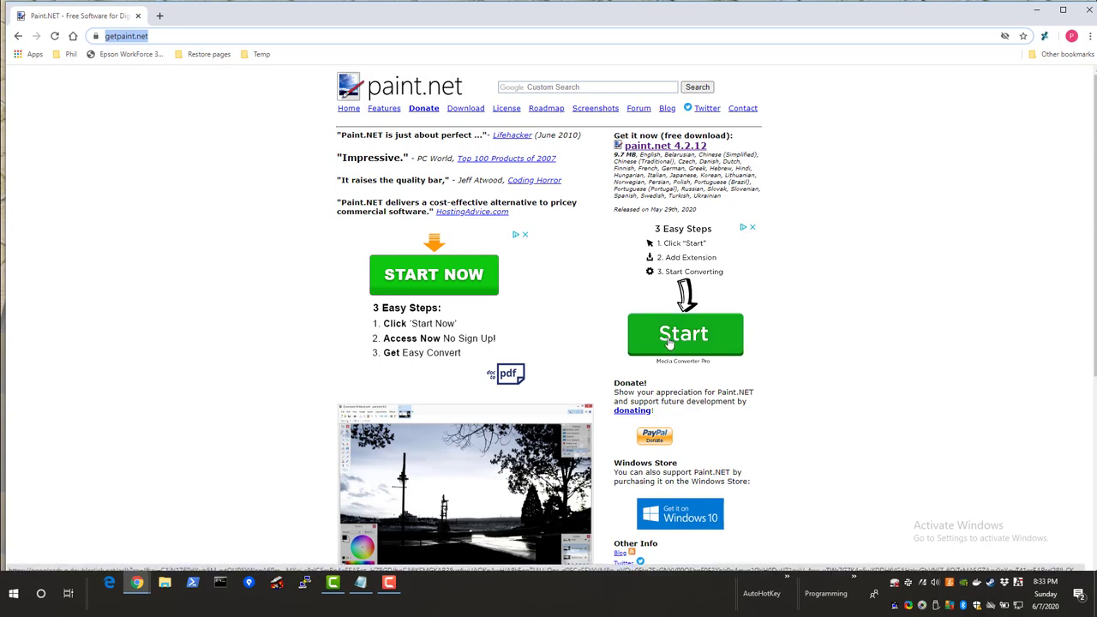
pyautogui.moveTo(682, 519)
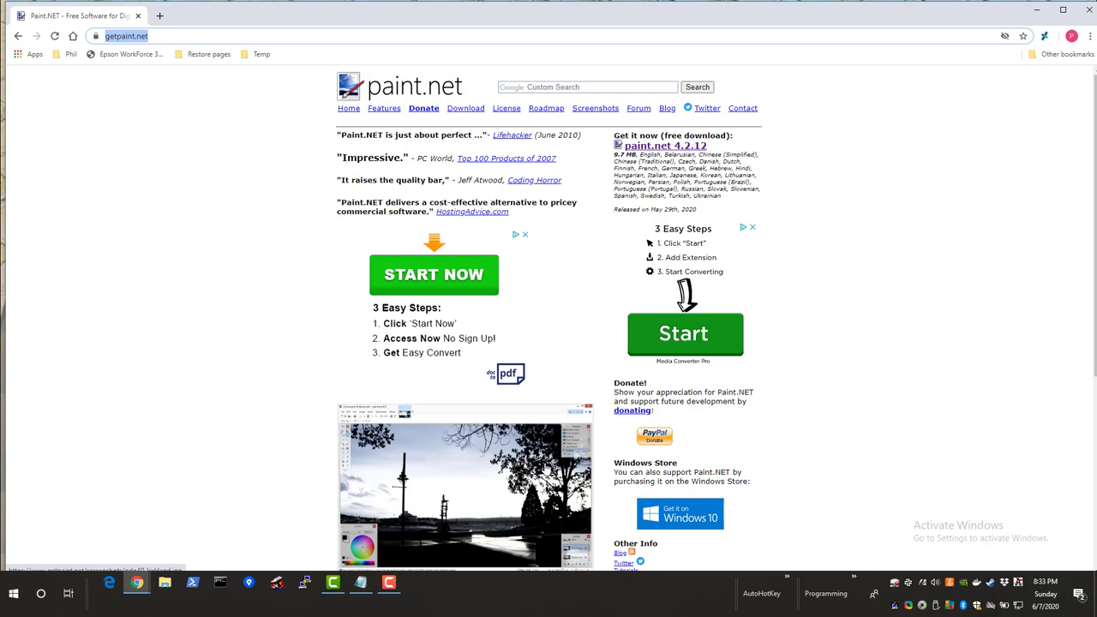
pyautogui.moveTo(808, 390)
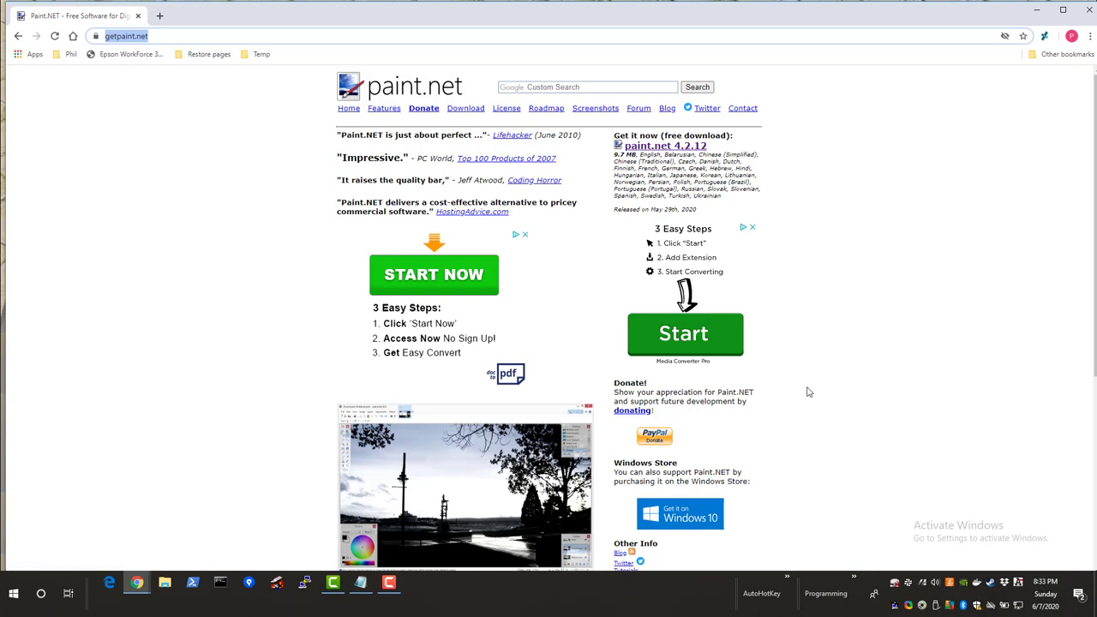
pyautogui.moveTo(675, 135)
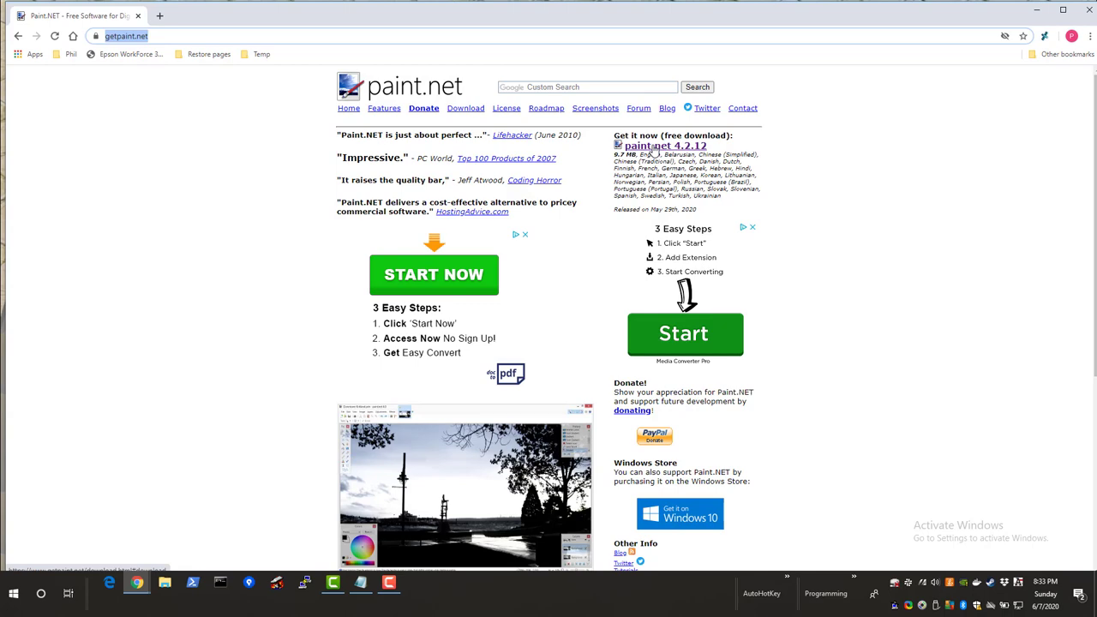
# Follow the paint.net 4.2.12 link to the download page with the free dotPDN option.
pyautogui.click(466, 108)
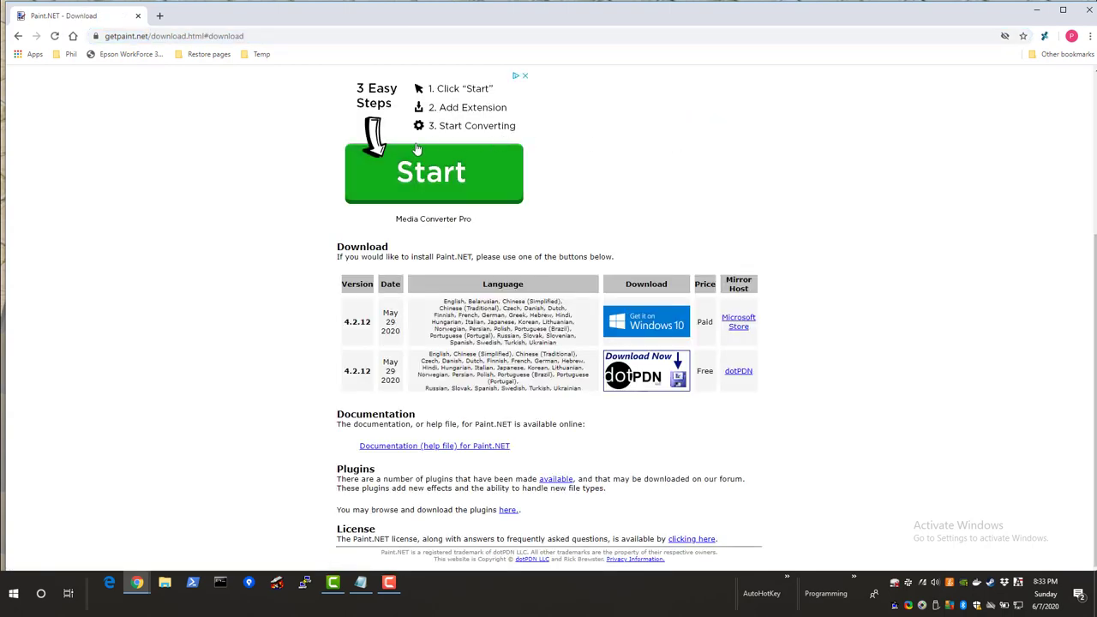
pyautogui.moveTo(692, 405)
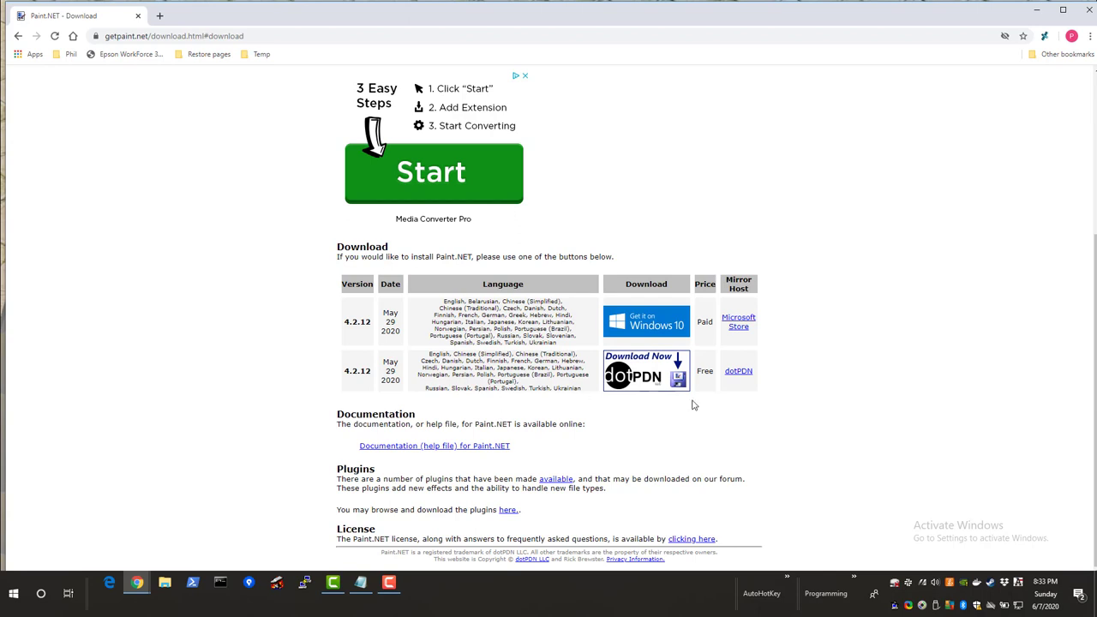
pyautogui.moveTo(655, 379)
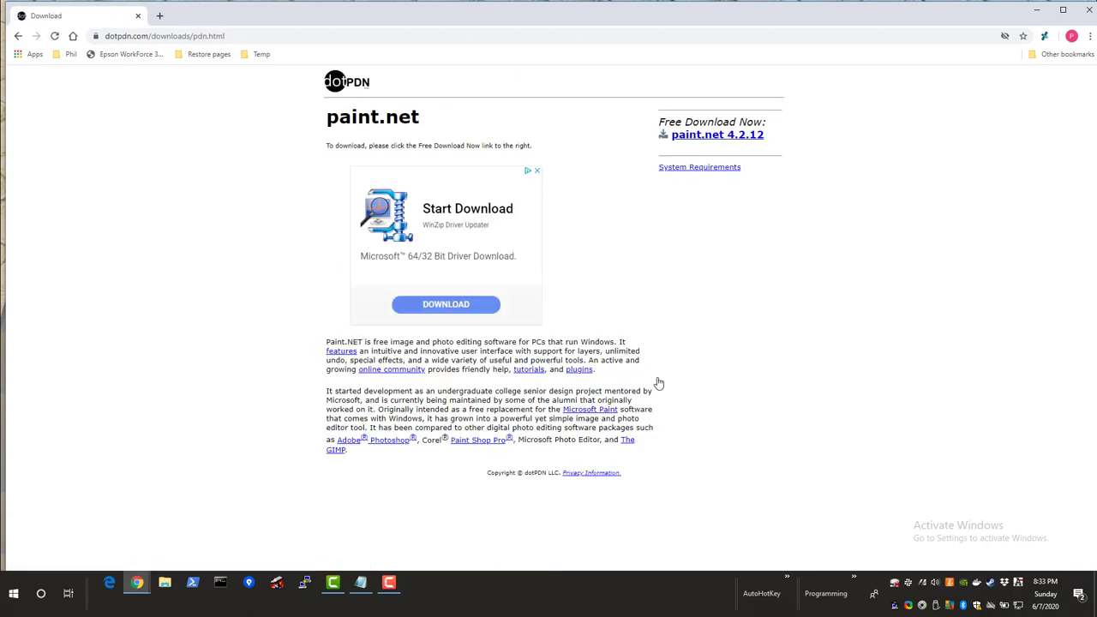
pyautogui.moveTo(589, 243)
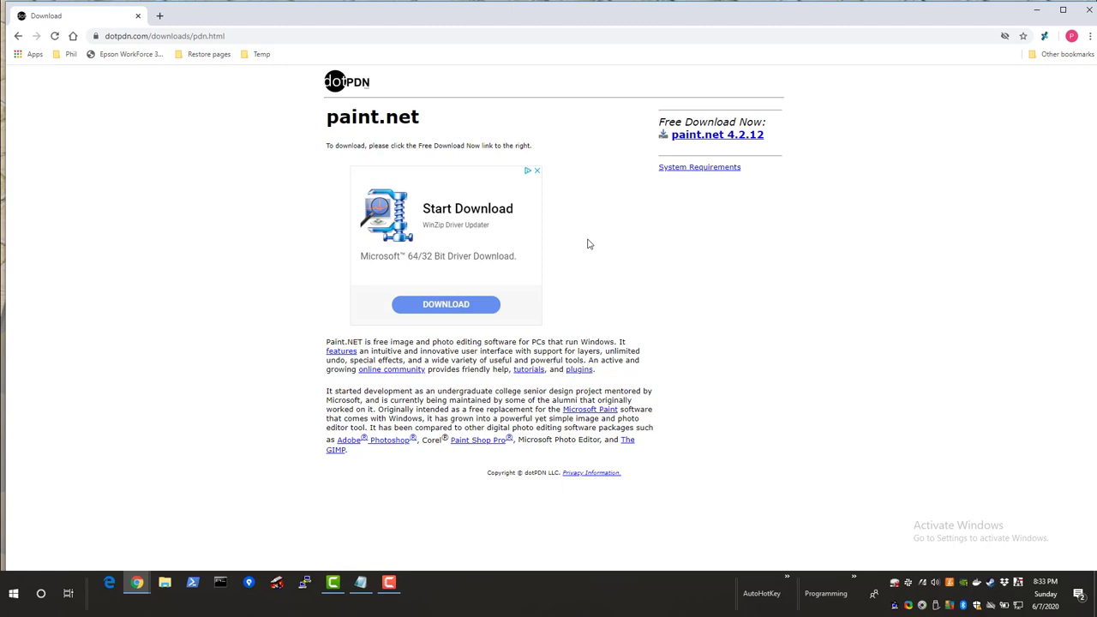
pyautogui.moveTo(716, 133)
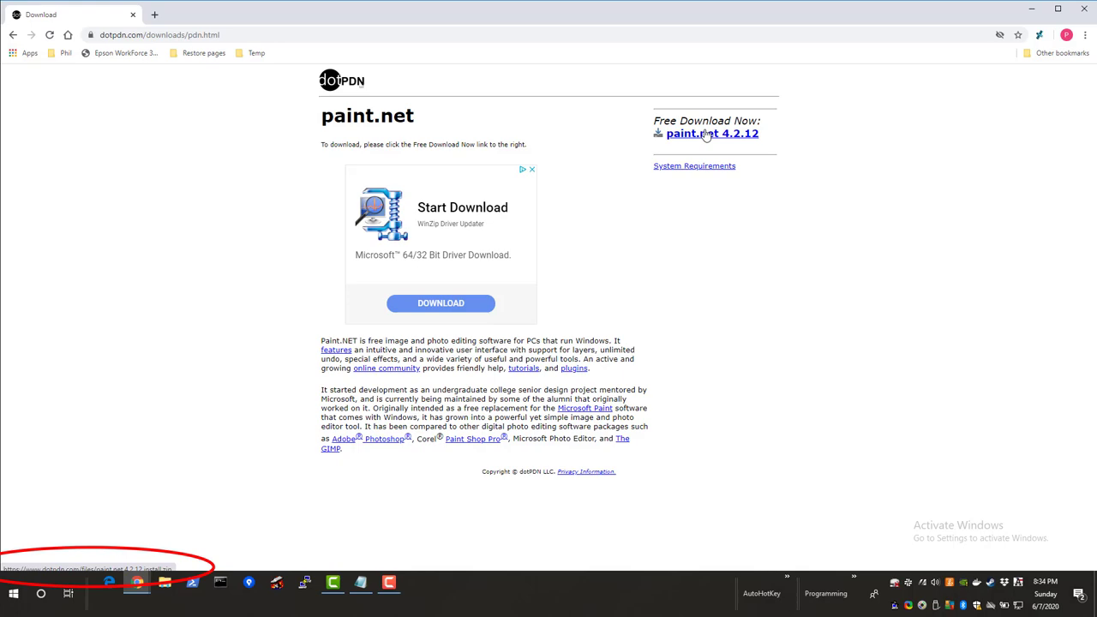
# Download the paint.net 4.2.12 install zip into Downloads and open the finished download.
pyautogui.click(711, 133)
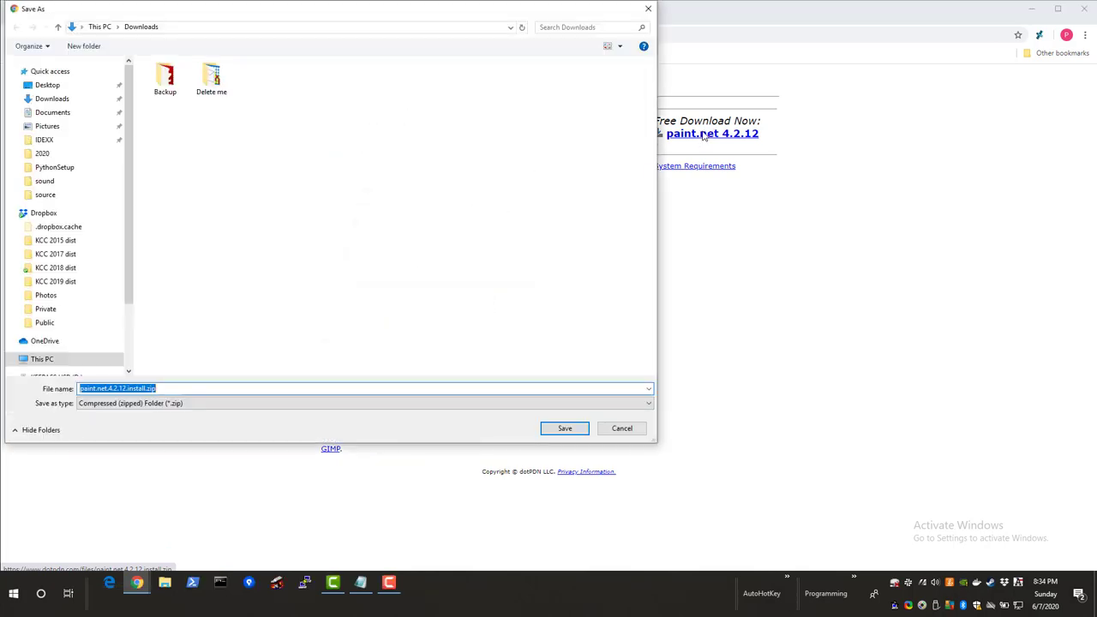
pyautogui.scroll(-3)
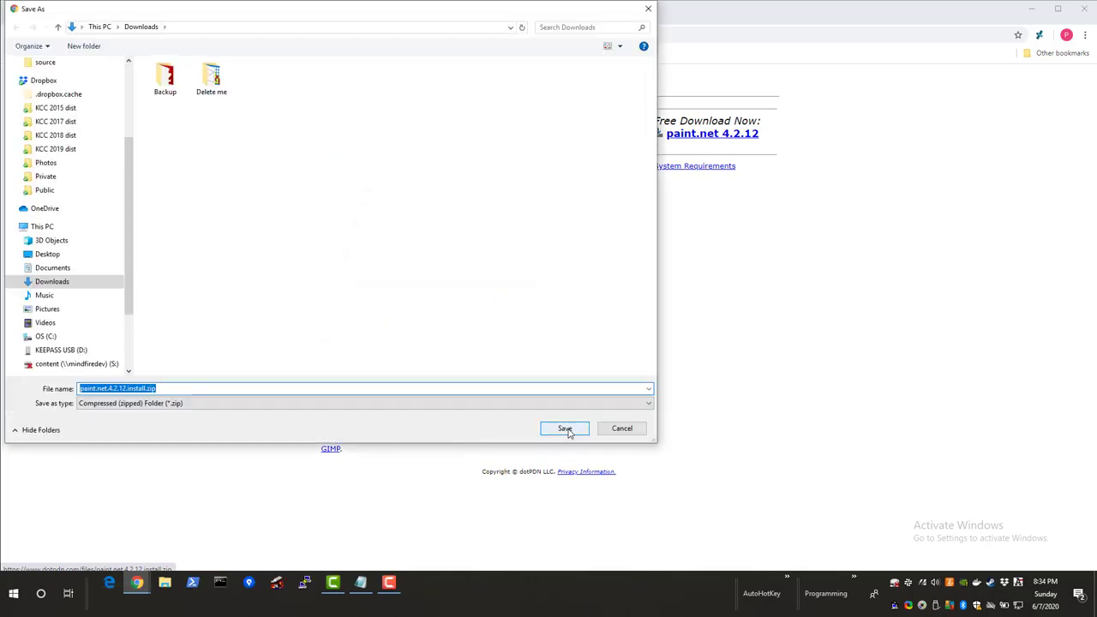
pyautogui.click(564, 428)
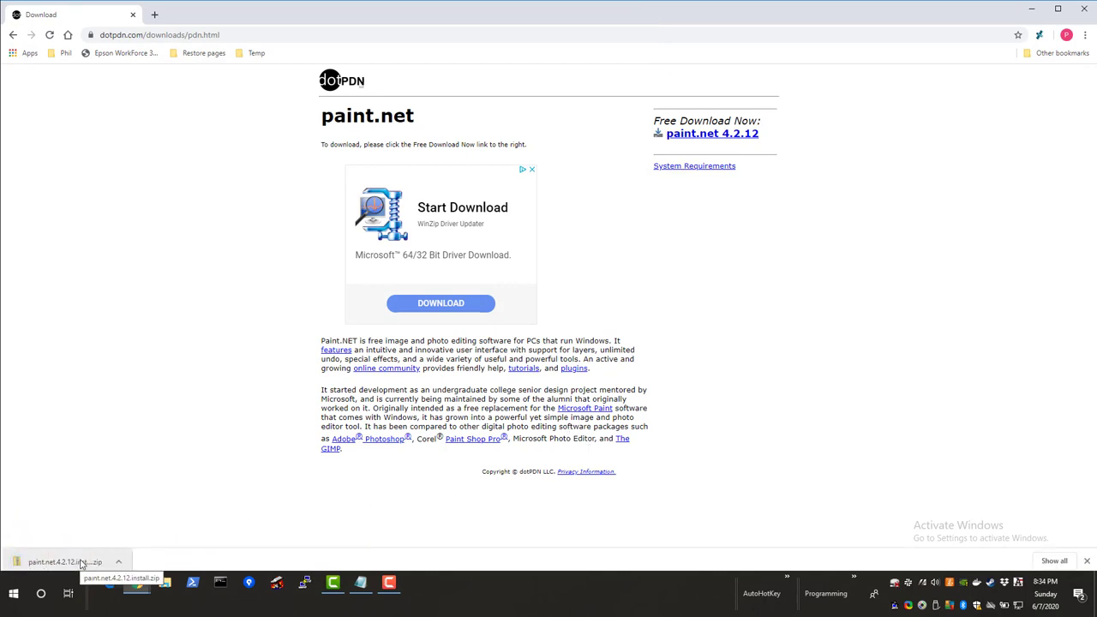
pyautogui.click(65, 562)
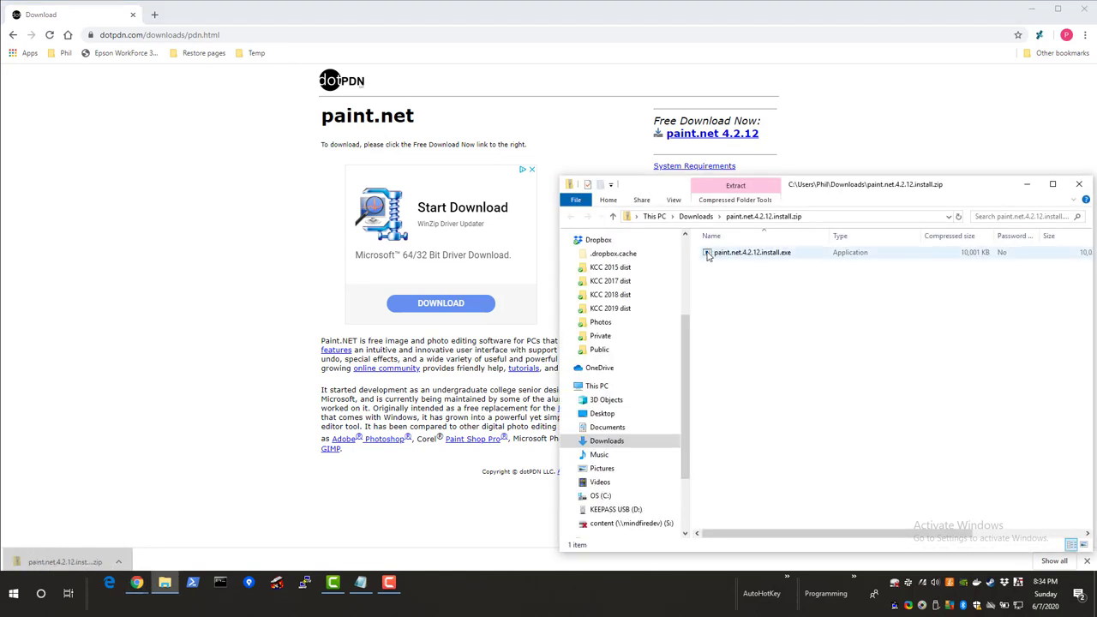
# Copy paint.net.4.2.12.install.exe from the zip and return to the Downloads folder.
pyautogui.click(747, 252)
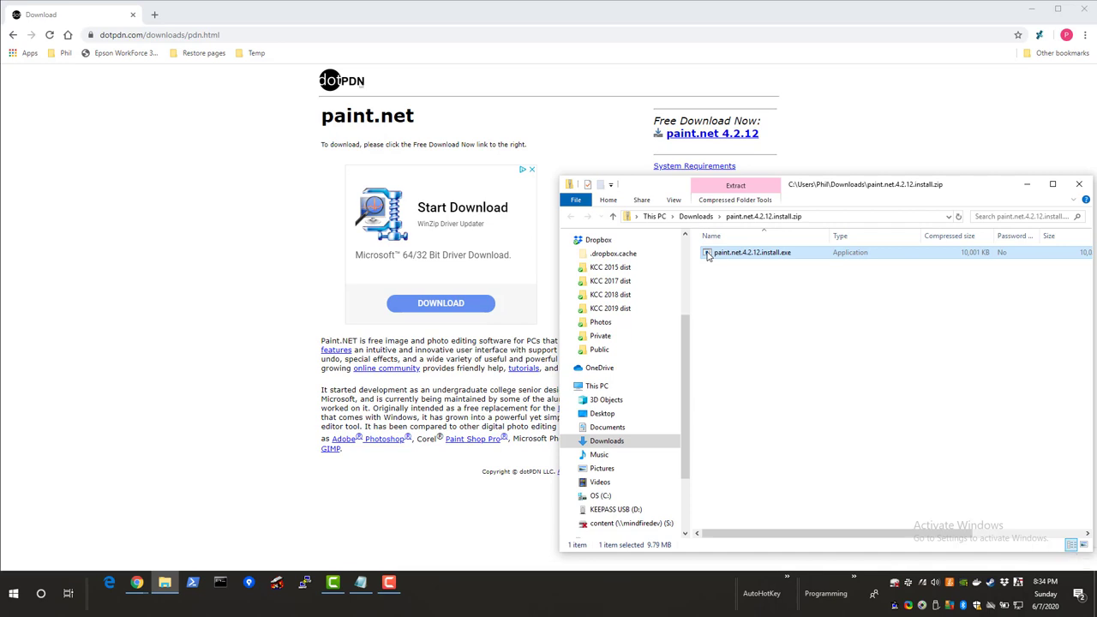
pyautogui.rightClick(742, 252)
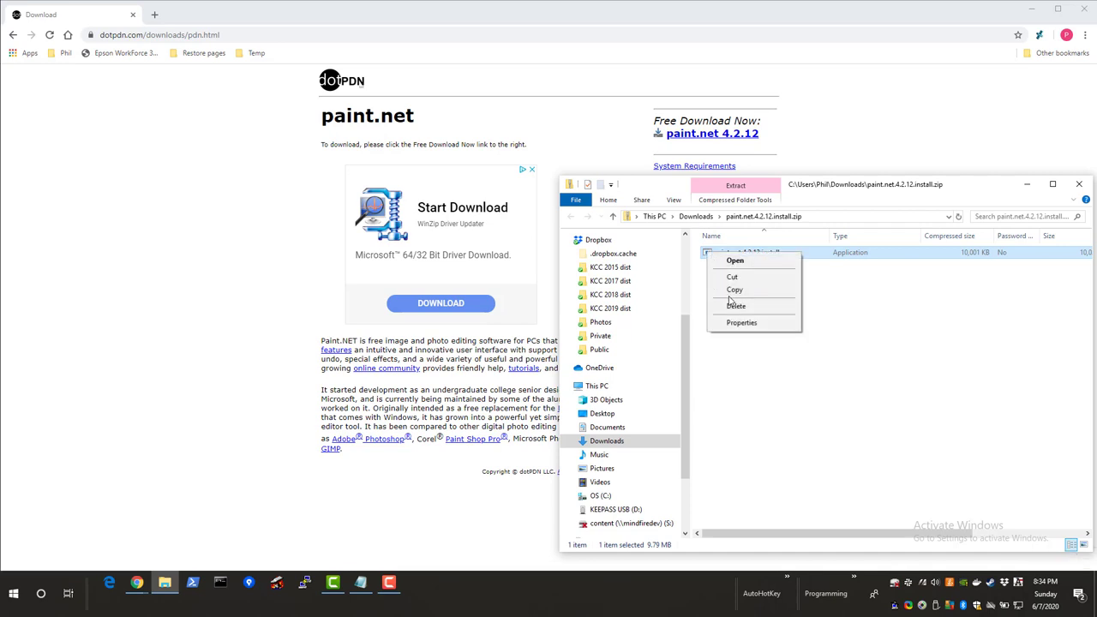
pyautogui.click(740, 278)
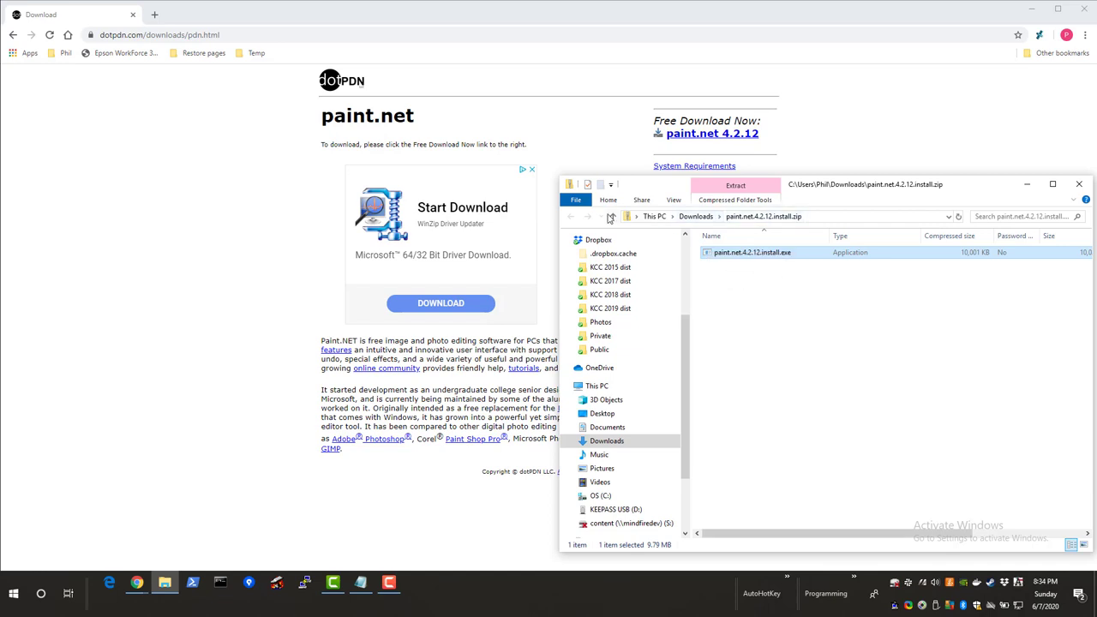
pyautogui.click(613, 216)
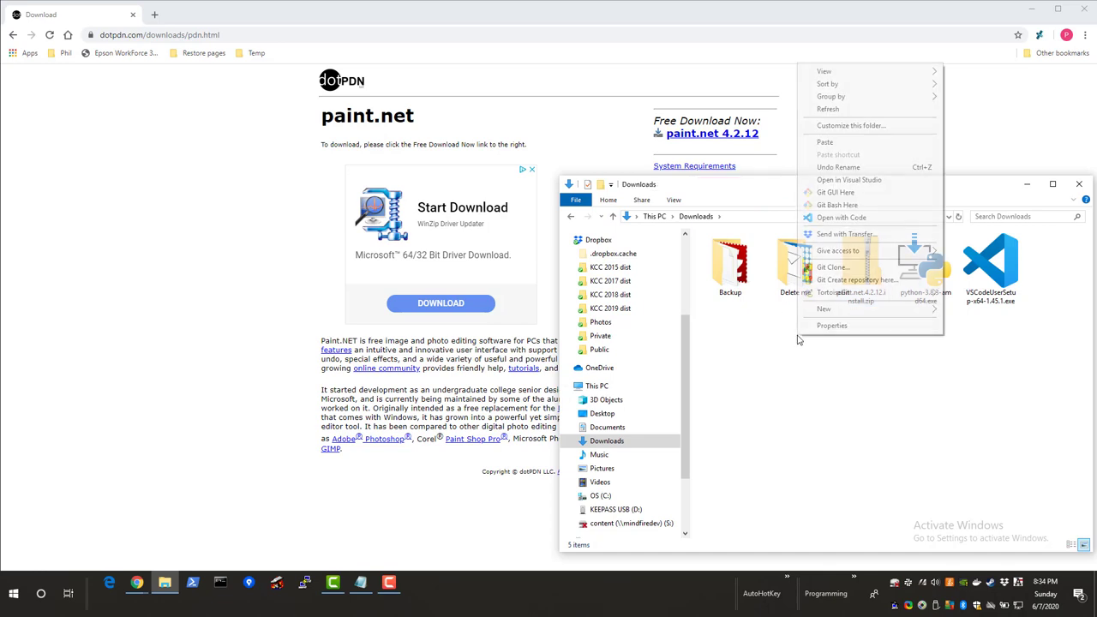
pyautogui.moveTo(865, 312)
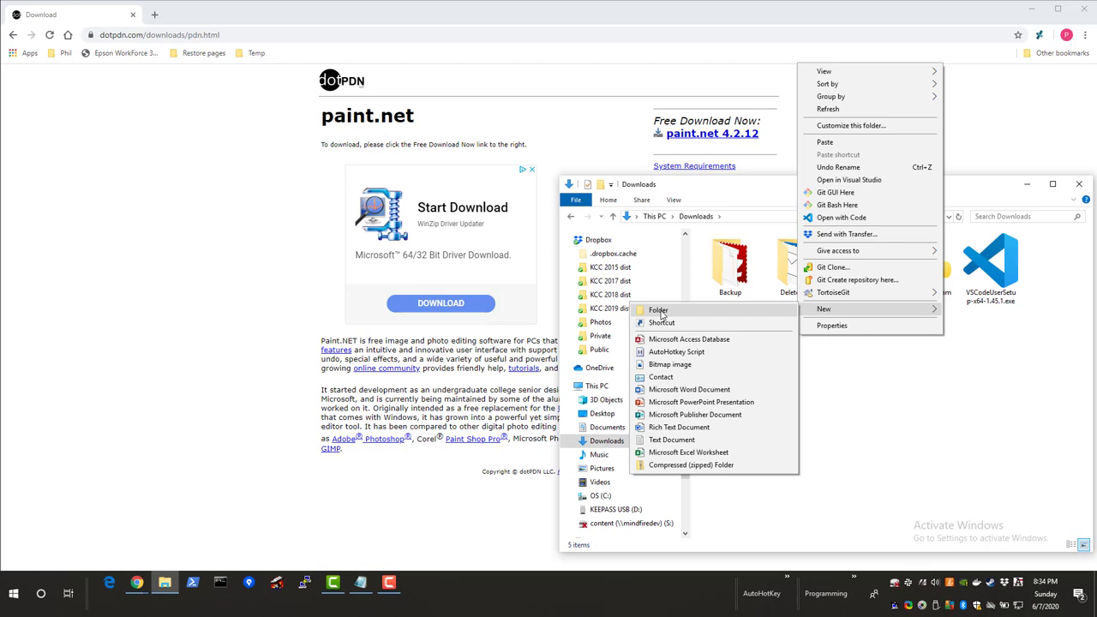
# Create a 'paint dotnet' folder in Downloads, paste the installer into it and select it.
pyautogui.click(658, 310)
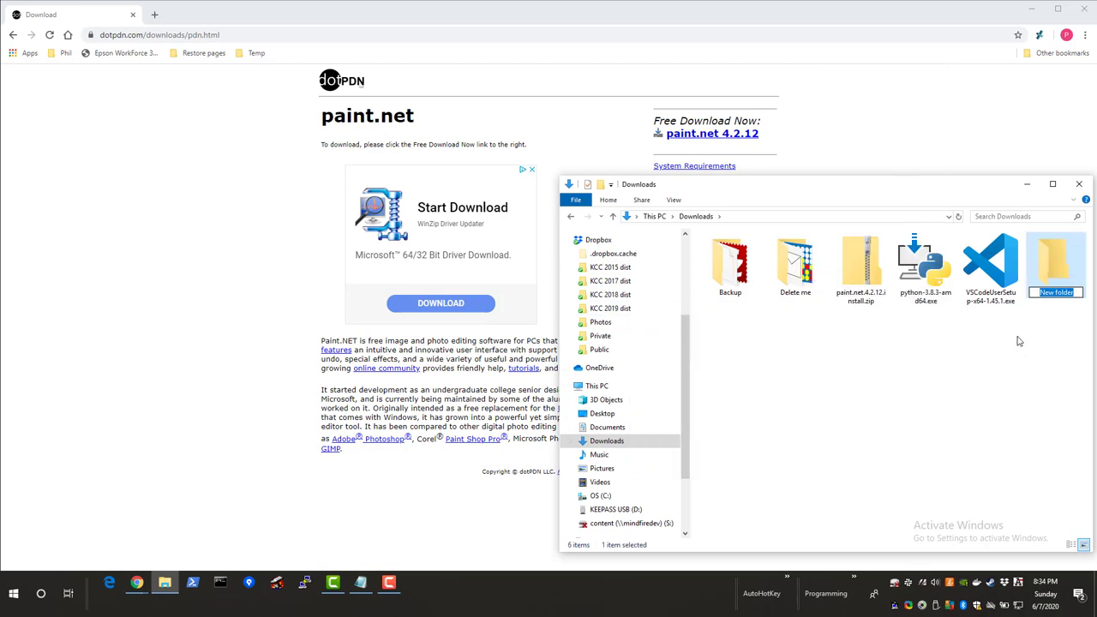
pyautogui.write('paint dotnet')
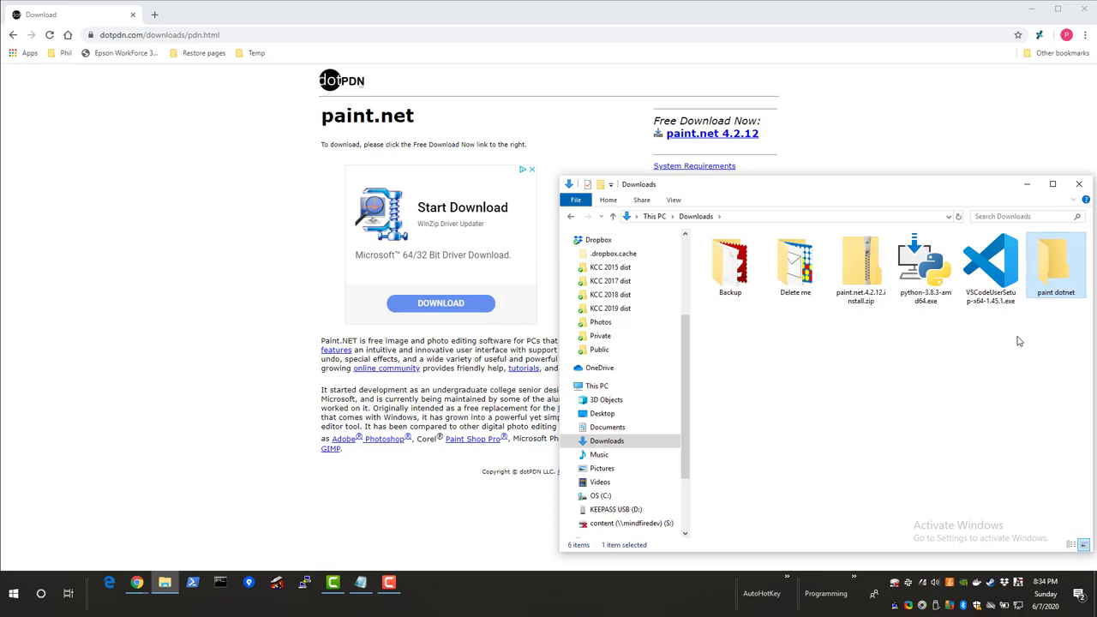
pyautogui.doubleClick(1062, 260)
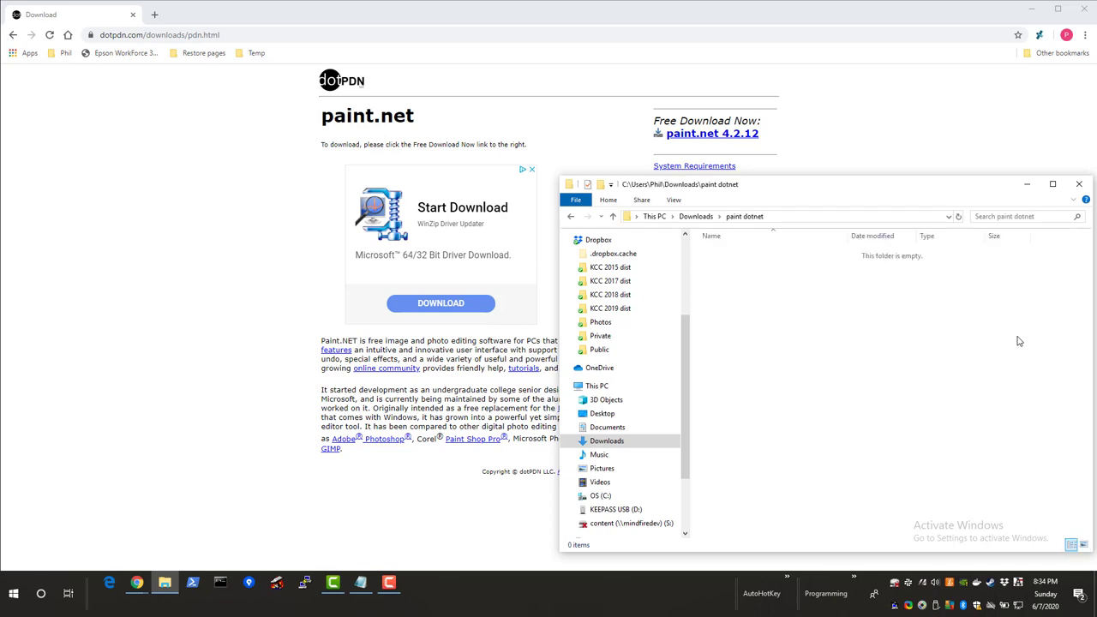
pyautogui.rightClick(1018, 341)
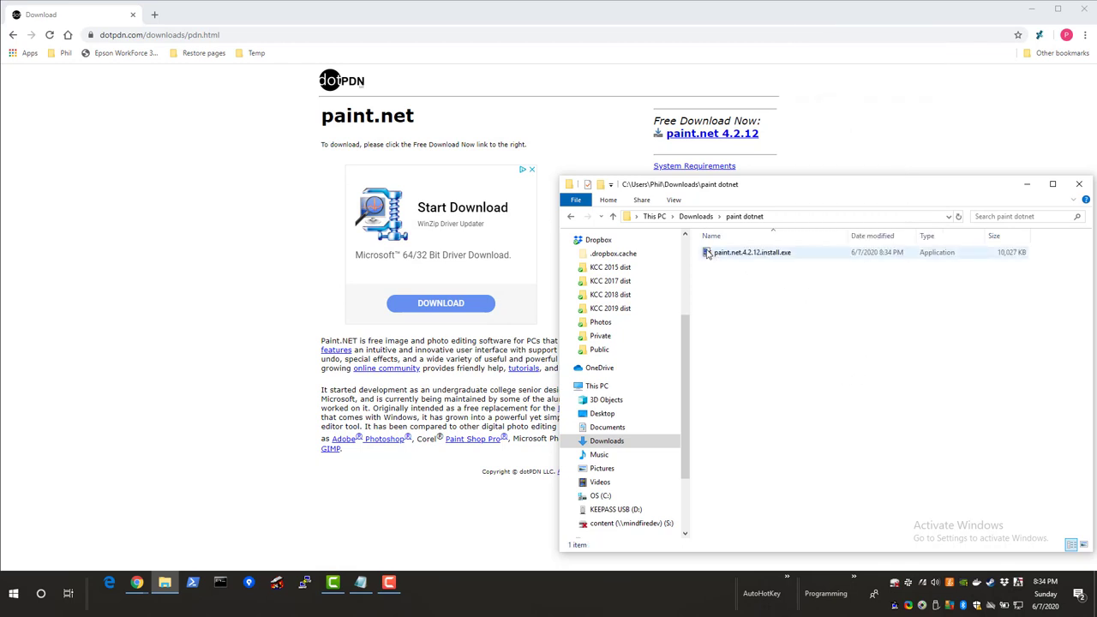
pyautogui.click(751, 252)
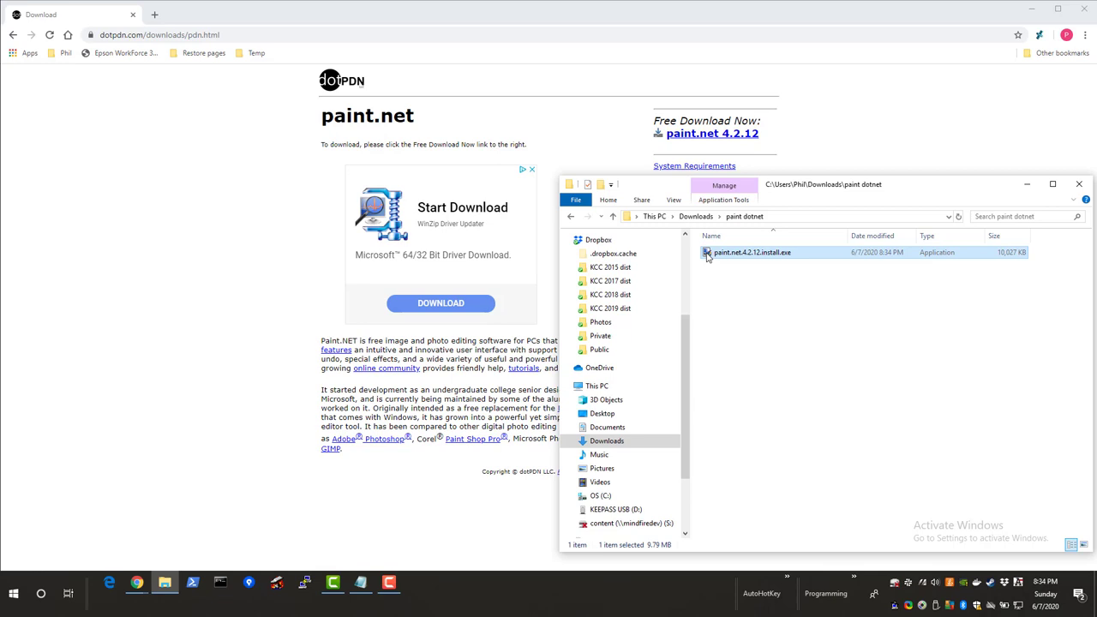
# Run the downloaded paint.net installer and continue installing from outside the Microsoft Store.
pyautogui.doubleClick(750, 257)
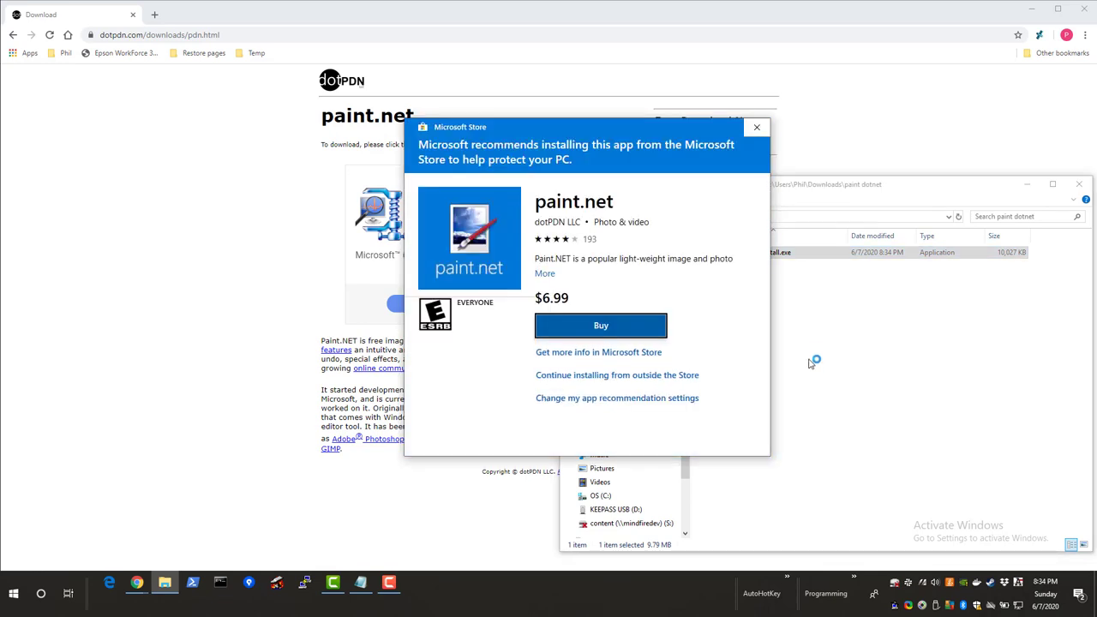
pyautogui.moveTo(821, 305)
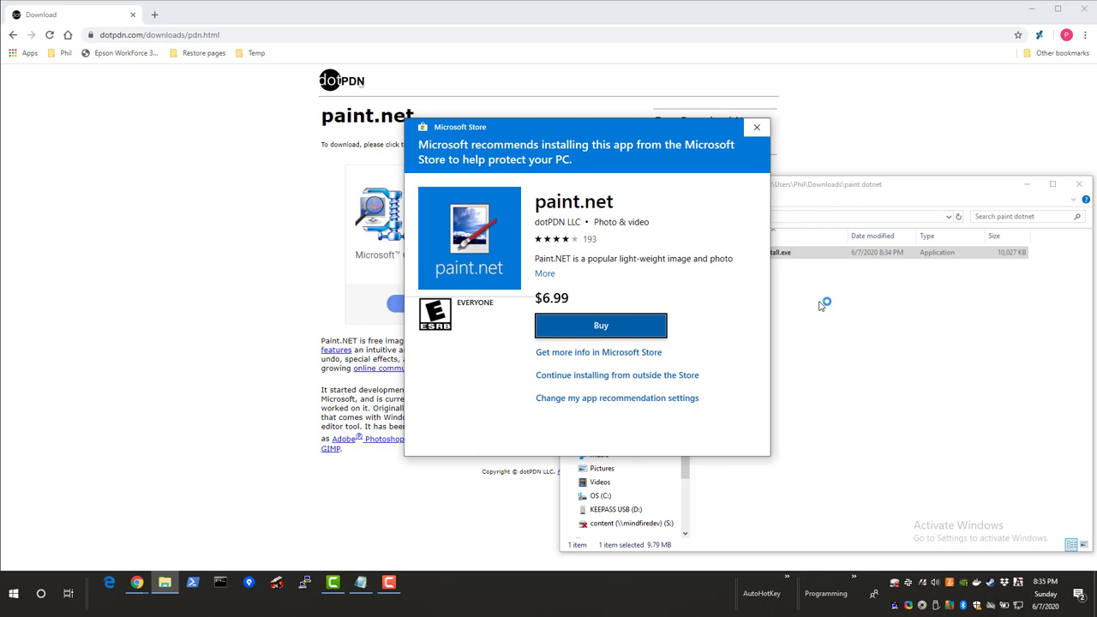
pyautogui.moveTo(455, 142)
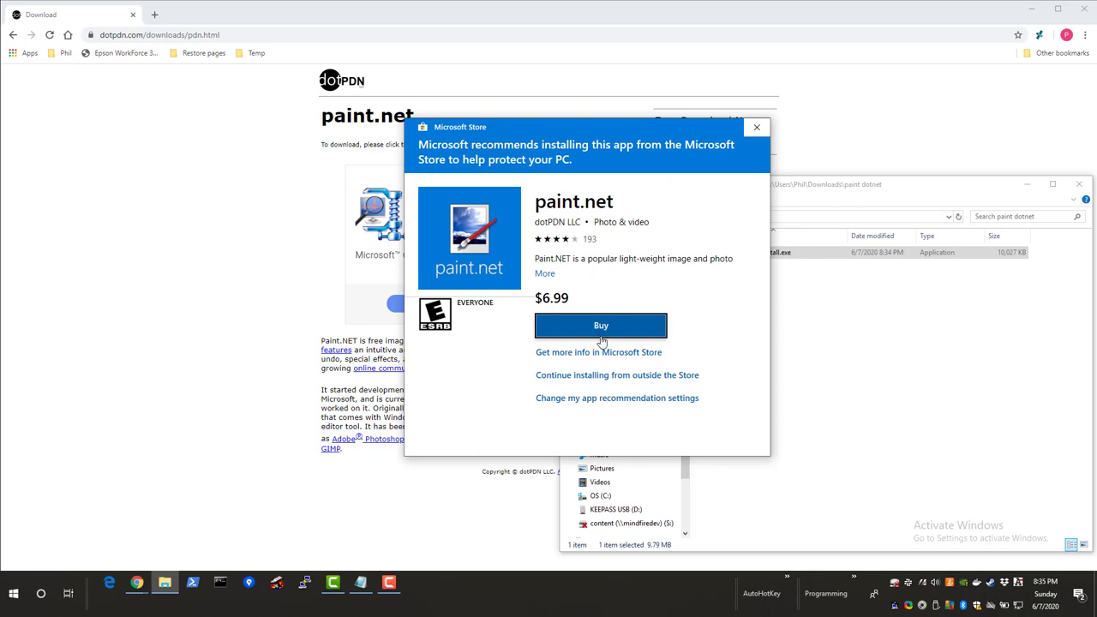
pyautogui.moveTo(576, 377)
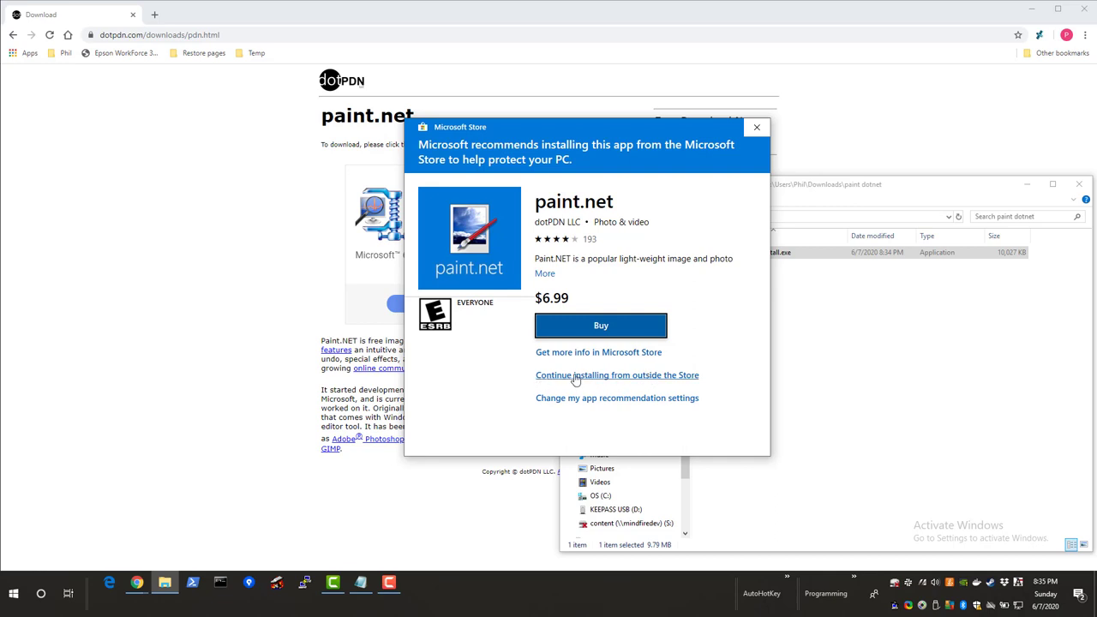
pyautogui.moveTo(576, 380)
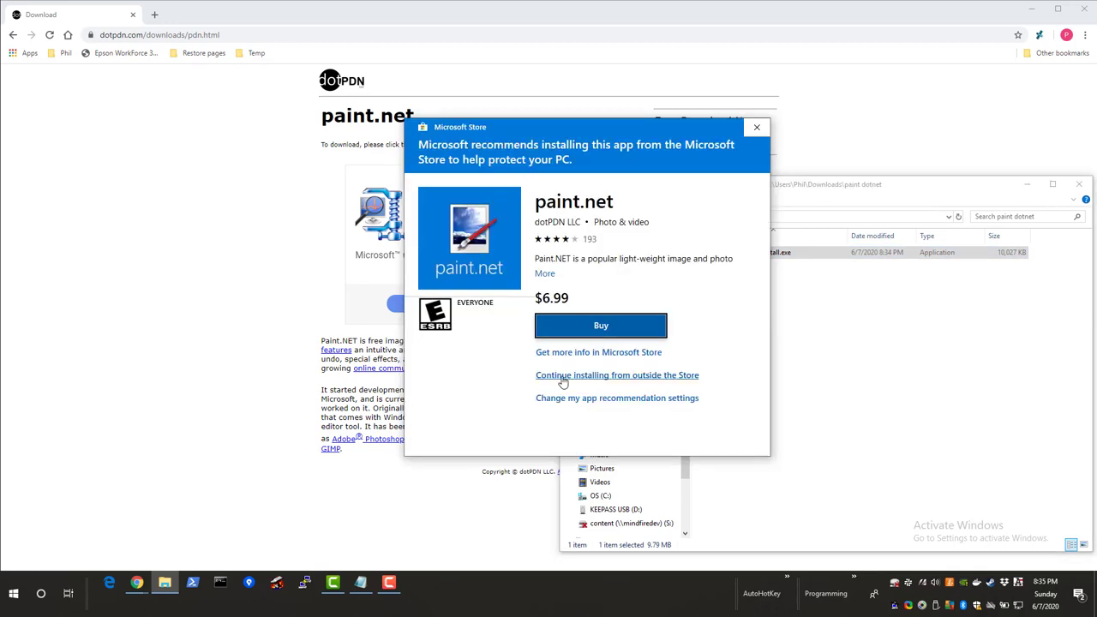
pyautogui.click(617, 373)
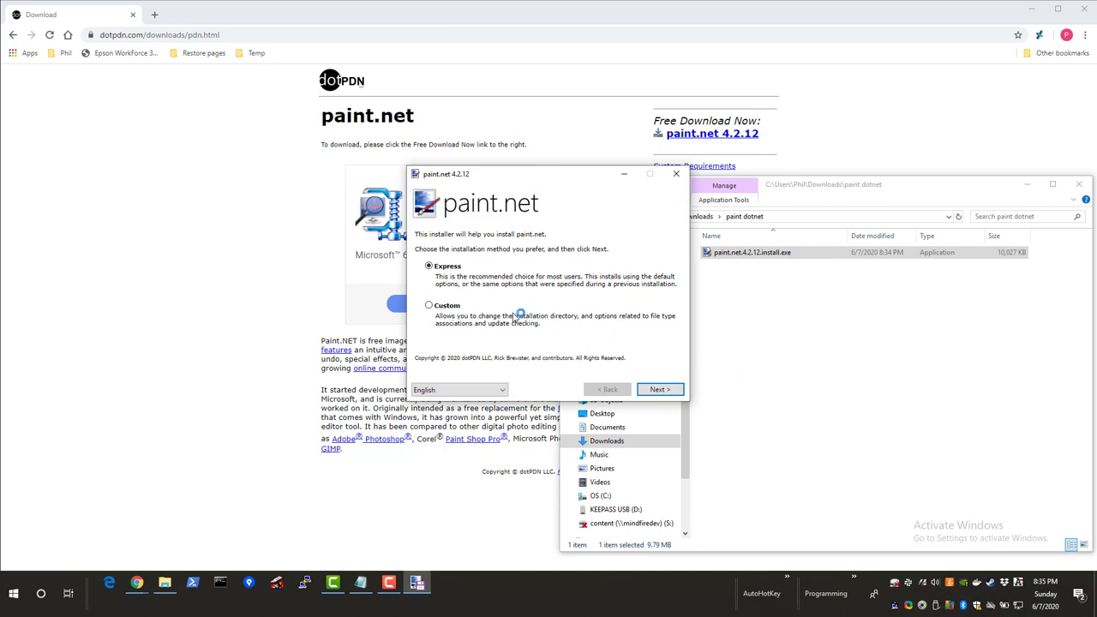
pyautogui.moveTo(653, 374)
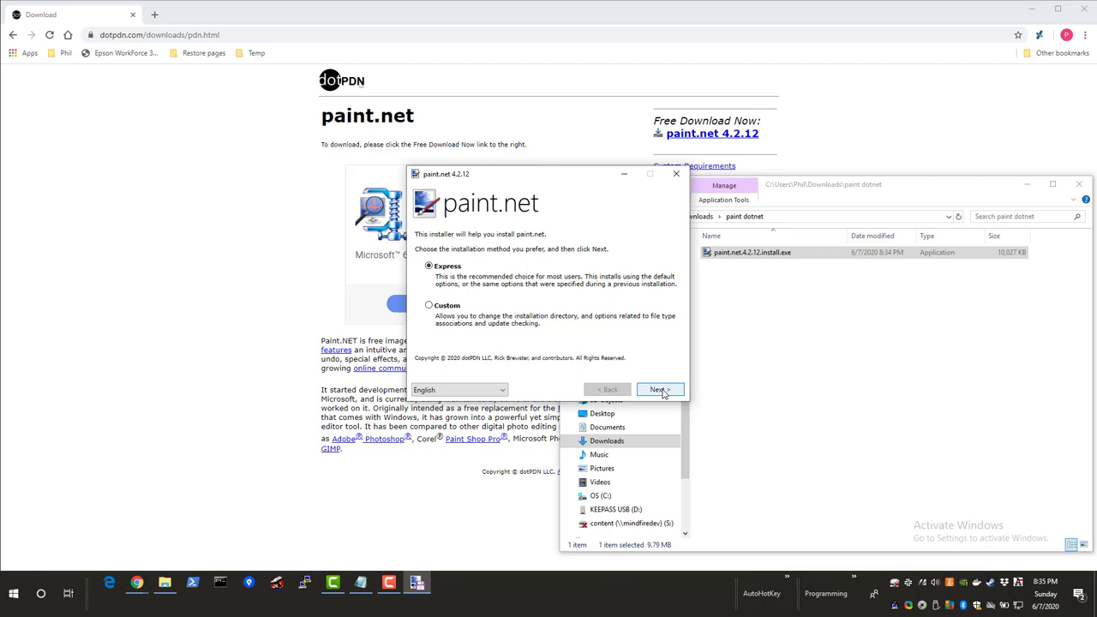
# Keep Express selected, agree to the paint.net 4.2.12 licence and start the installation.
pyautogui.click(658, 389)
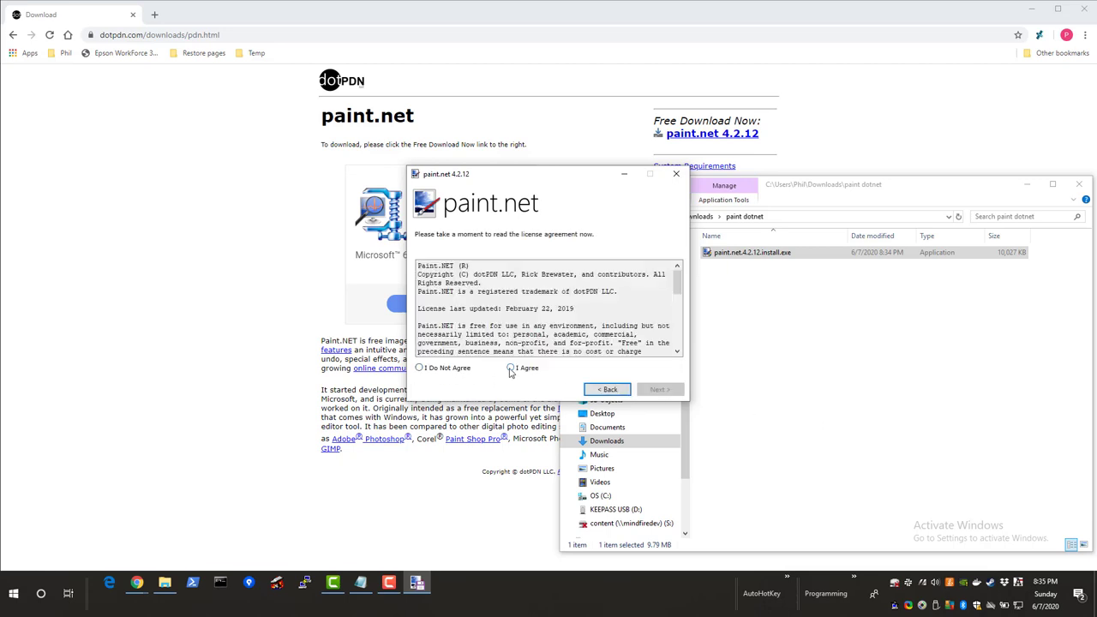
pyautogui.click(511, 367)
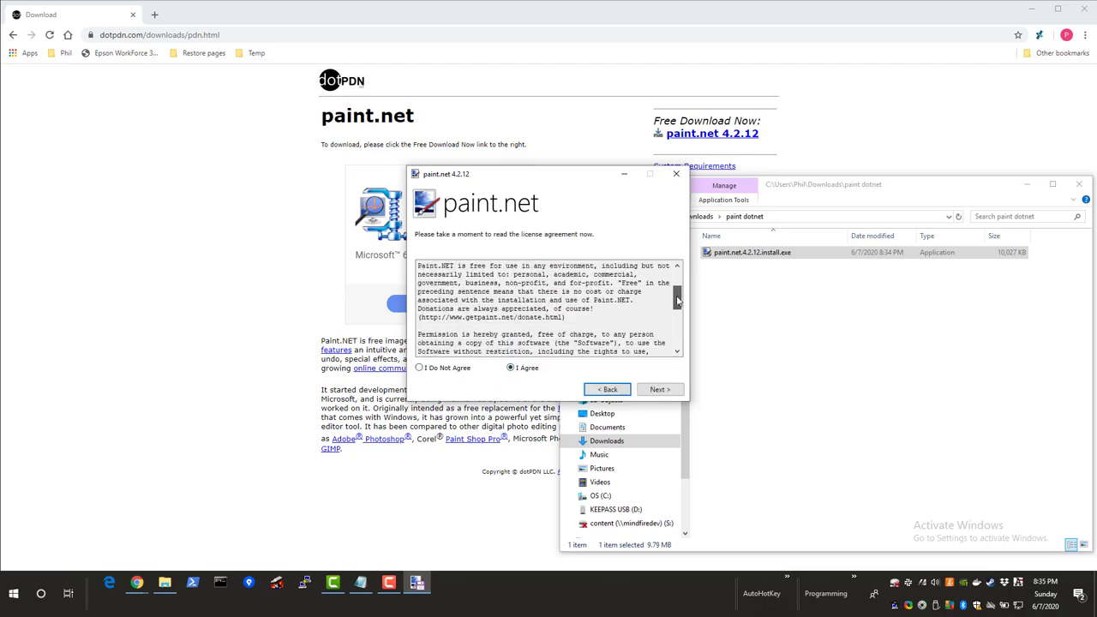
pyautogui.scroll(-3)
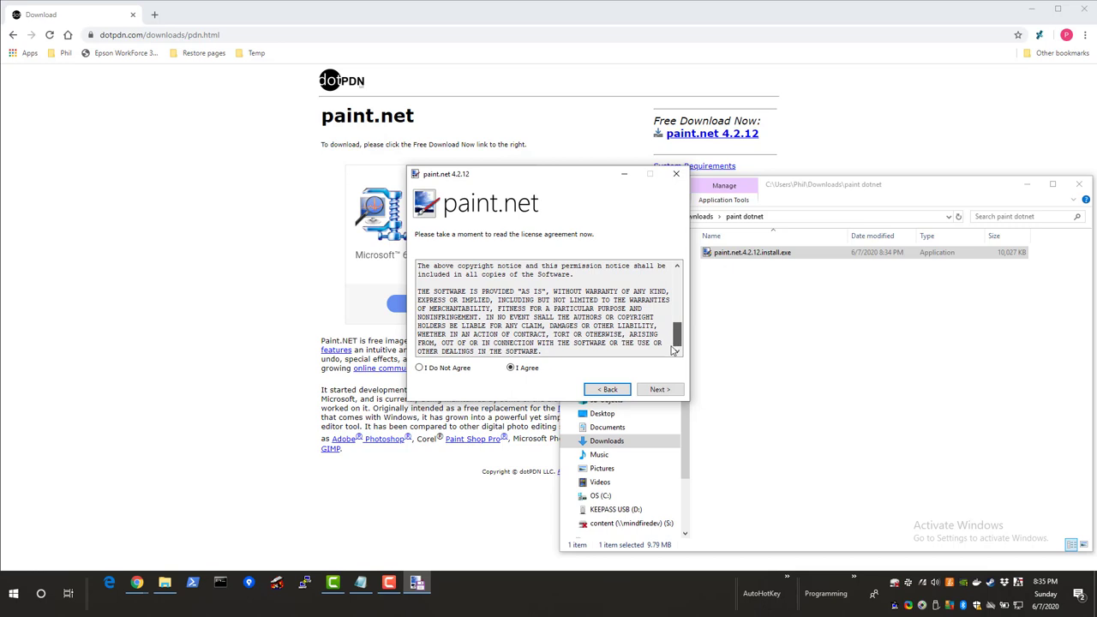
pyautogui.moveTo(658, 389)
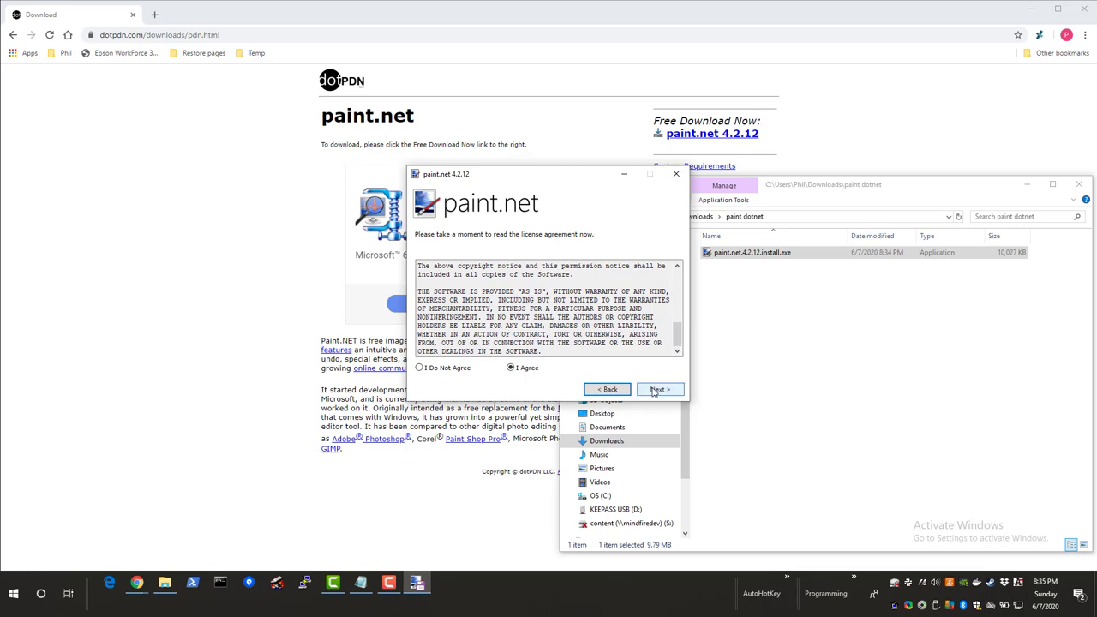
pyautogui.click(659, 389)
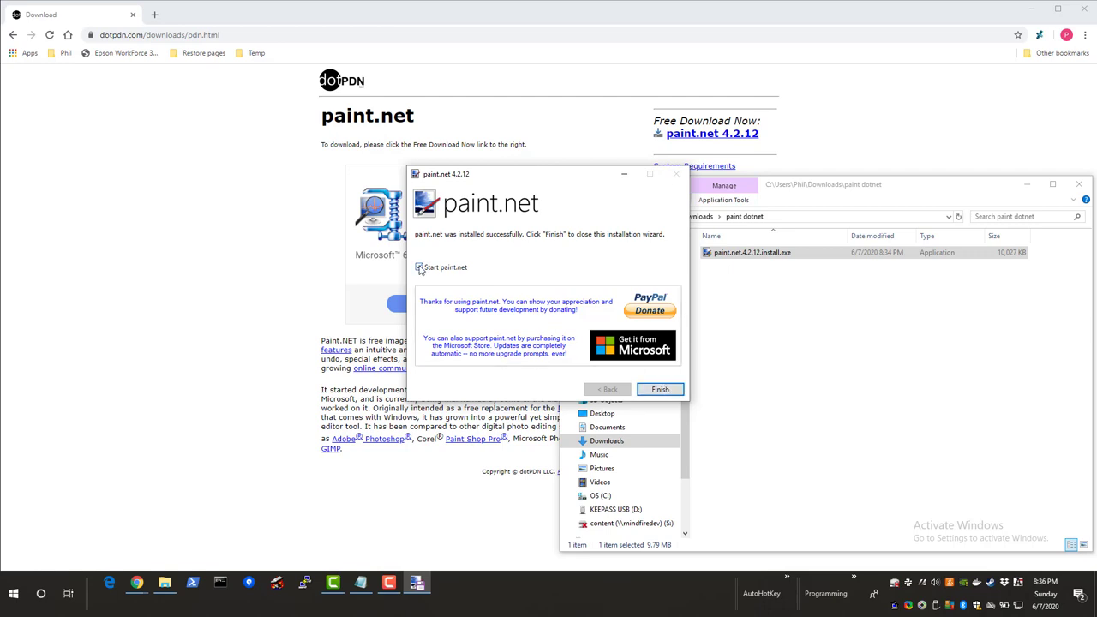
# Finish setup with 'Start paint.net' checked, confirm it opens a blank canvas, then close it.
pyautogui.click(422, 267)
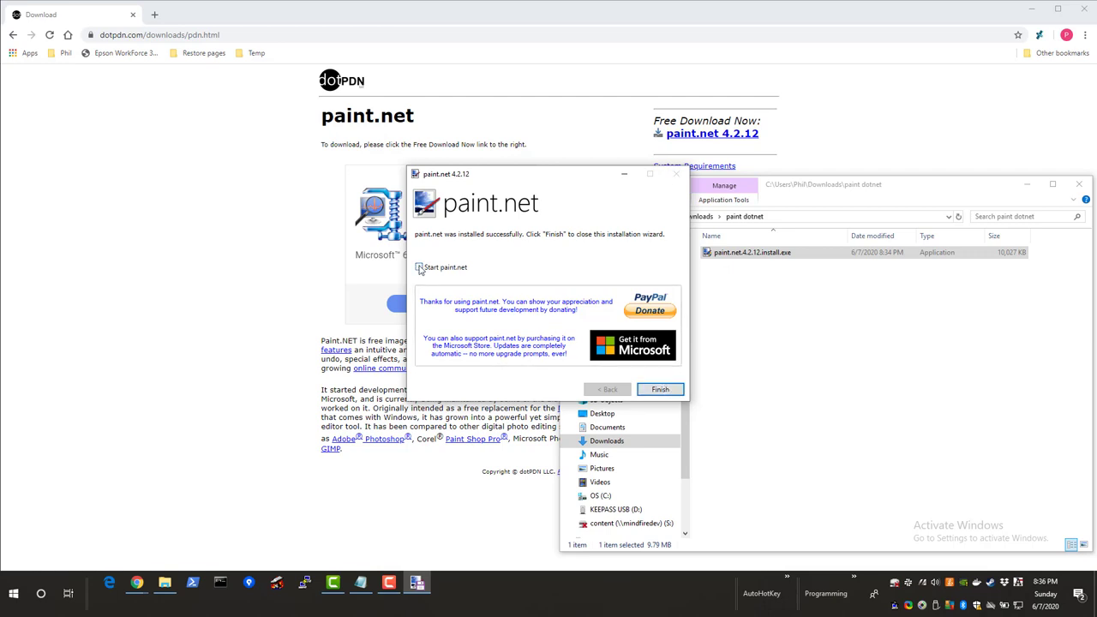
pyautogui.click(422, 268)
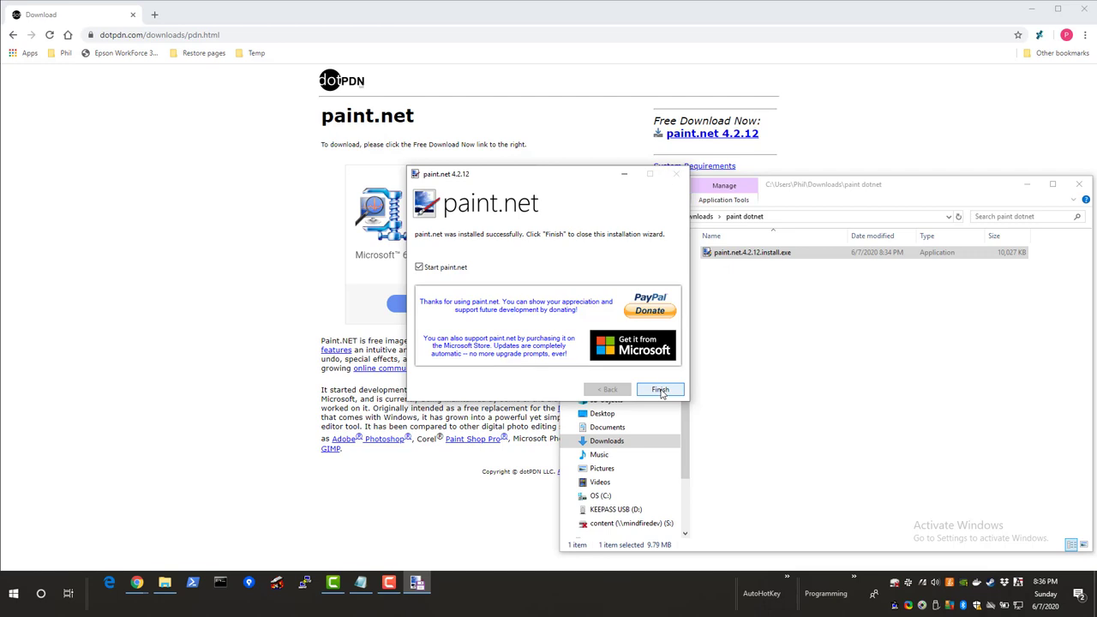
pyautogui.click(661, 389)
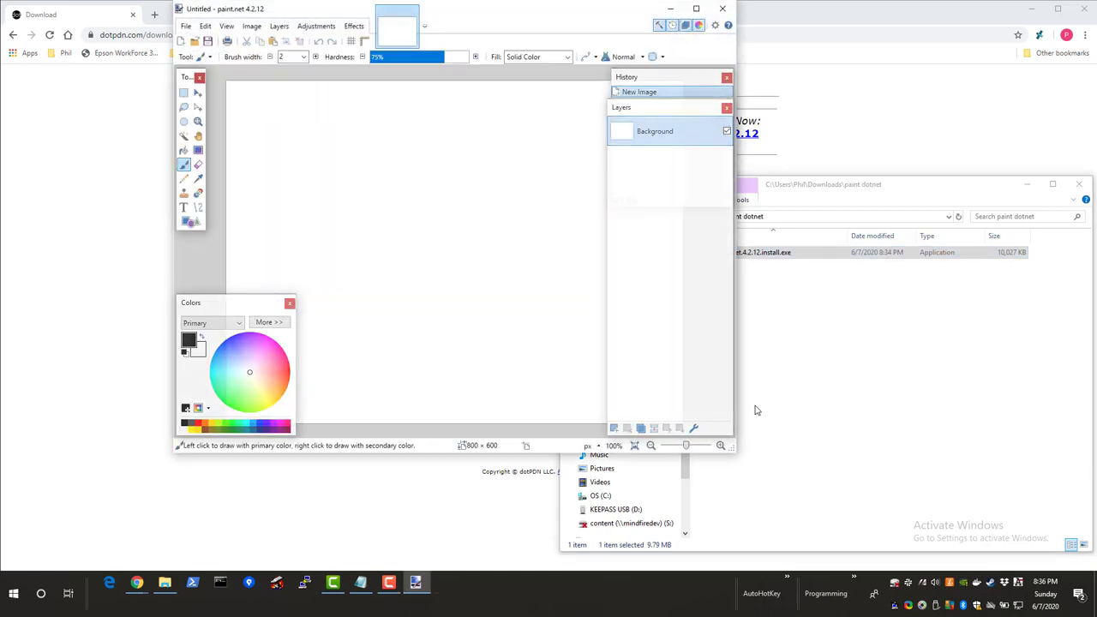
pyautogui.click(719, 10)
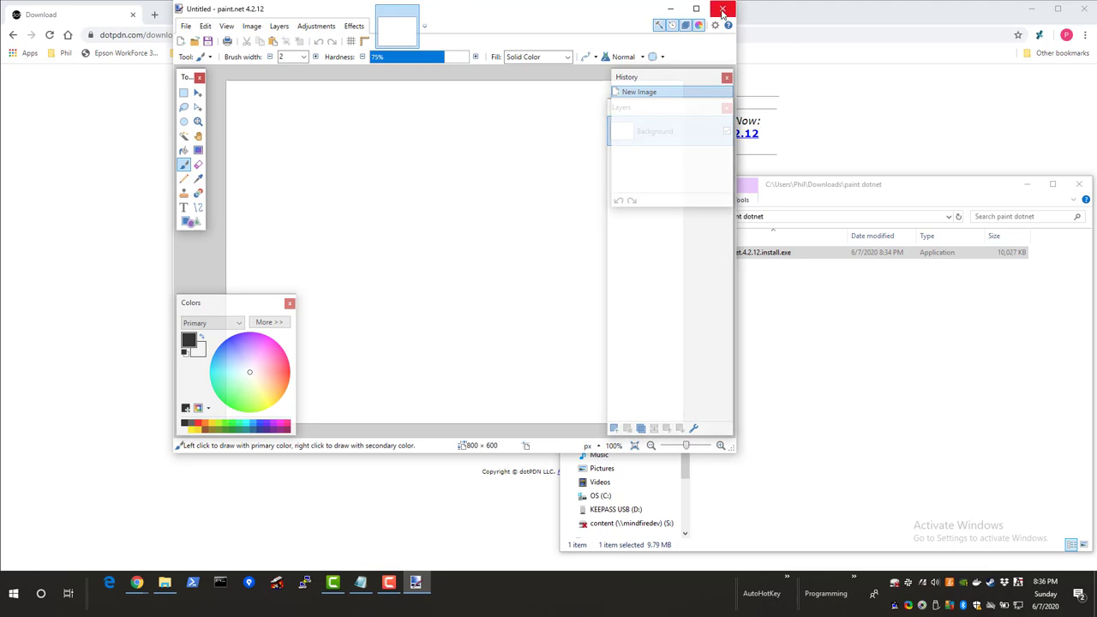
pyautogui.click(716, 11)
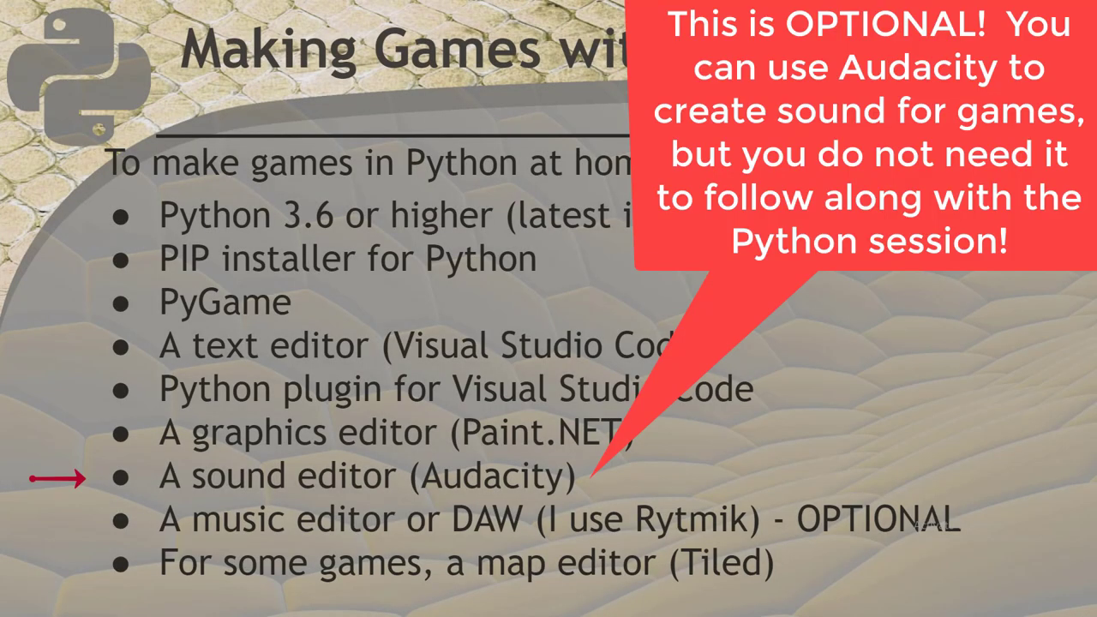
pyautogui.moveTo(525, 500)
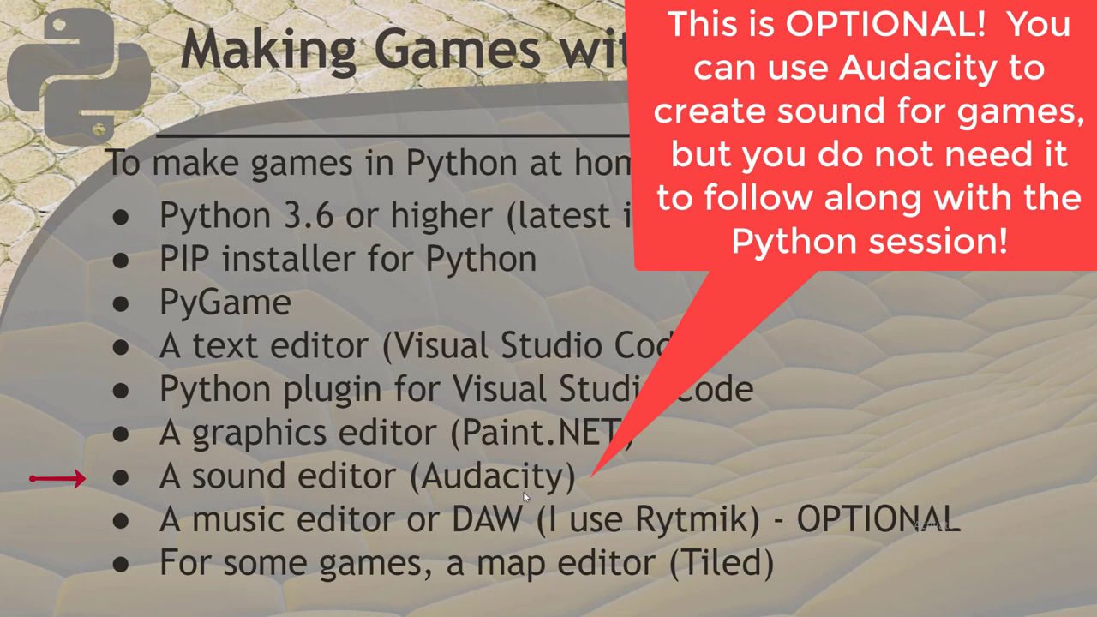
# Leave the Audacity slide and bring up a new Google Chrome tab.
pyautogui.click(9, 594)
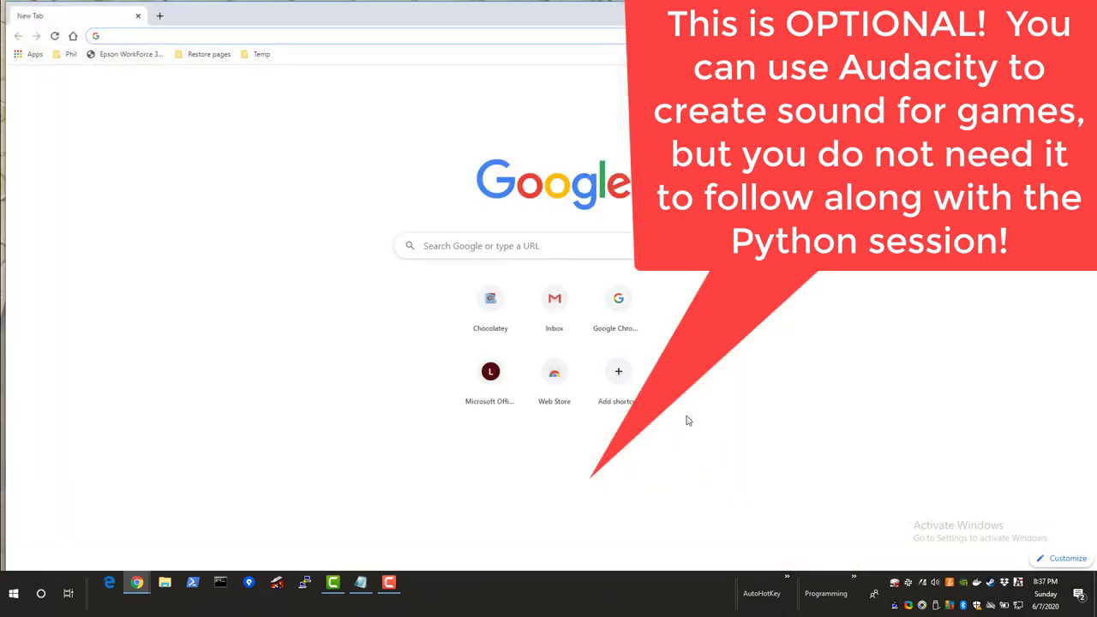
# Search 'audacity', go through audacityteam.org's Windows download to the FossHub Audacity 2.4.1 installer page.
pyautogui.write('audacity')
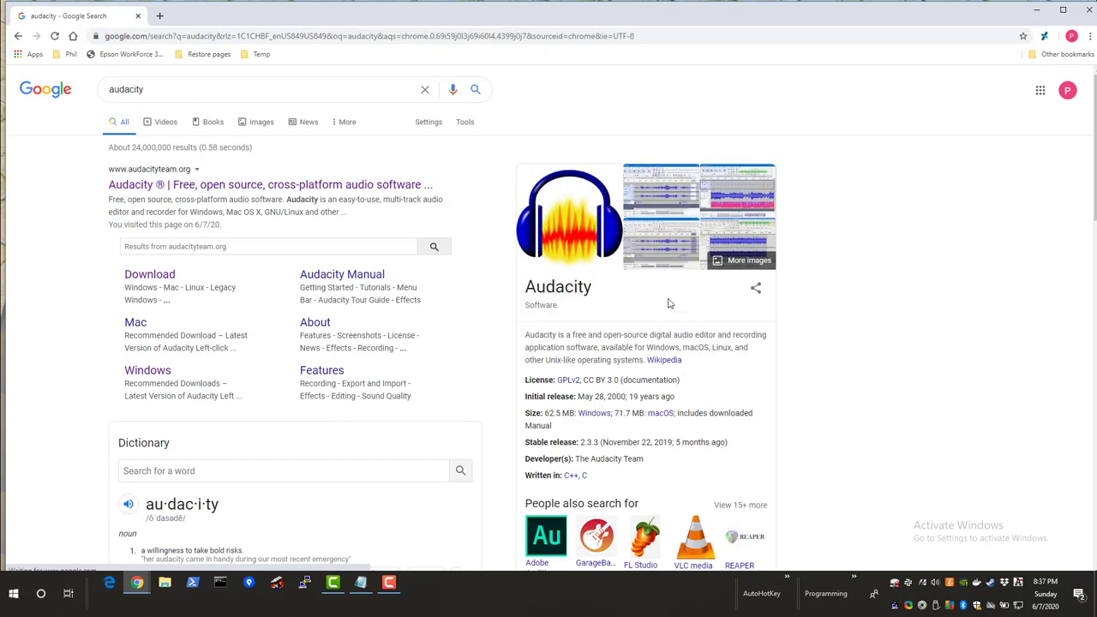
pyautogui.moveTo(128, 185)
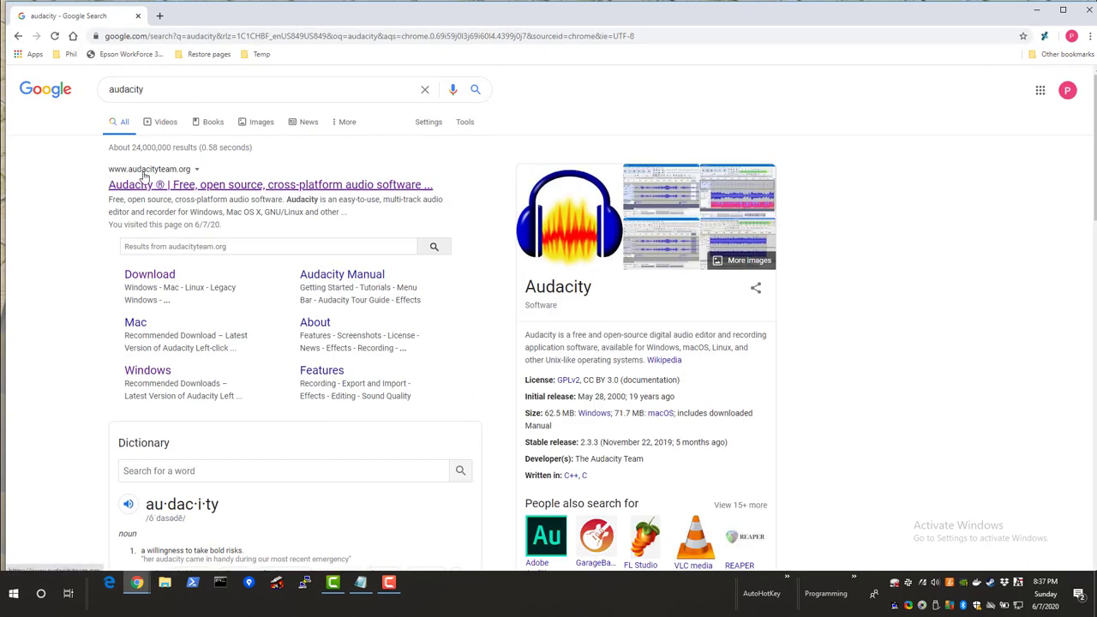
pyautogui.moveTo(197, 191)
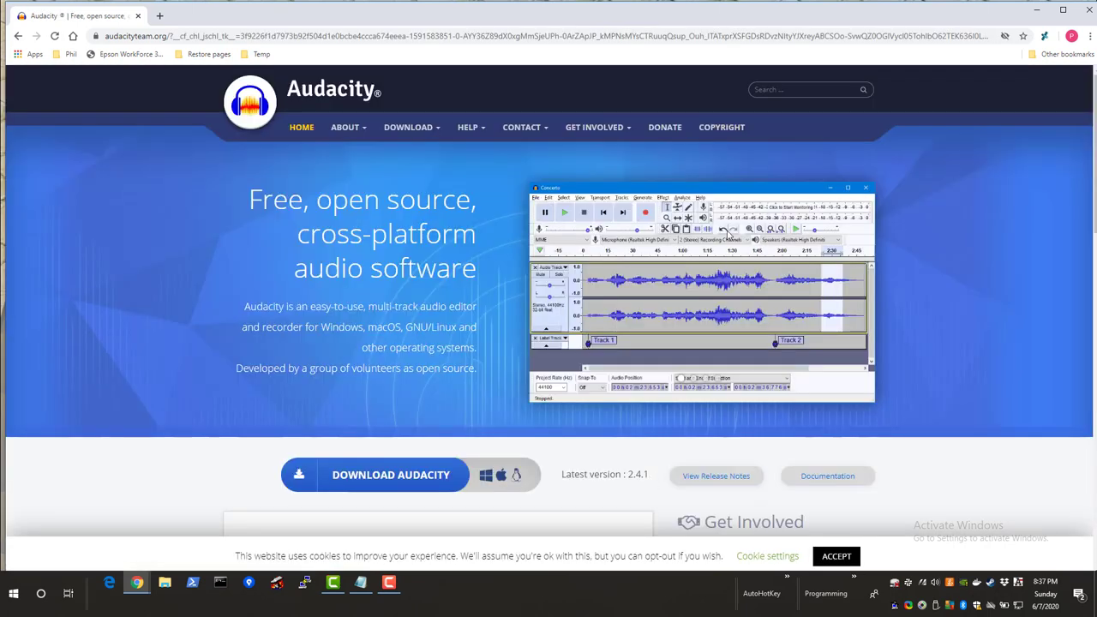
pyautogui.click(408, 127)
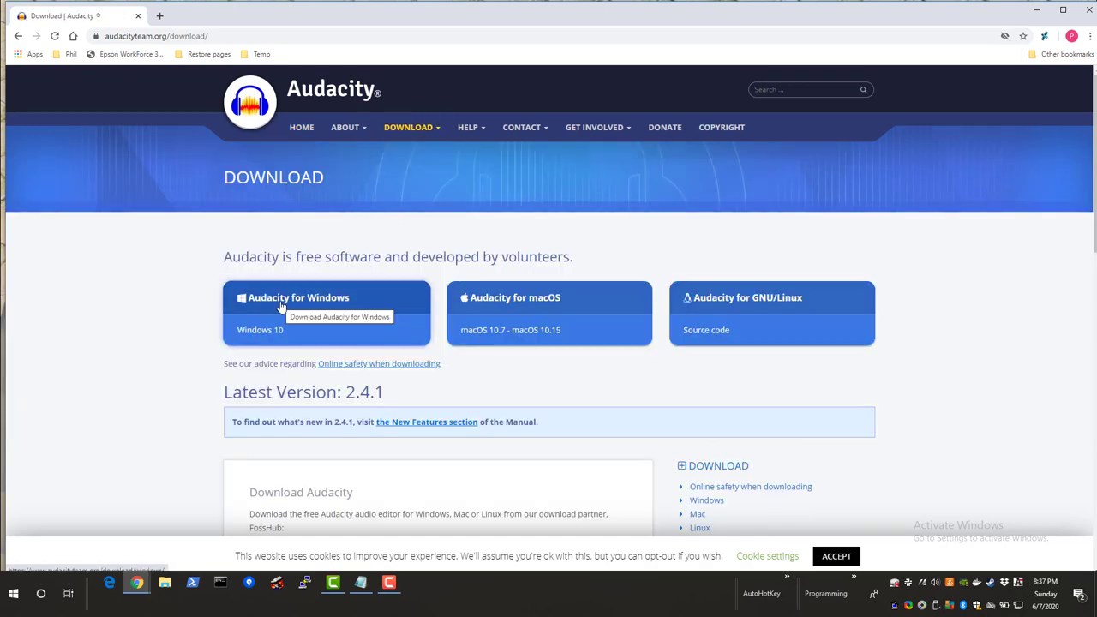
pyautogui.moveTo(567, 309)
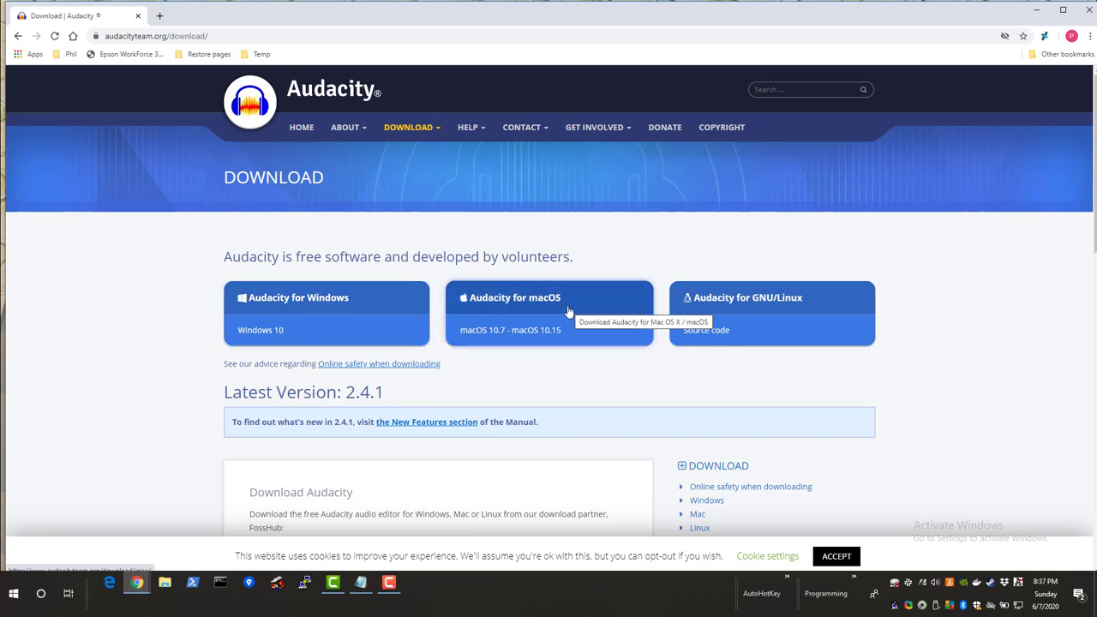
pyautogui.click(325, 311)
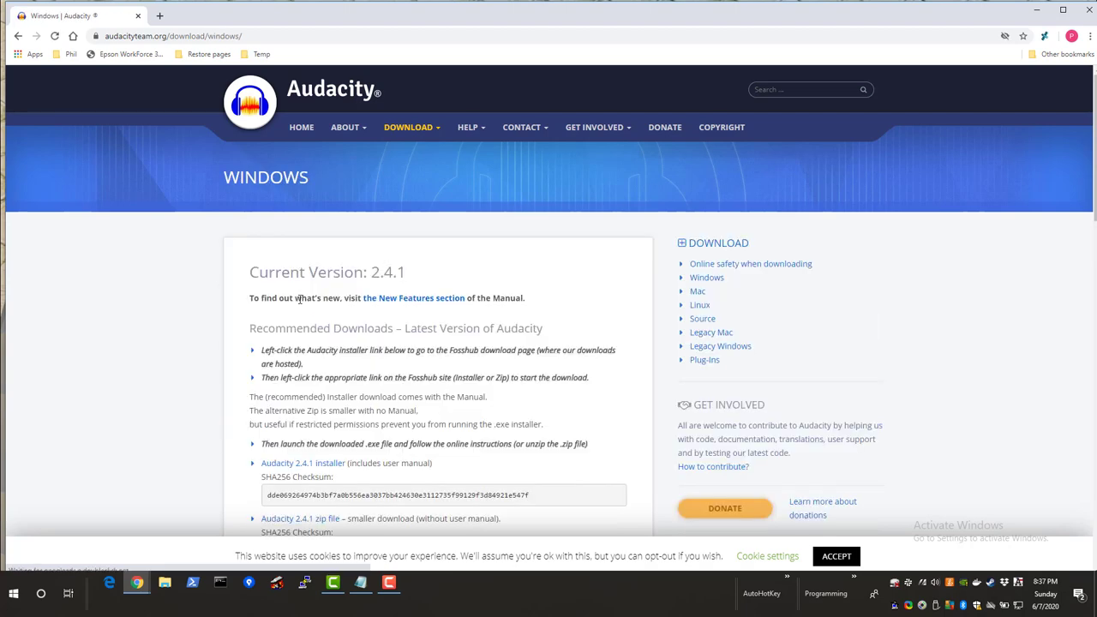
pyautogui.scroll(-3)
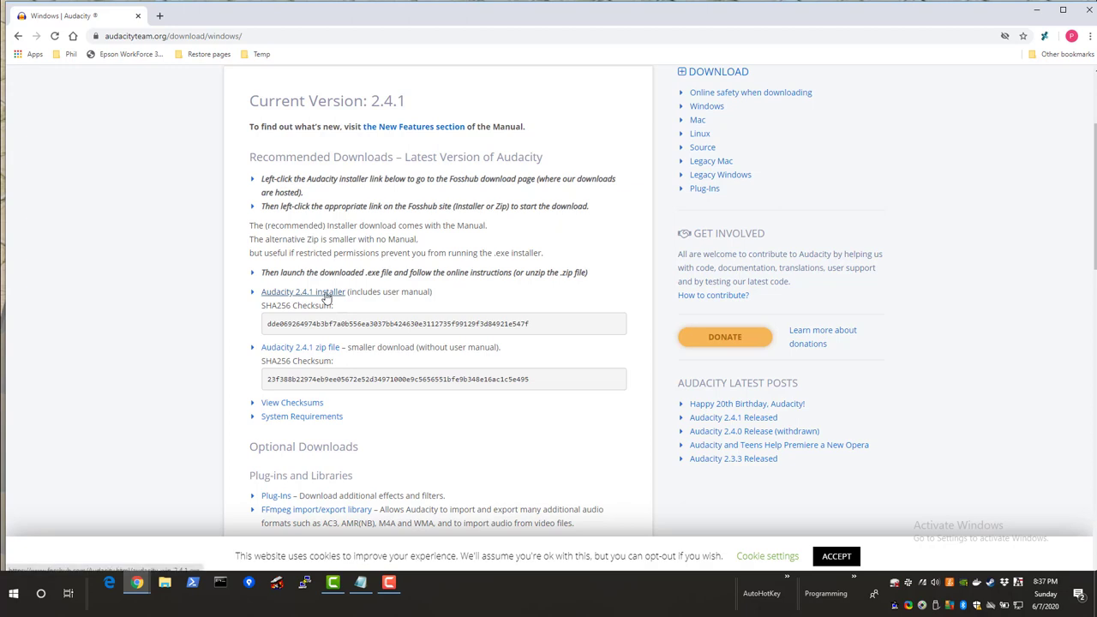
pyautogui.click(301, 291)
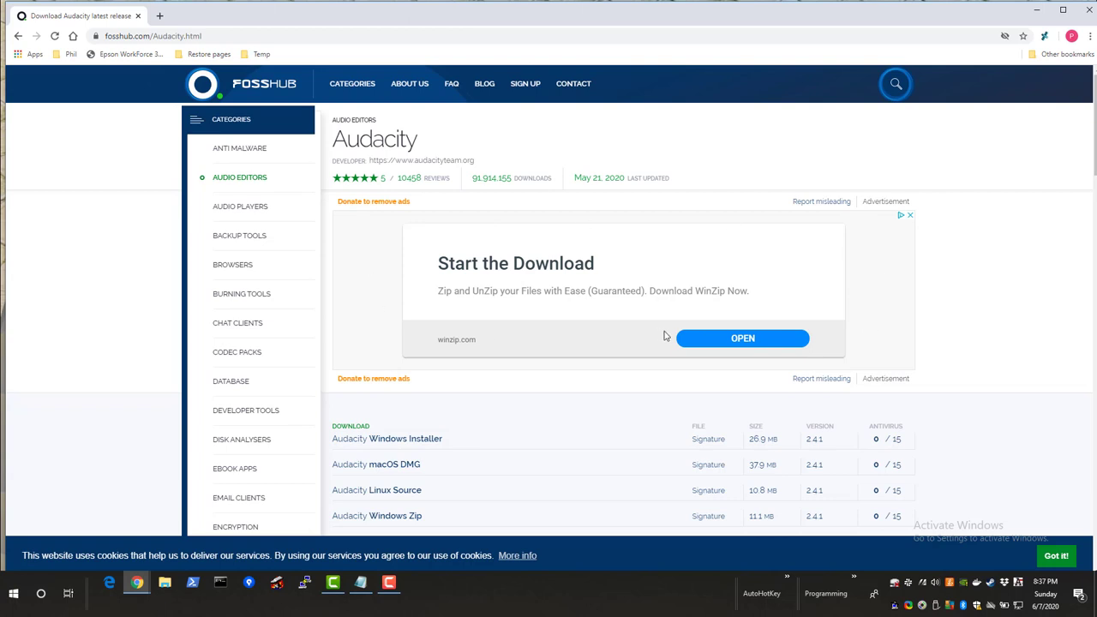
# Start downloading the Audacity Windows Installer from FossHub, bringing up the Save As dialog.
pyautogui.scroll(-3)
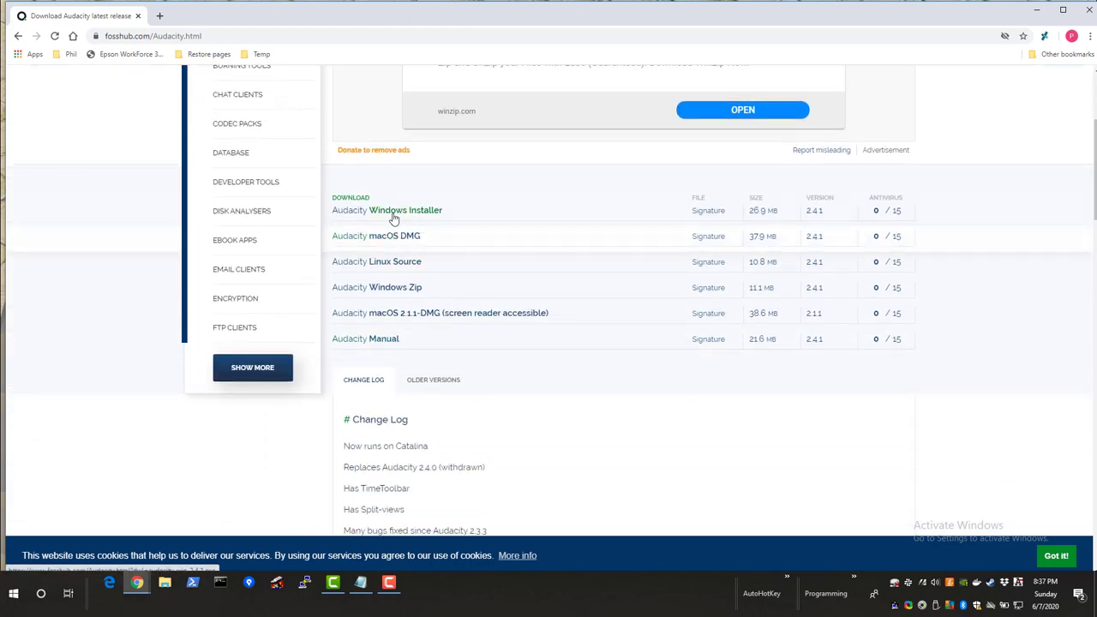
pyautogui.moveTo(425, 213)
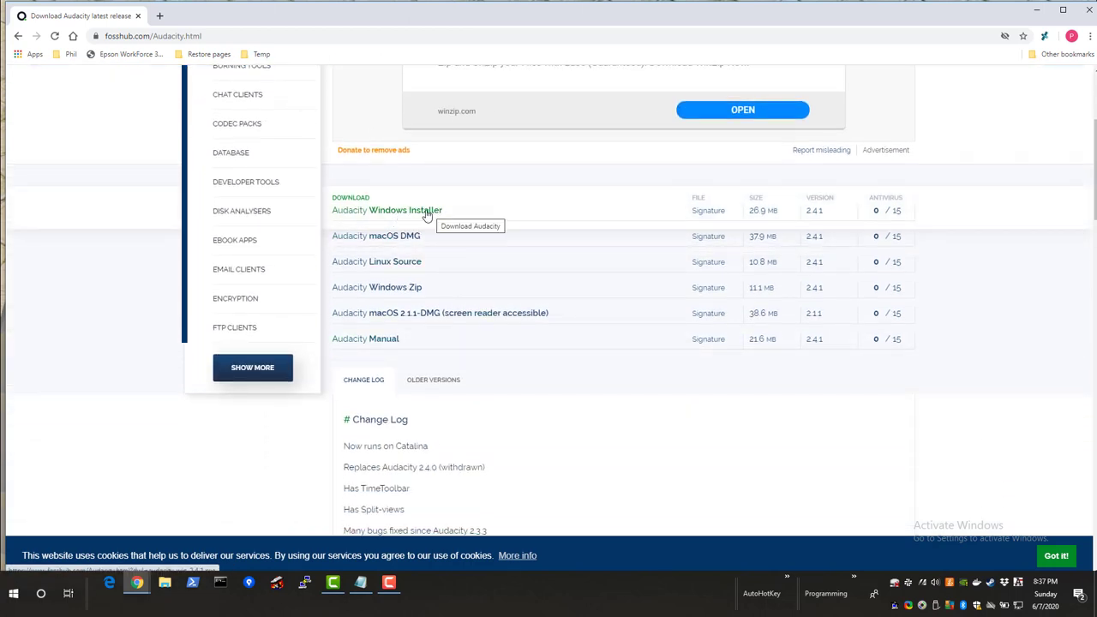
pyautogui.moveTo(391, 240)
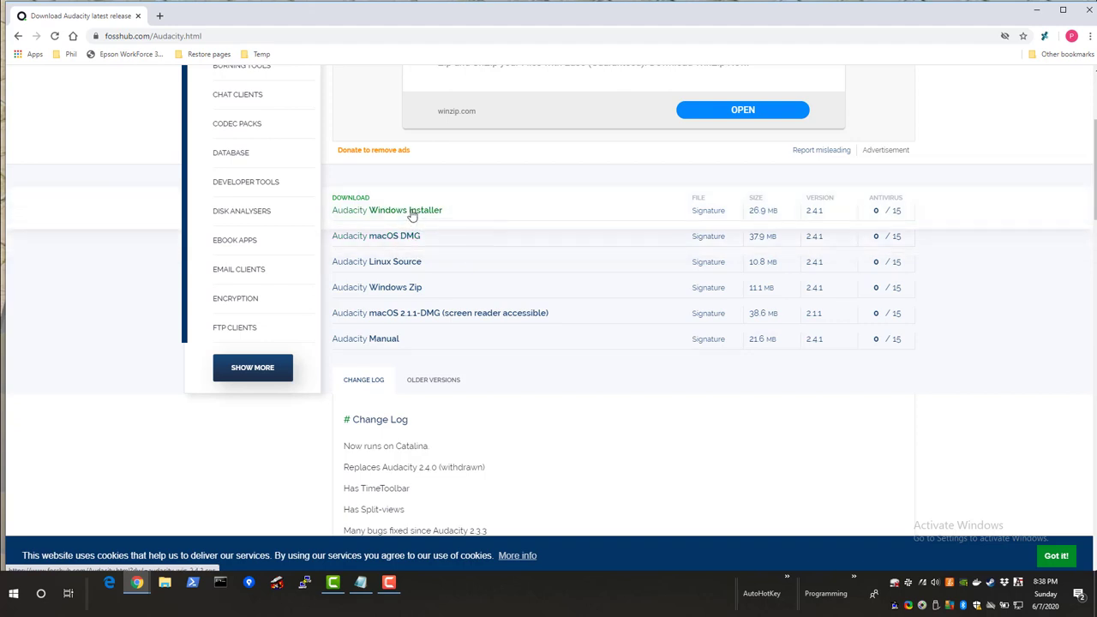
pyautogui.click(396, 209)
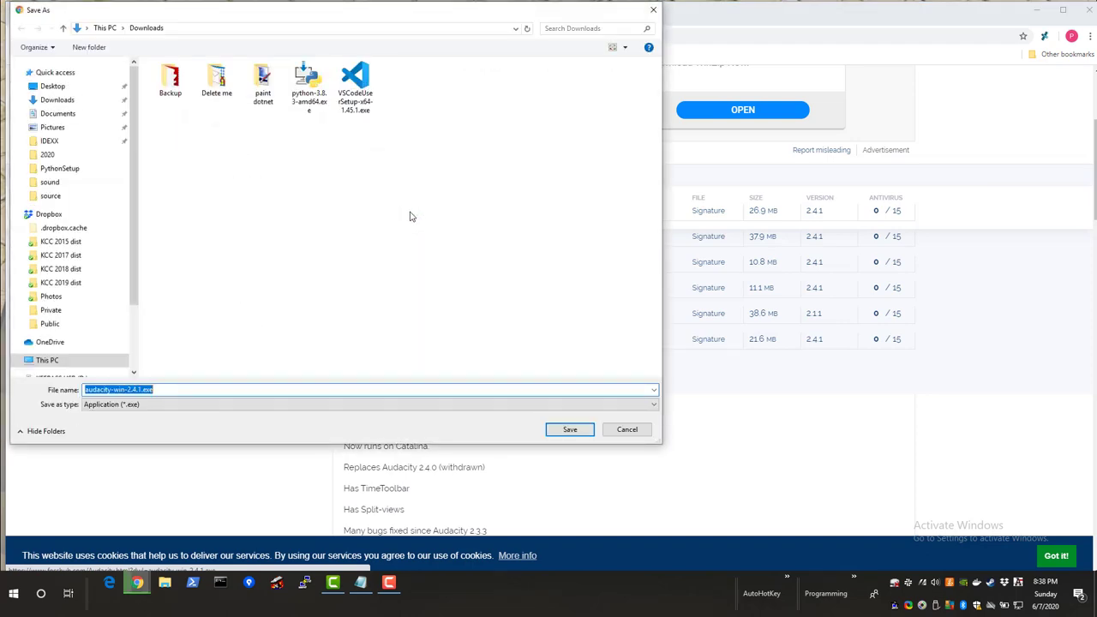
# Save audacity-win-2.4.1.exe to Downloads, run it anyway and confirm English as setup language.
pyautogui.click(569, 428)
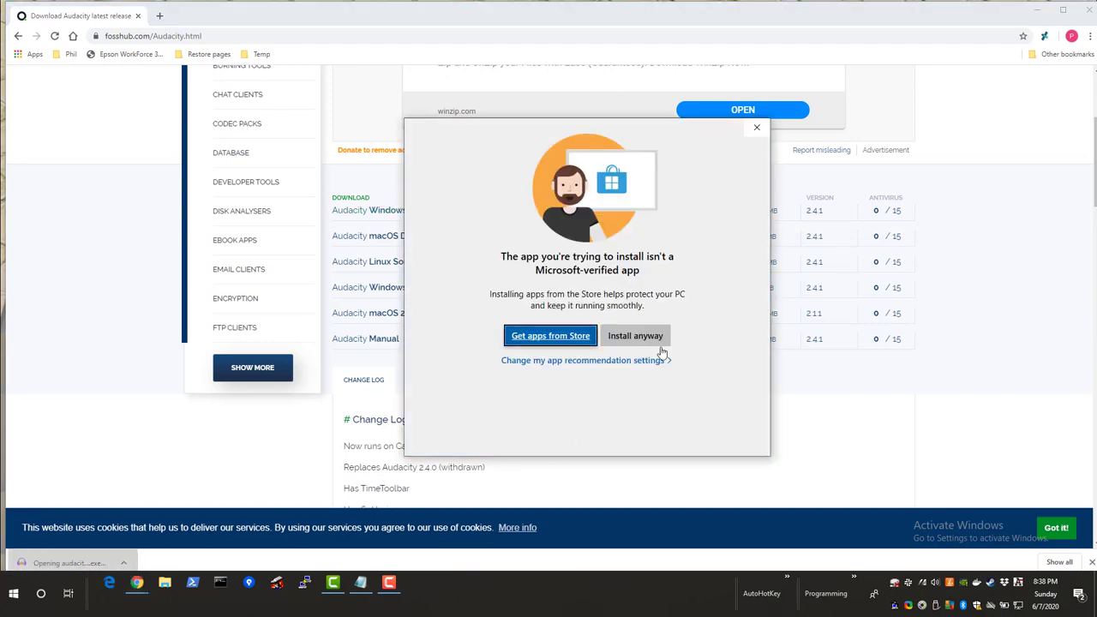
pyautogui.click(636, 334)
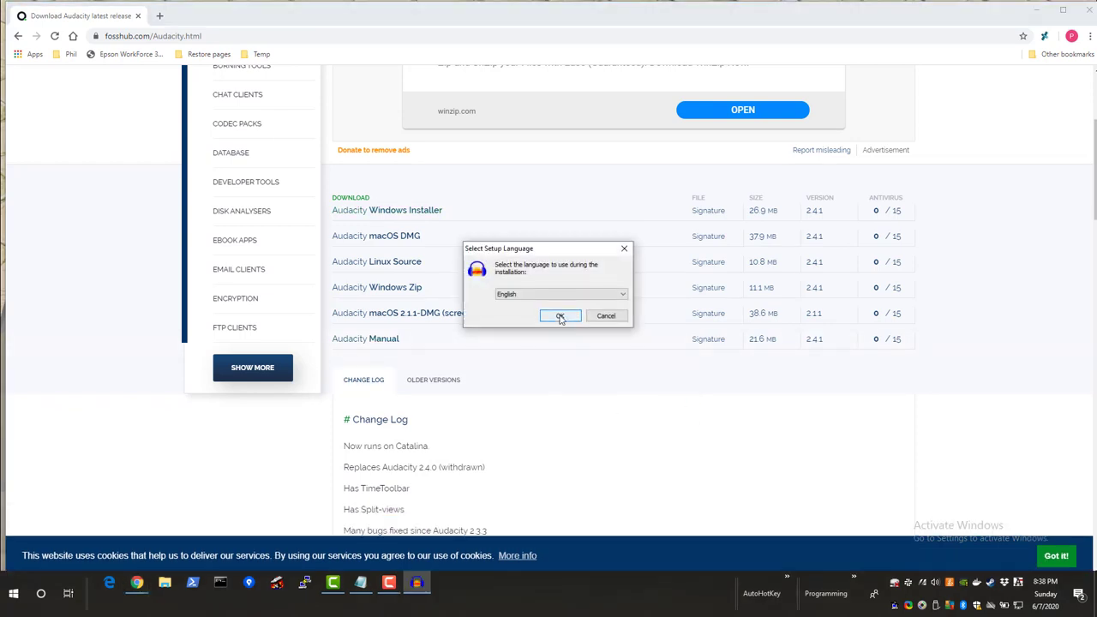
pyautogui.click(558, 315)
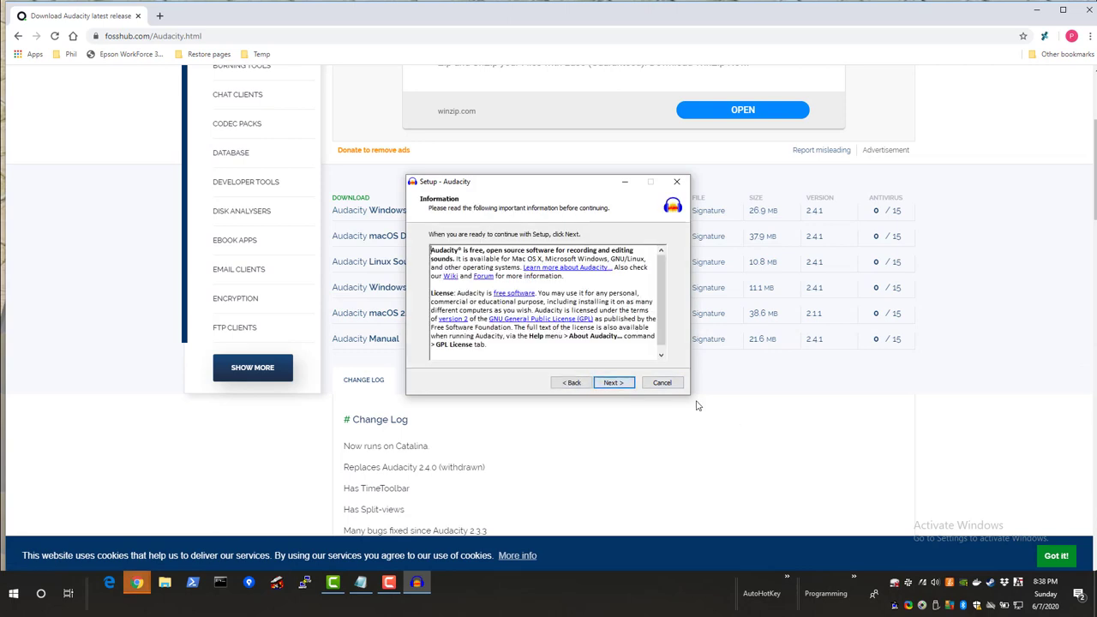
# Step through Audacity Setup to the destination-folder page, then cancel and quit without installing.
pyautogui.click(613, 382)
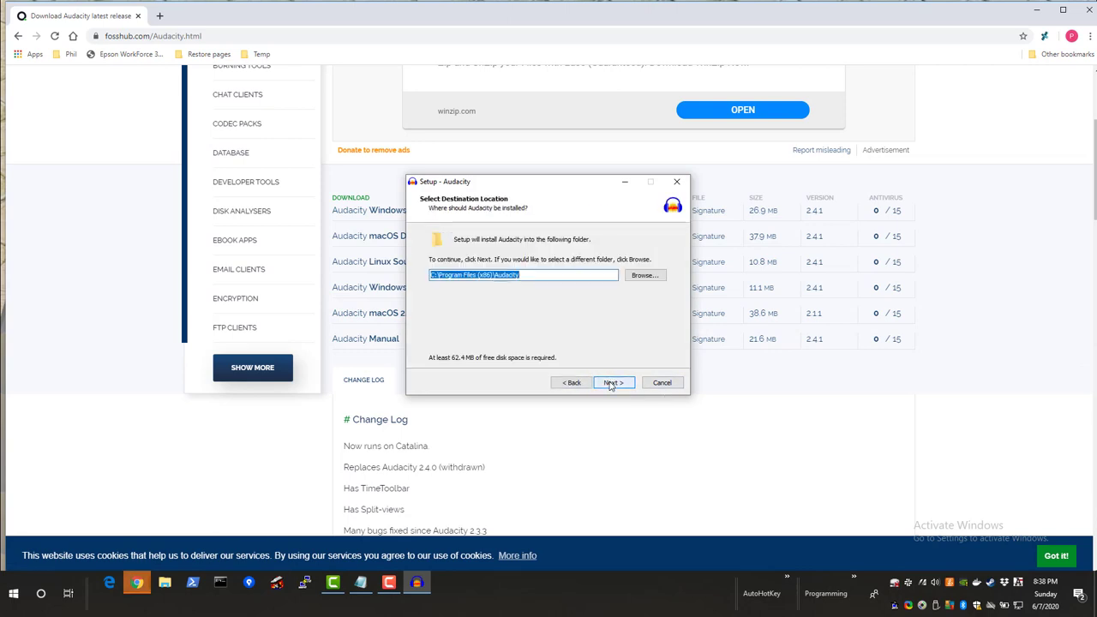
pyautogui.click(613, 380)
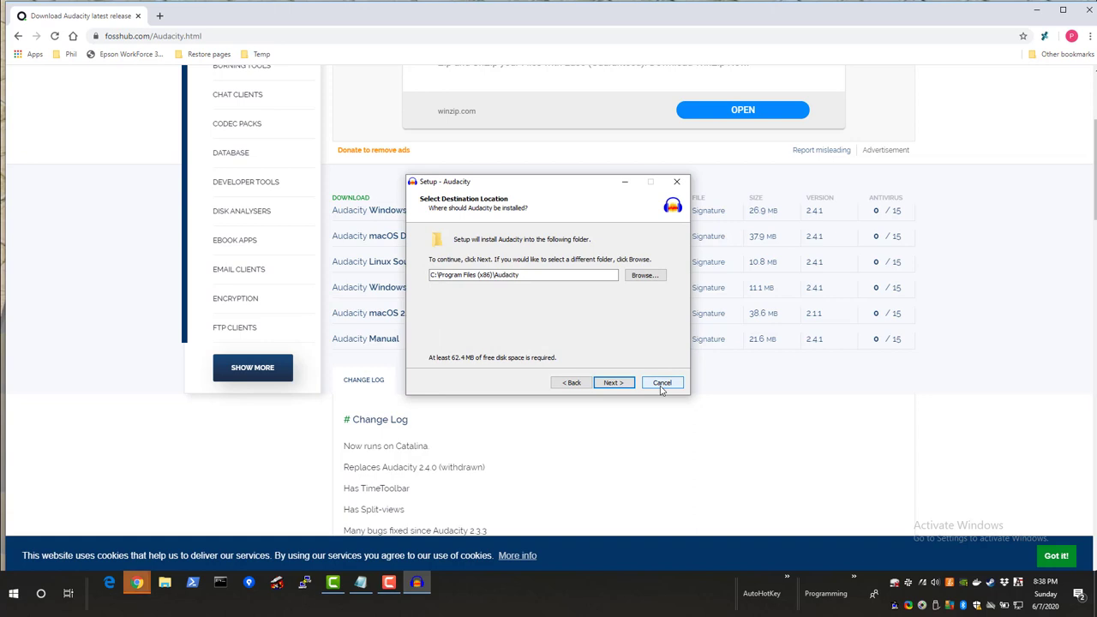
pyautogui.click(661, 382)
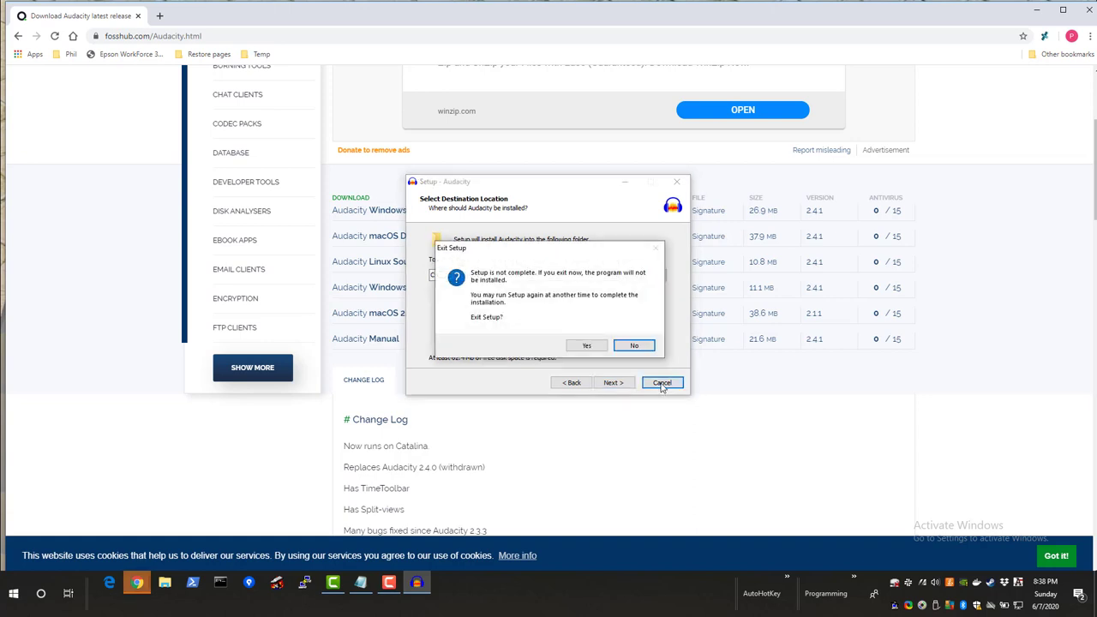
pyautogui.click(586, 345)
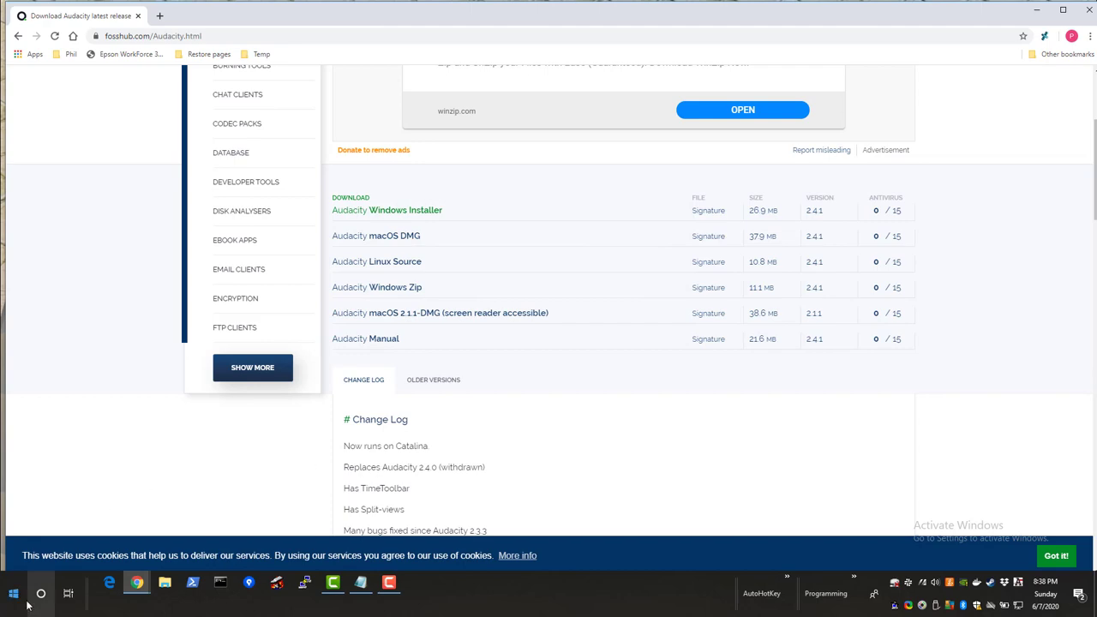
pyautogui.click(8, 590)
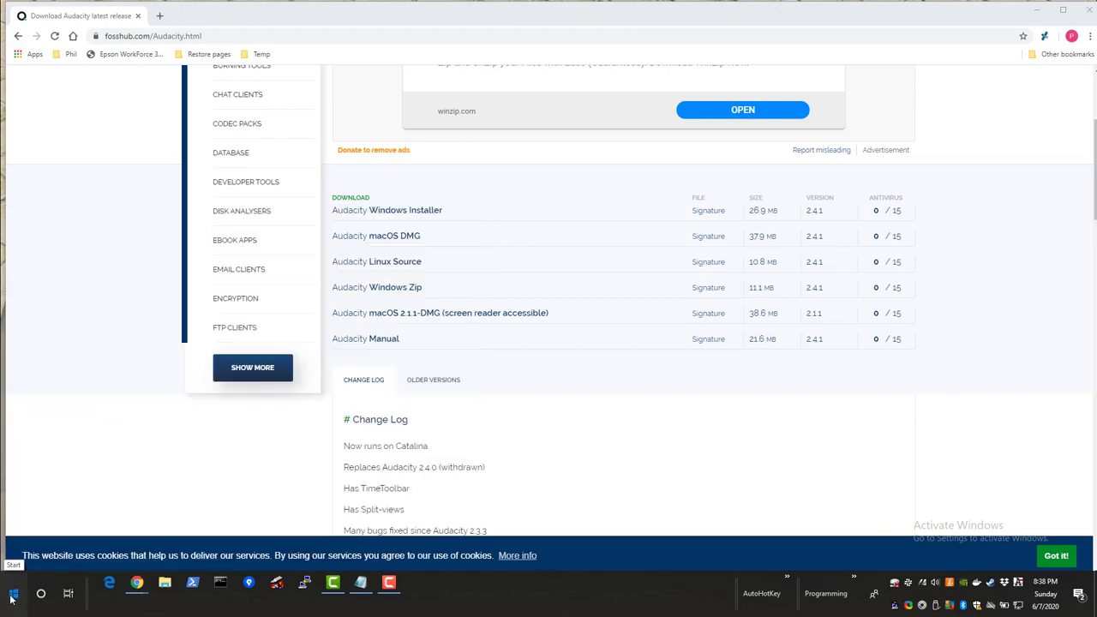
pyautogui.click(11, 593)
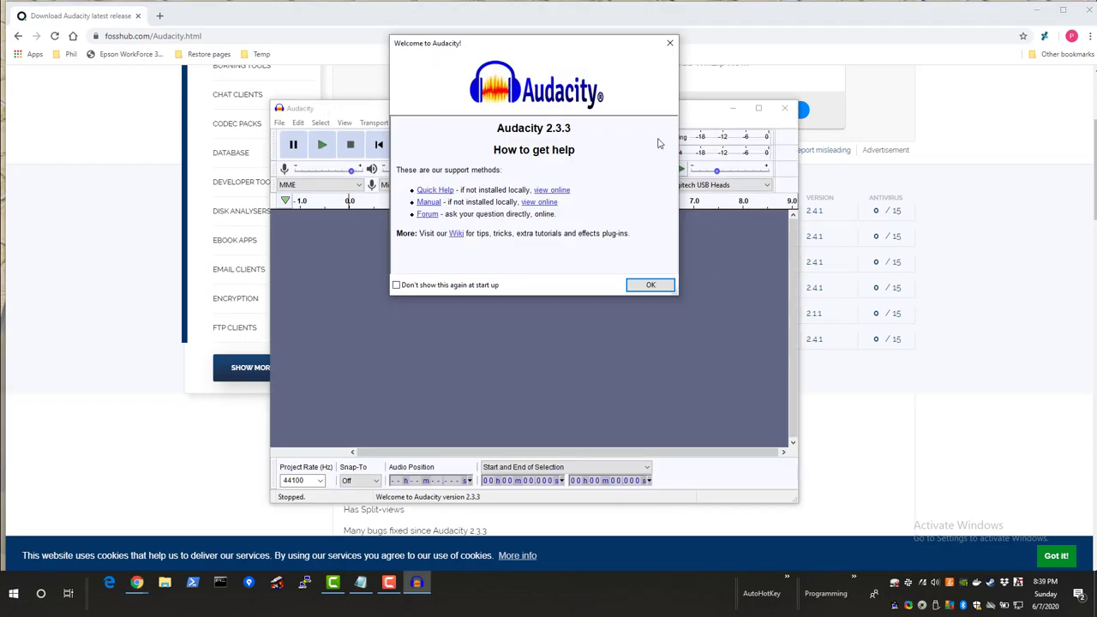
pyautogui.click(650, 284)
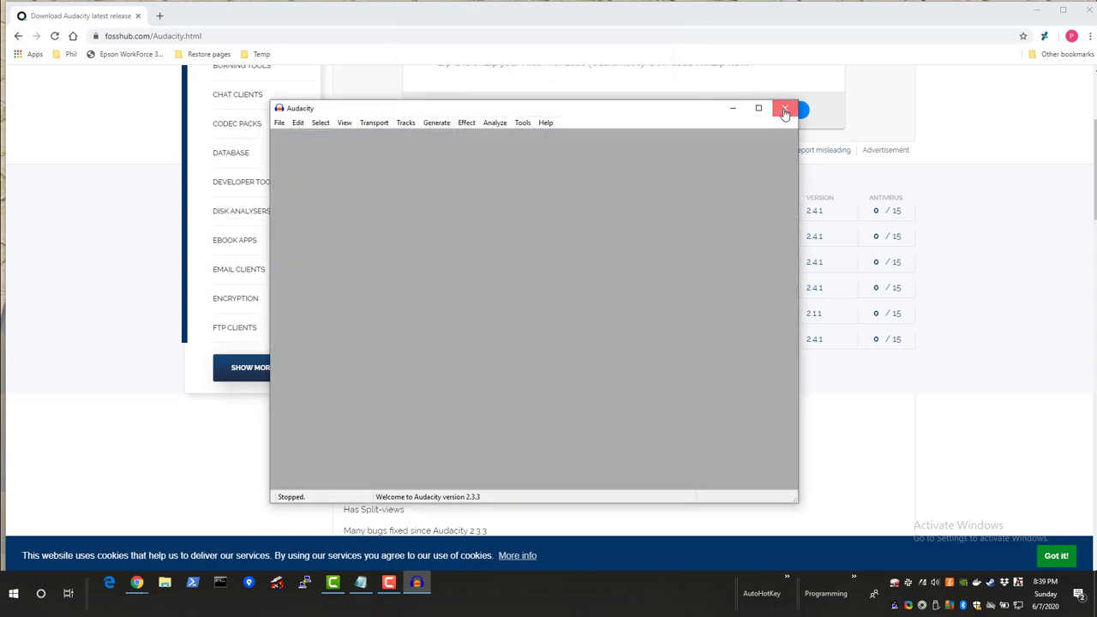
pyautogui.click(784, 108)
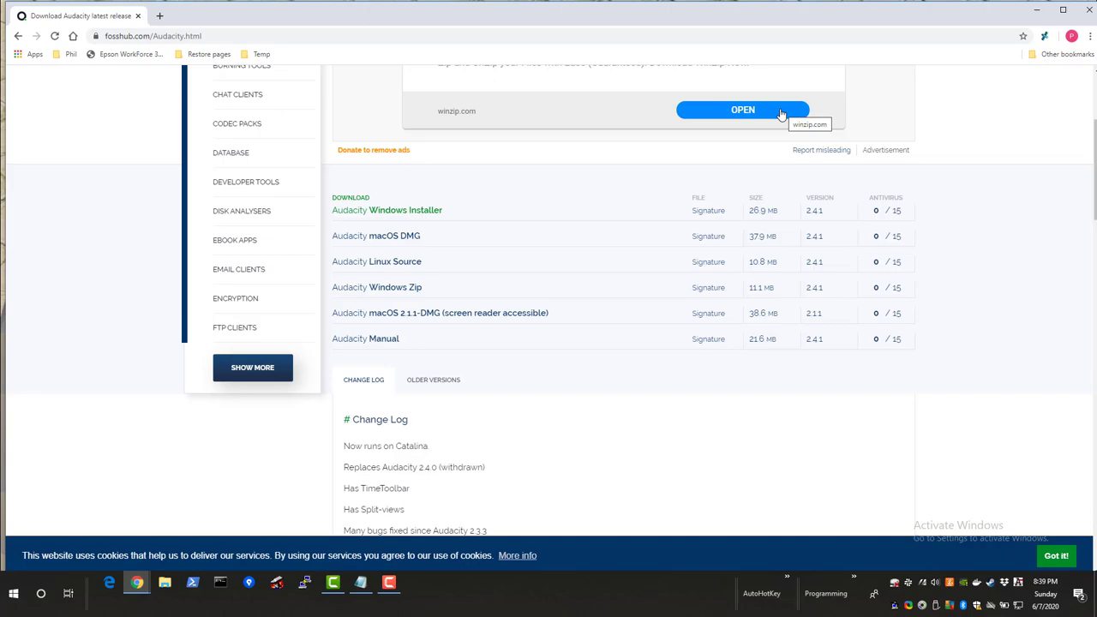
# Return to the PowerPoint tools slide, then start a fresh Google Chrome window.
pyautogui.click(11, 589)
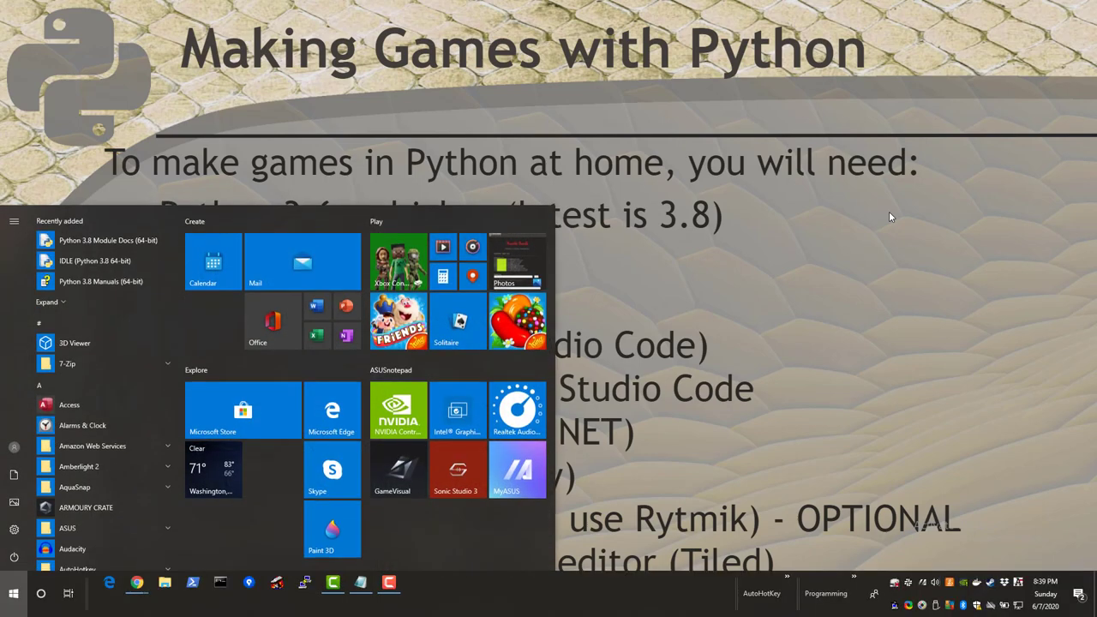
pyautogui.click(137, 582)
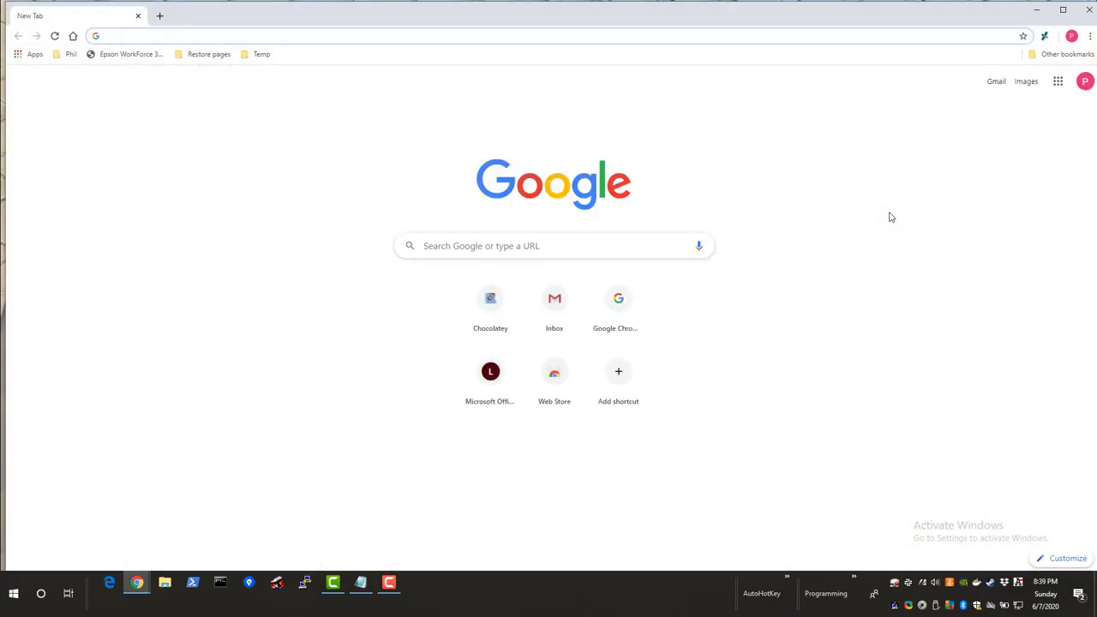
pyautogui.moveTo(326, 20)
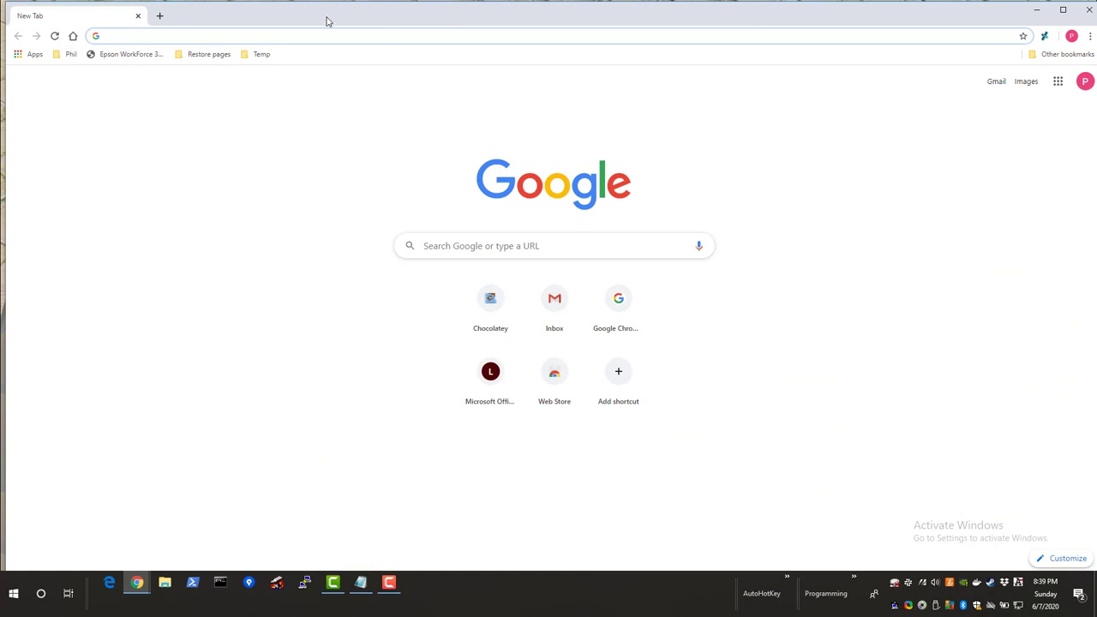
# Search 'tiled editor' and open the Tiled Map Editor site at mapeditor.org.
pyautogui.write('tiled editor')
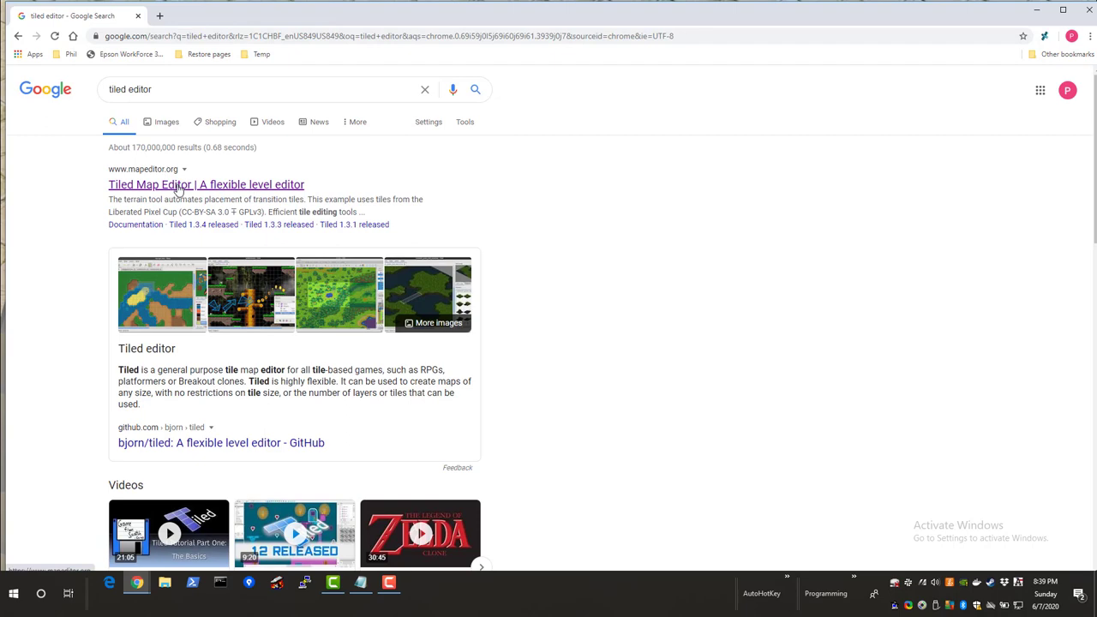
pyautogui.click(206, 185)
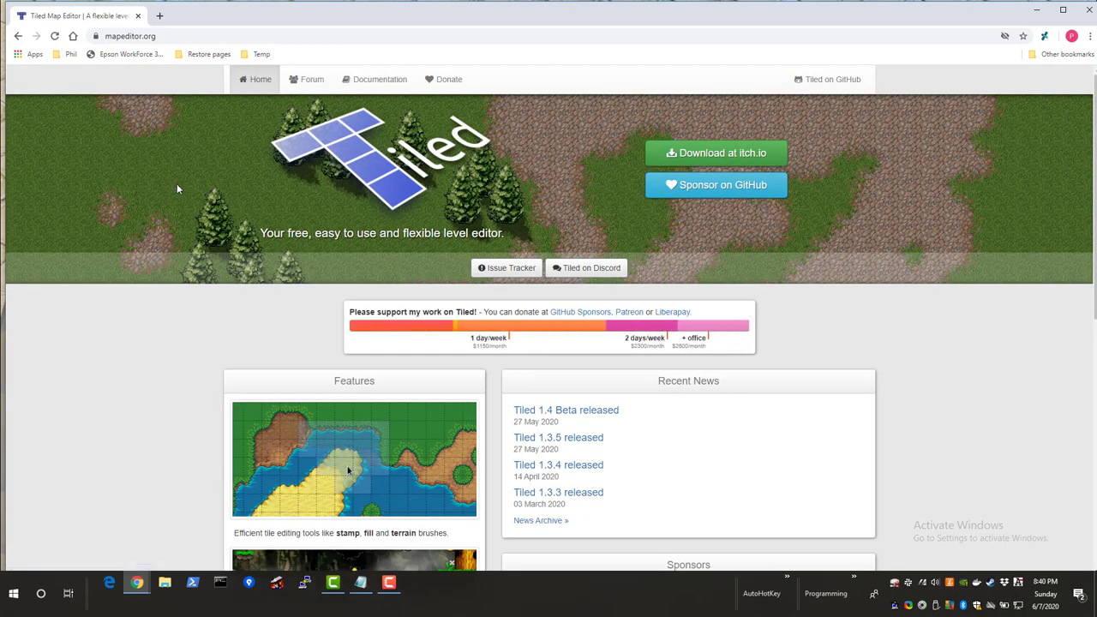
pyautogui.moveTo(717, 153)
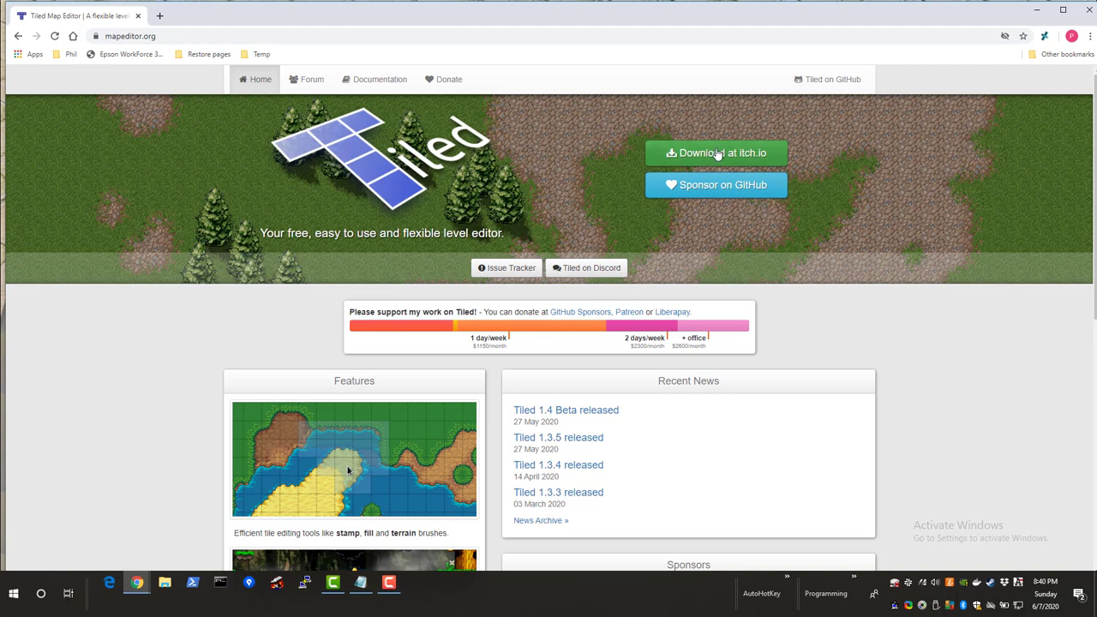
pyautogui.moveTo(777, 157)
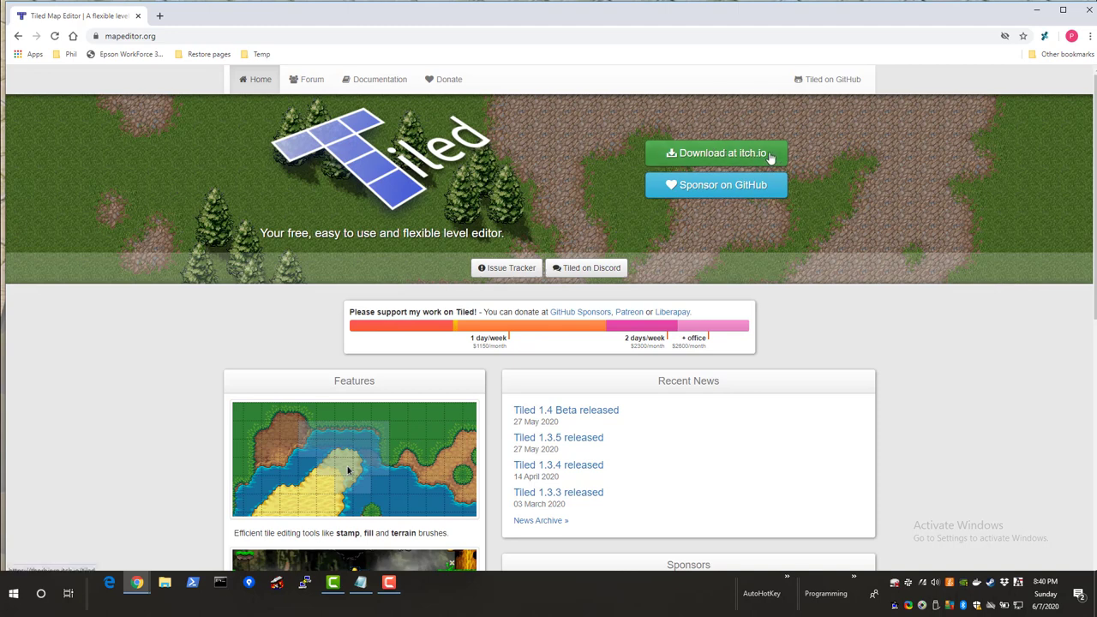
# Follow 'Download at itch.io' and hit Download Now to bring up Tiled's pay-what-you-want prompt.
pyautogui.click(717, 153)
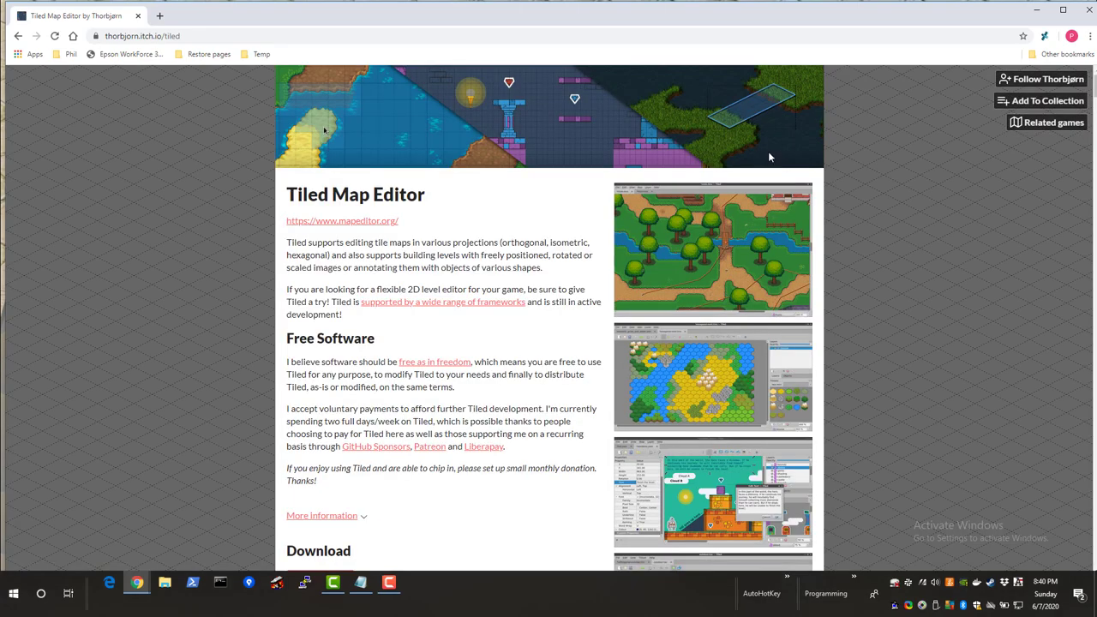
pyautogui.scroll(-3)
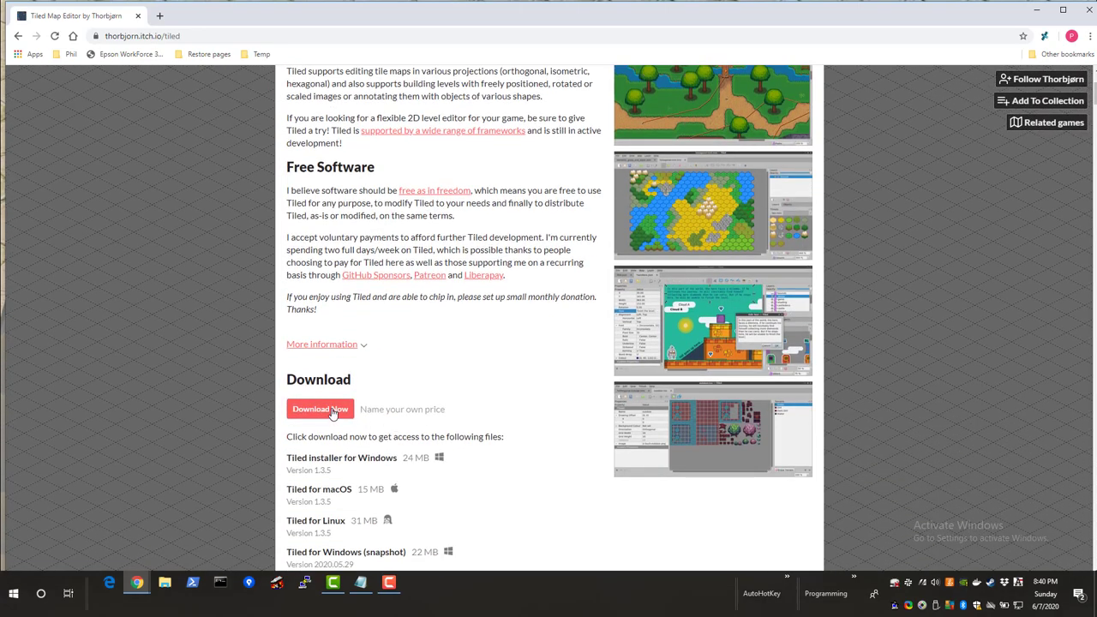
pyautogui.click(319, 408)
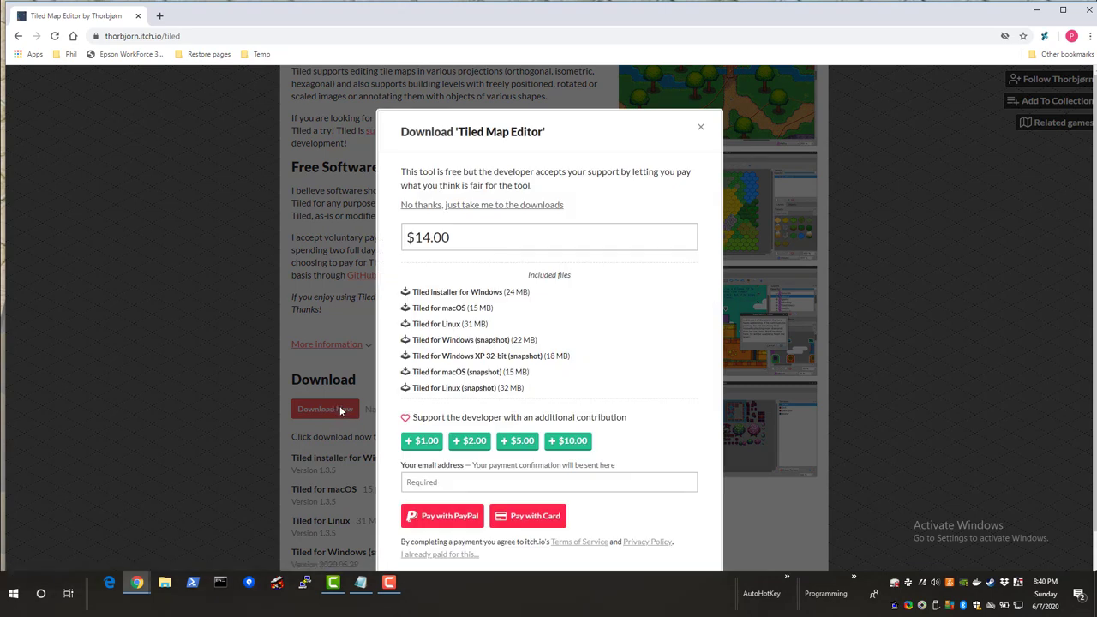
pyautogui.moveTo(353, 407)
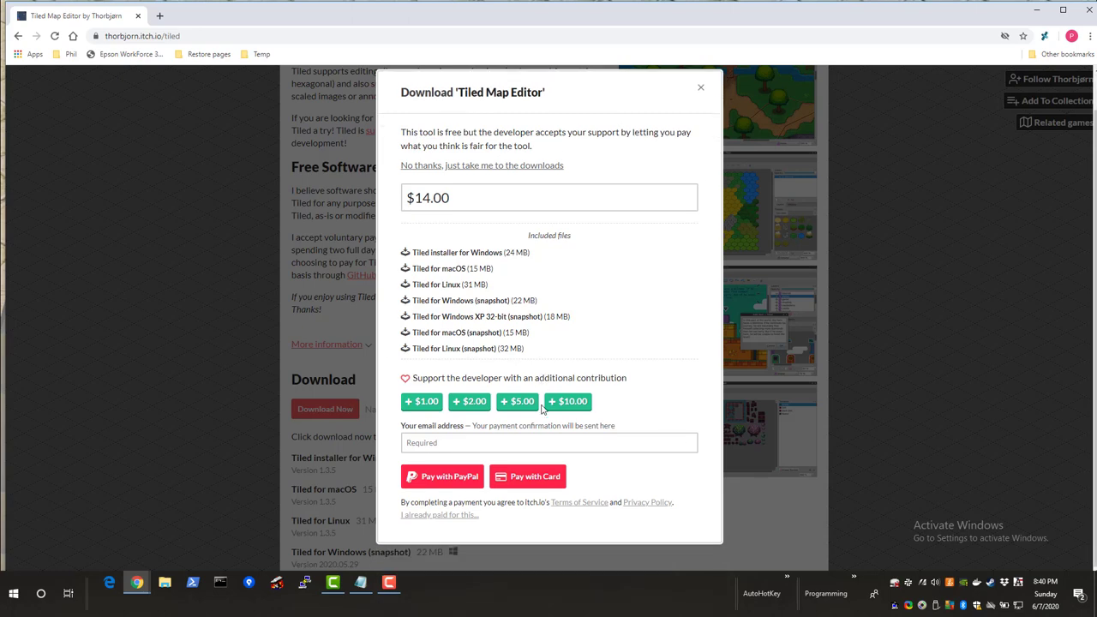
pyautogui.moveTo(430, 171)
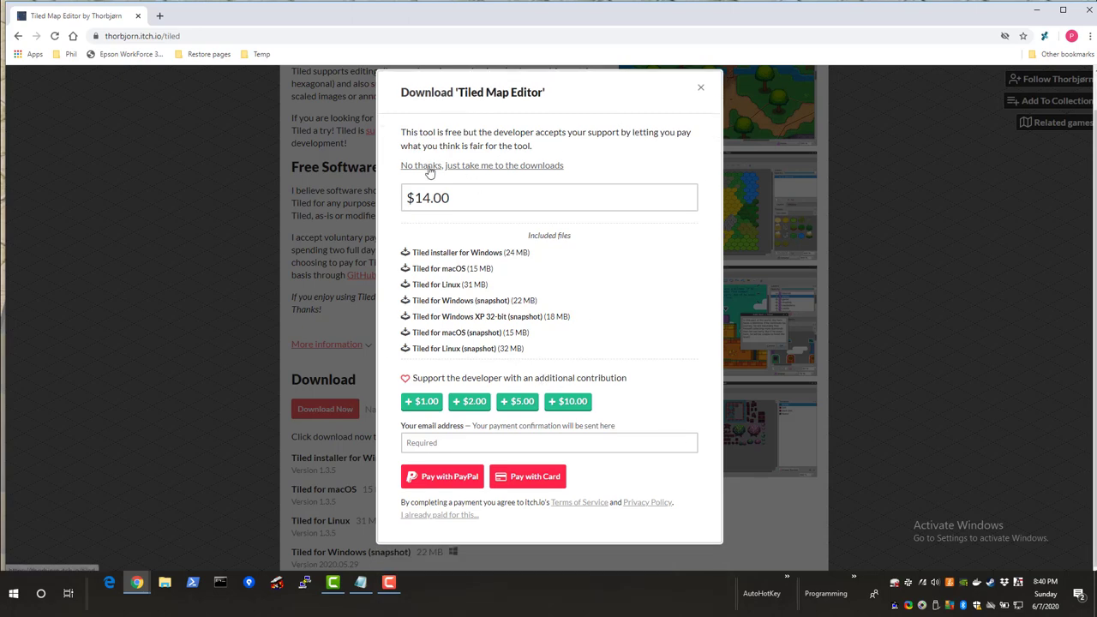
pyautogui.moveTo(528, 169)
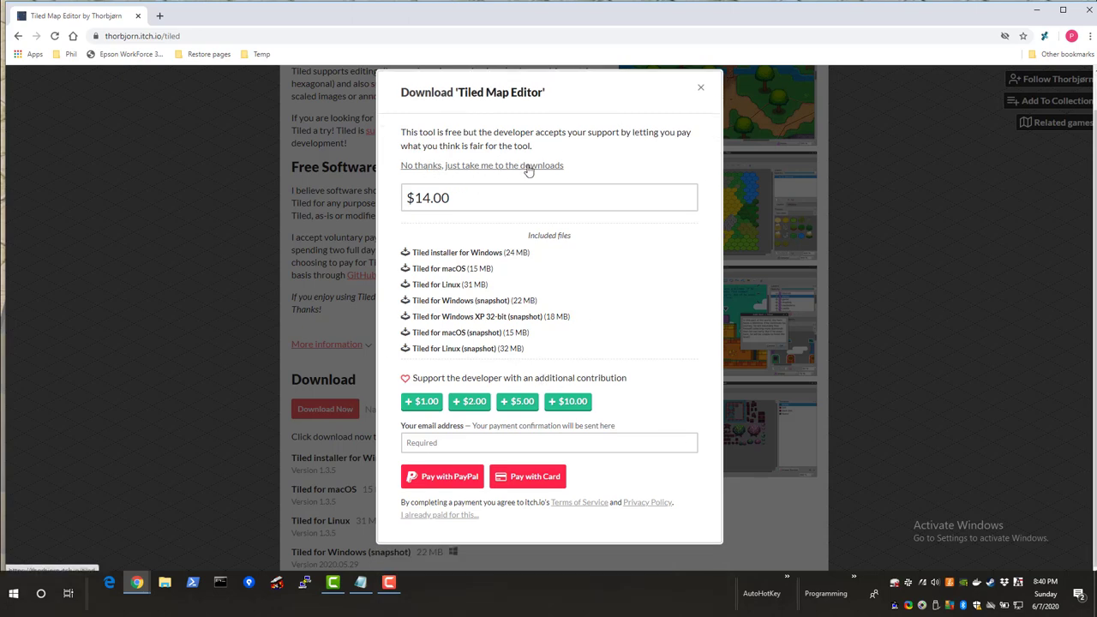
# Choose 'No thanks, just take me to the downloads' to reach the Tiled installers list.
pyautogui.click(481, 165)
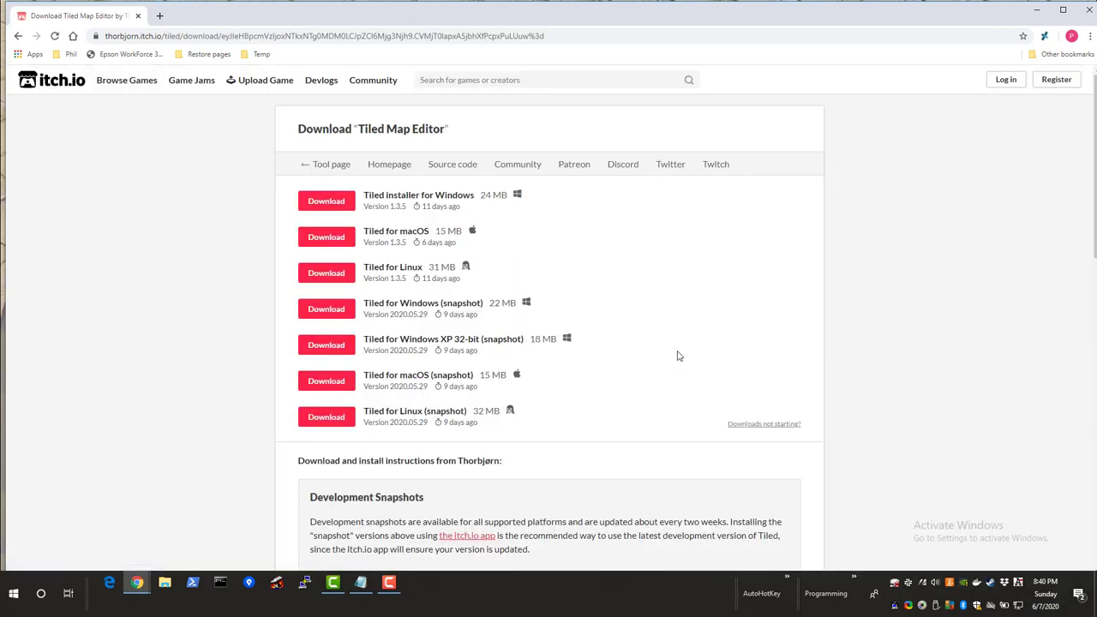
pyautogui.moveTo(397, 196)
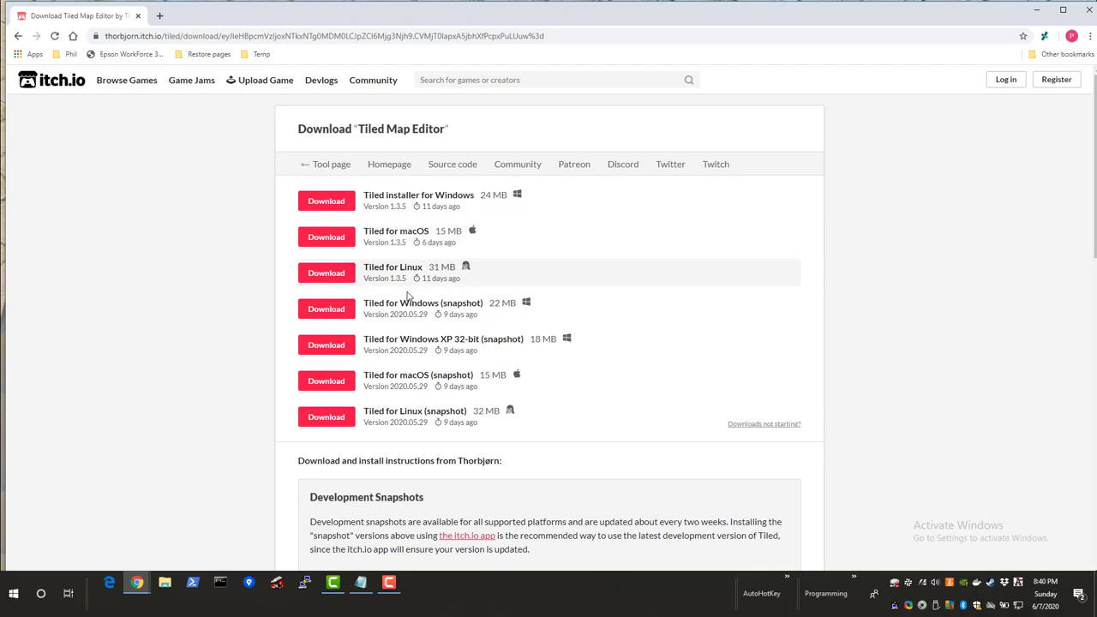
pyautogui.moveTo(903, 269)
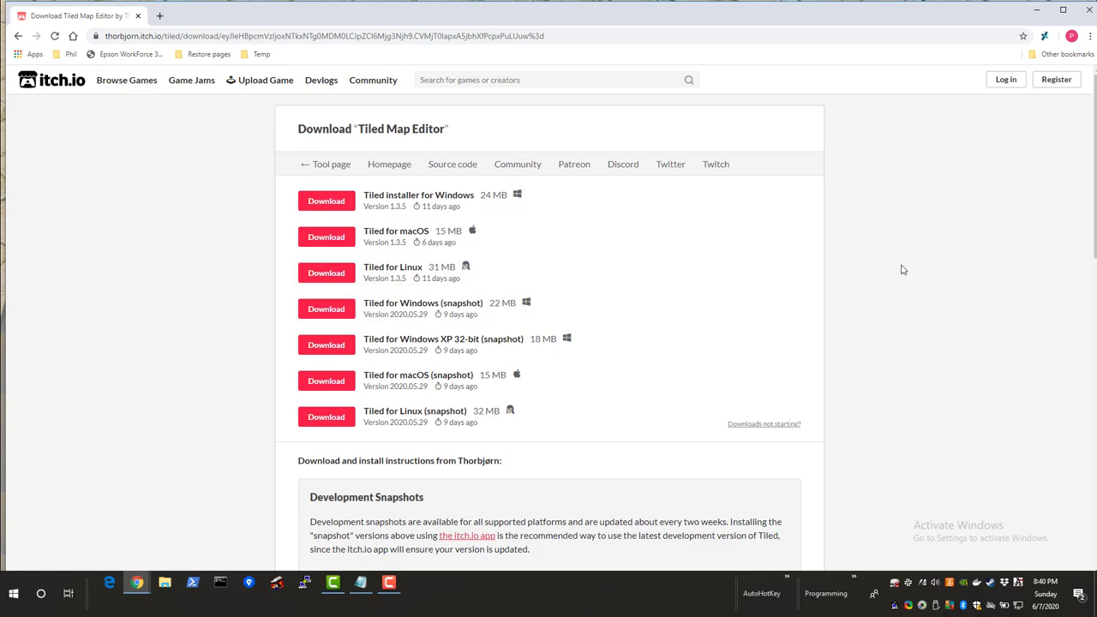